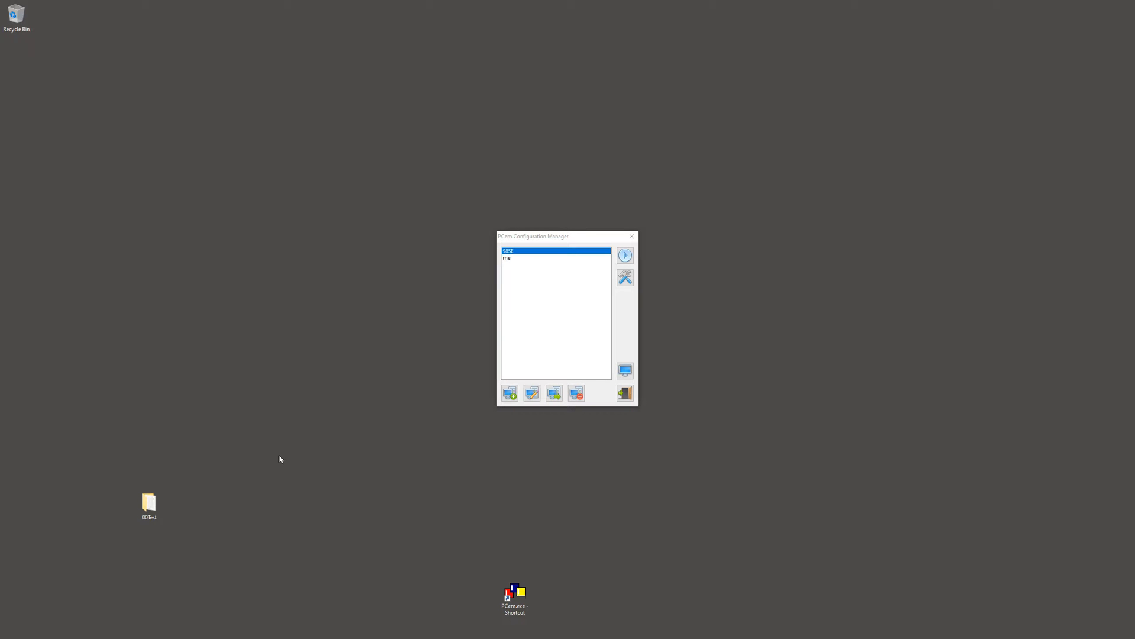
pyautogui.moveTo(350, 460)
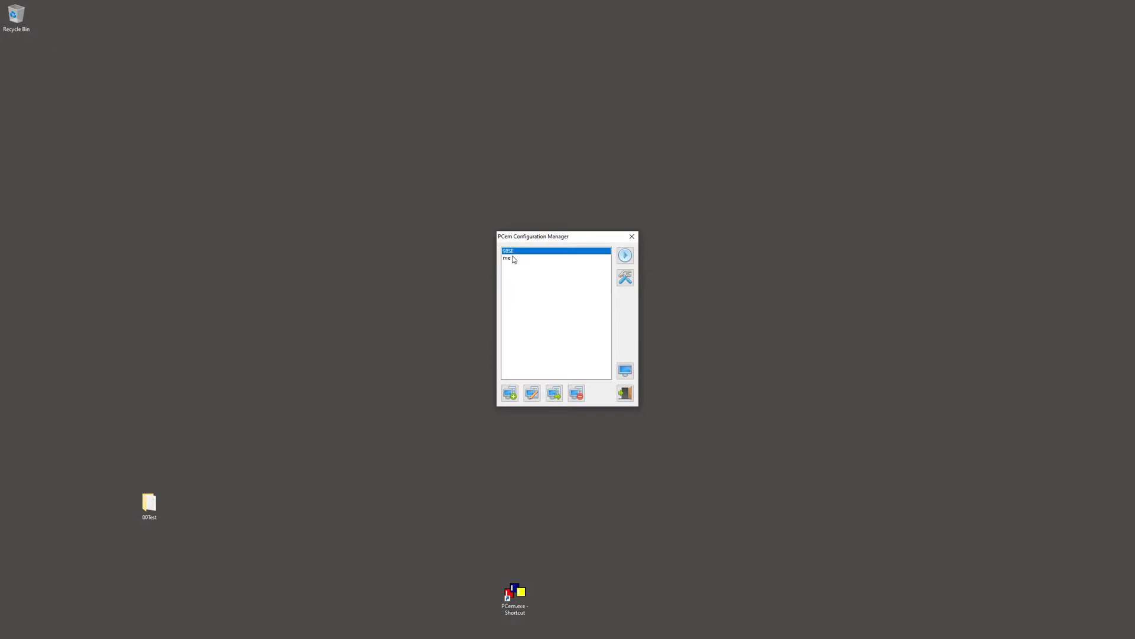
pyautogui.moveTo(561, 304)
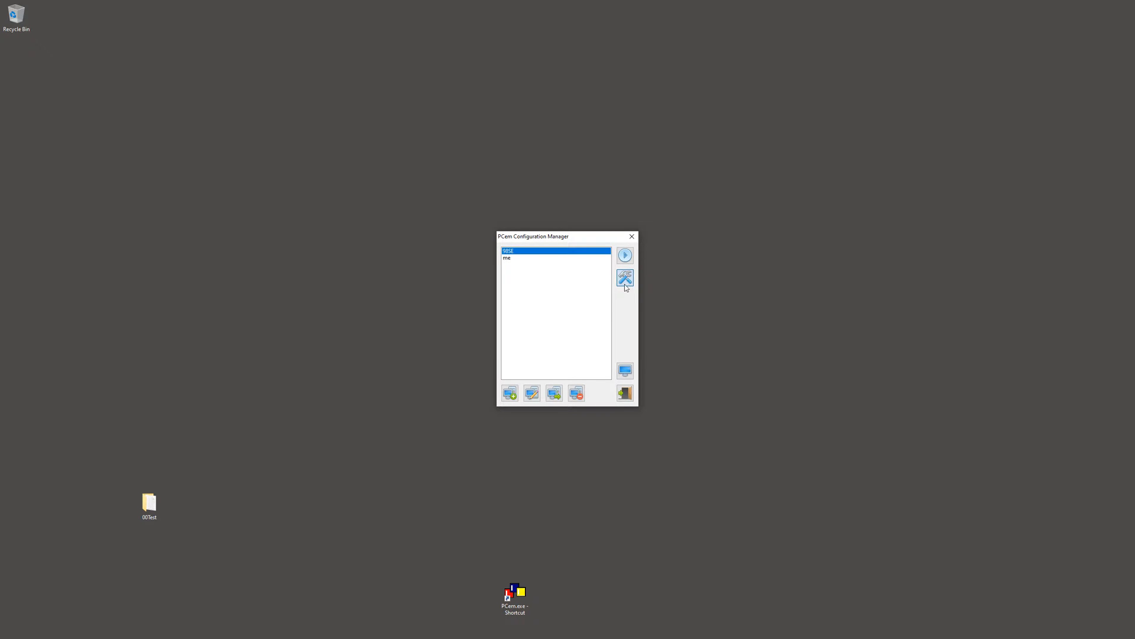
# - Review the first machine's configuration through display and storage, including the Iomega Zip IDE drive
pyautogui.click(625, 277)
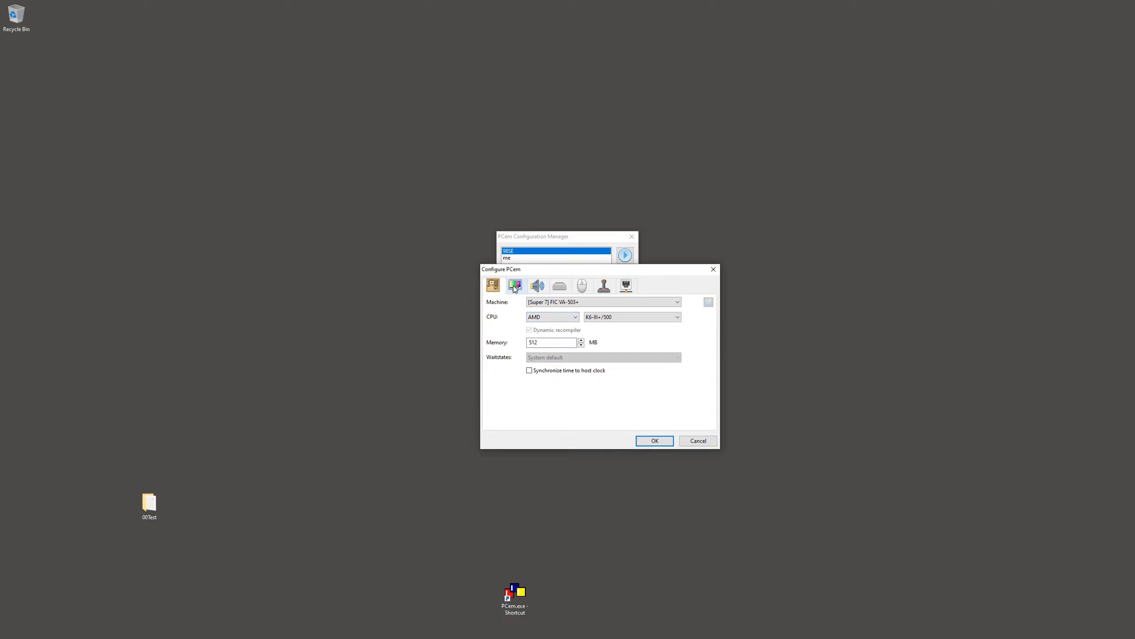
pyautogui.click(514, 285)
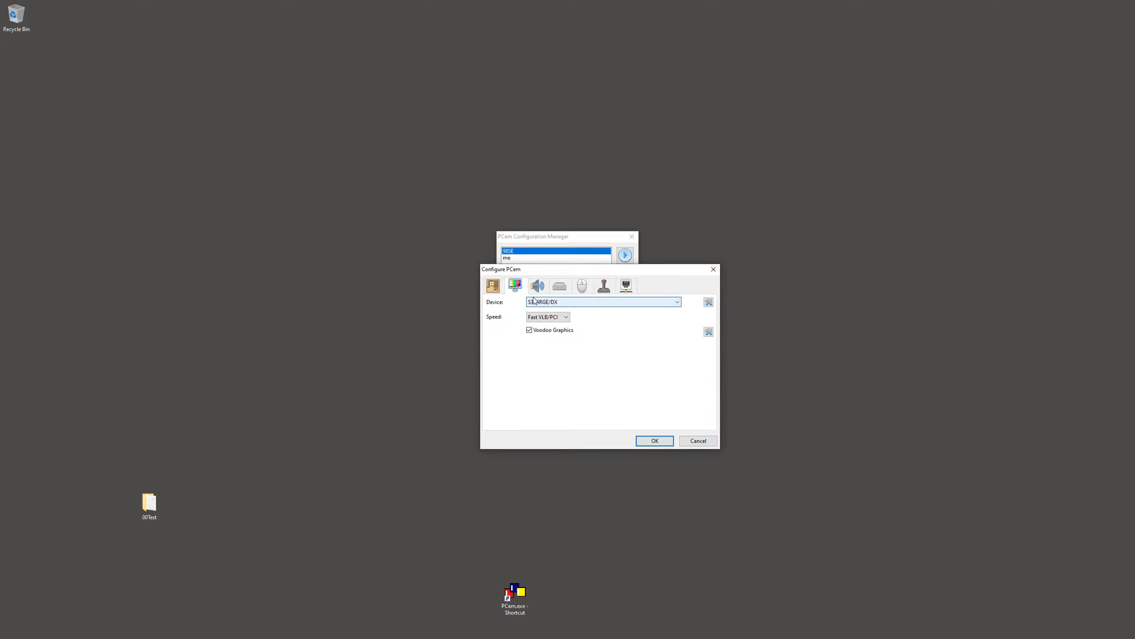
pyautogui.click(536, 285)
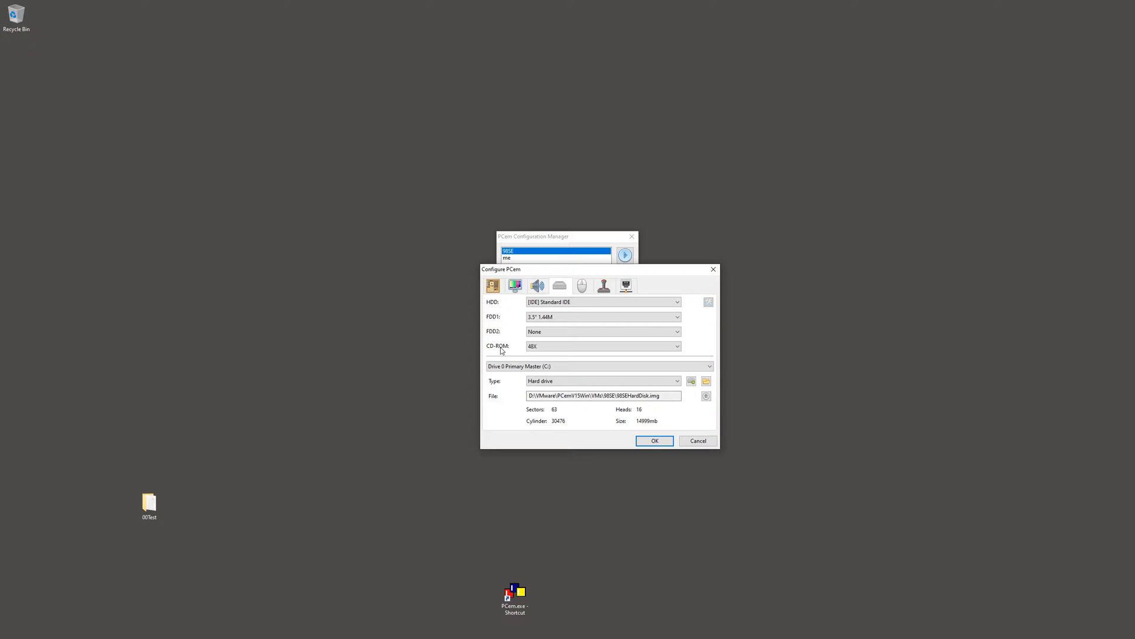
pyautogui.moveTo(561, 301)
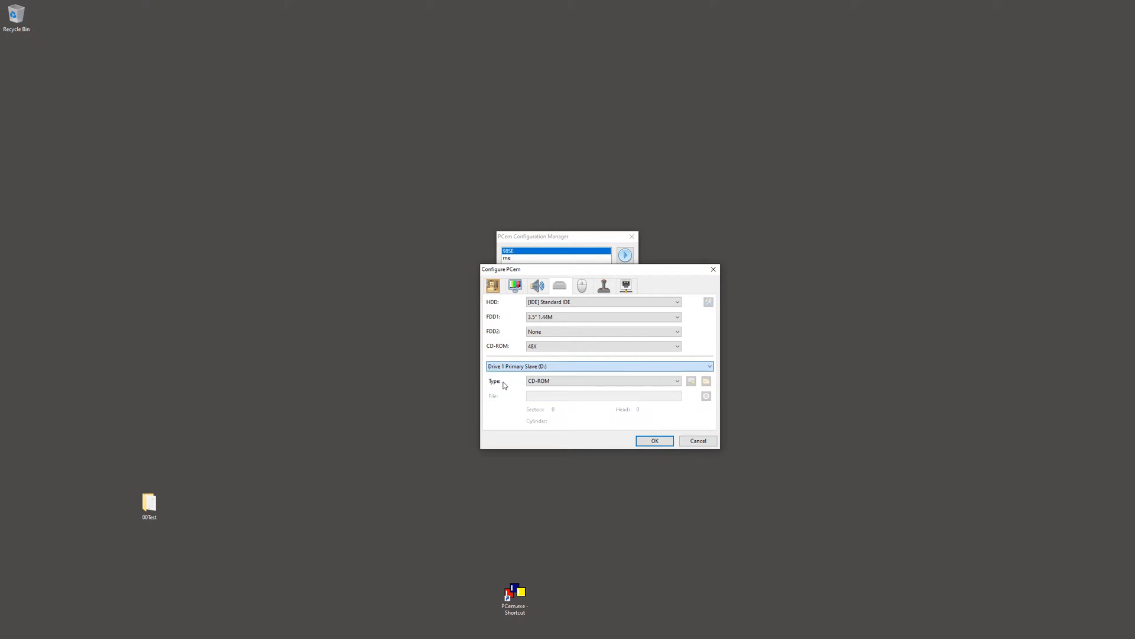
pyautogui.click(601, 379)
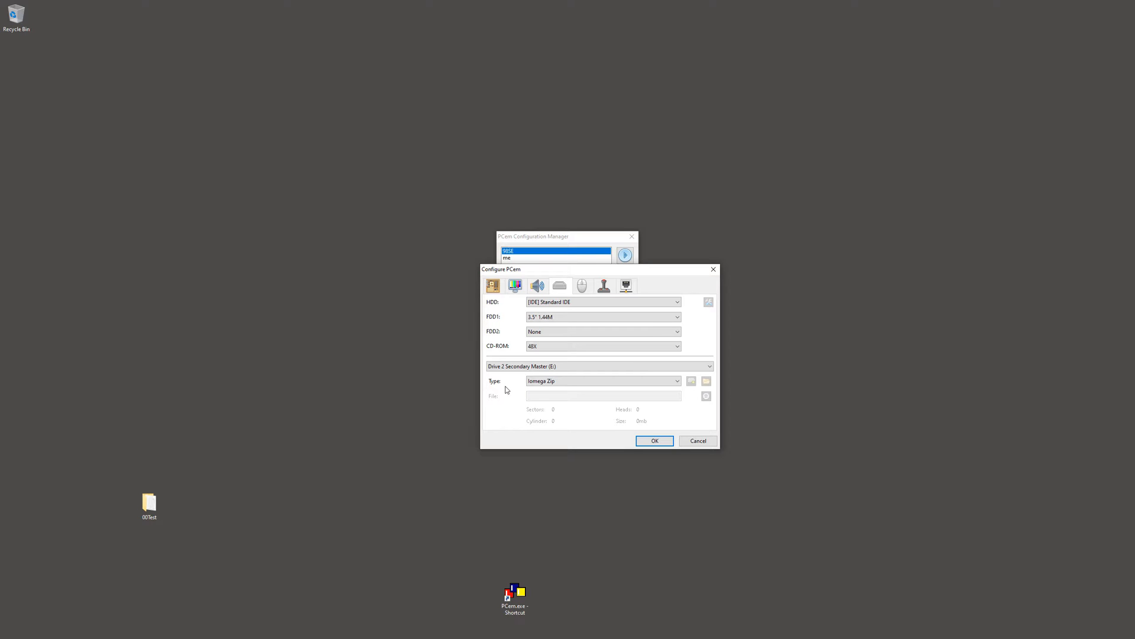
pyautogui.moveTo(529, 383)
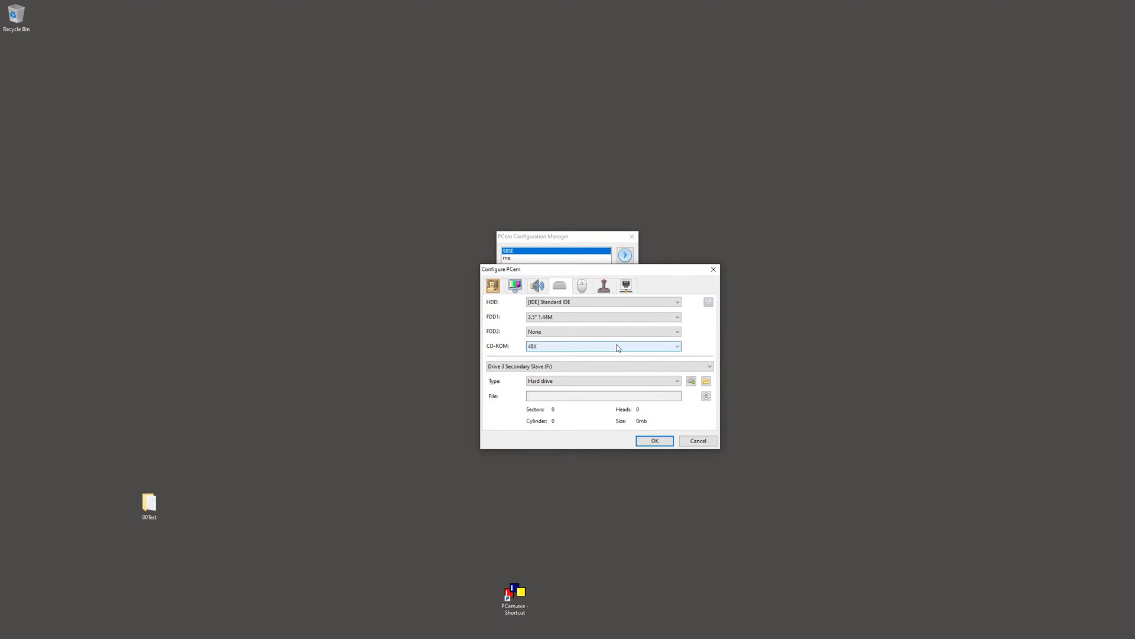
# - Review the mouse, joystick and network settings, with no network card set
pyautogui.click(603, 285)
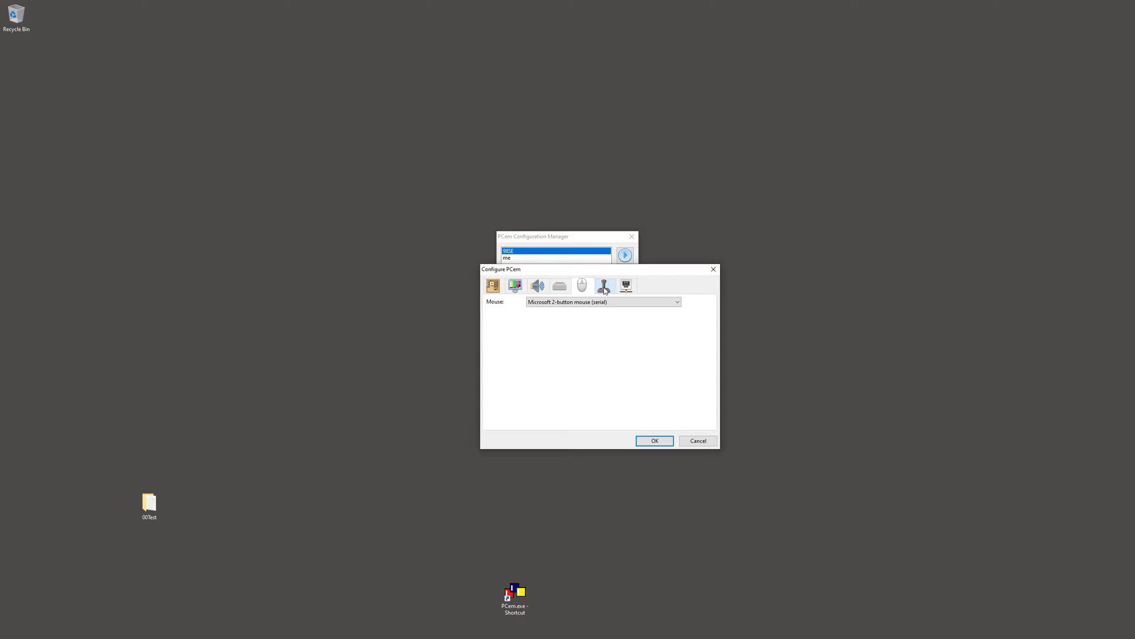
pyautogui.click(625, 285)
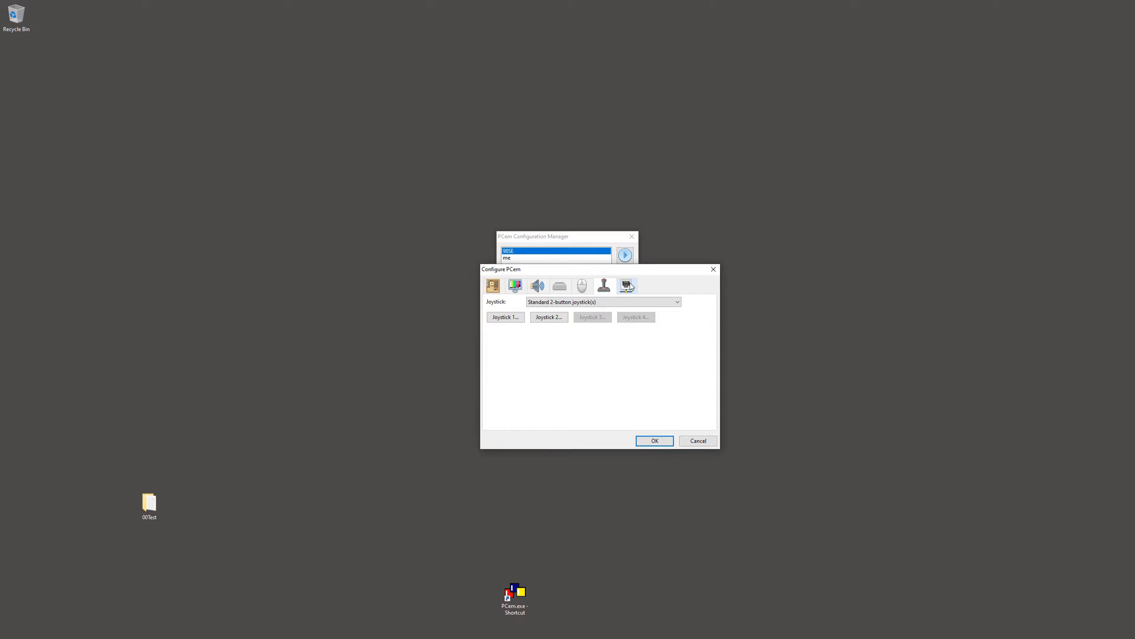
pyautogui.click(626, 285)
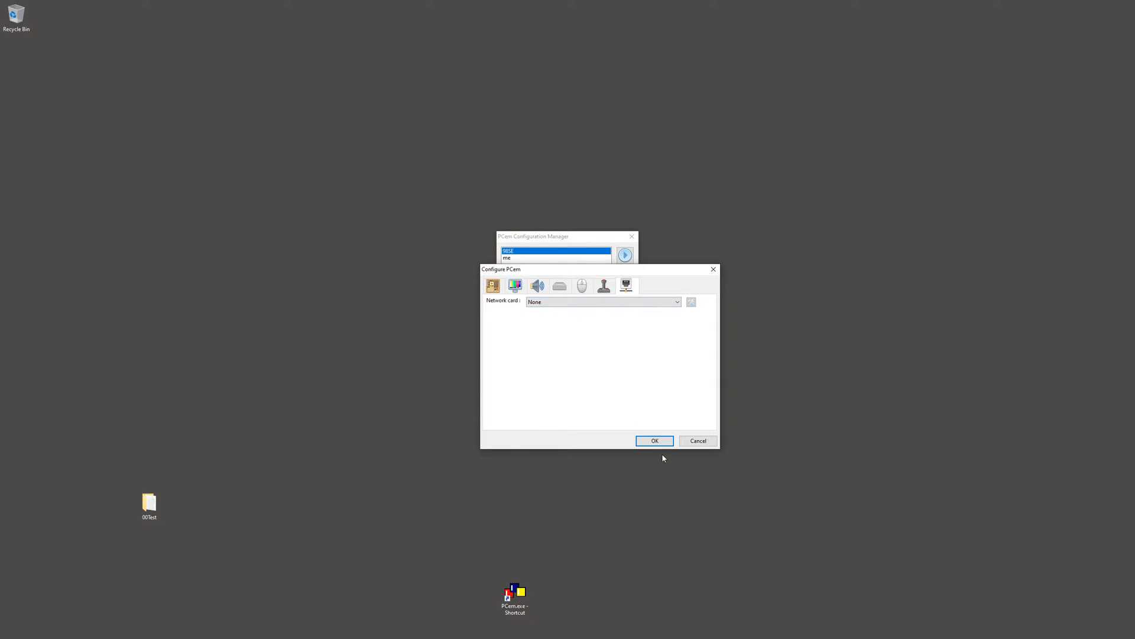
# - Accept the configuration and let the machine boot to the Windows 98 desktop
pyautogui.click(653, 440)
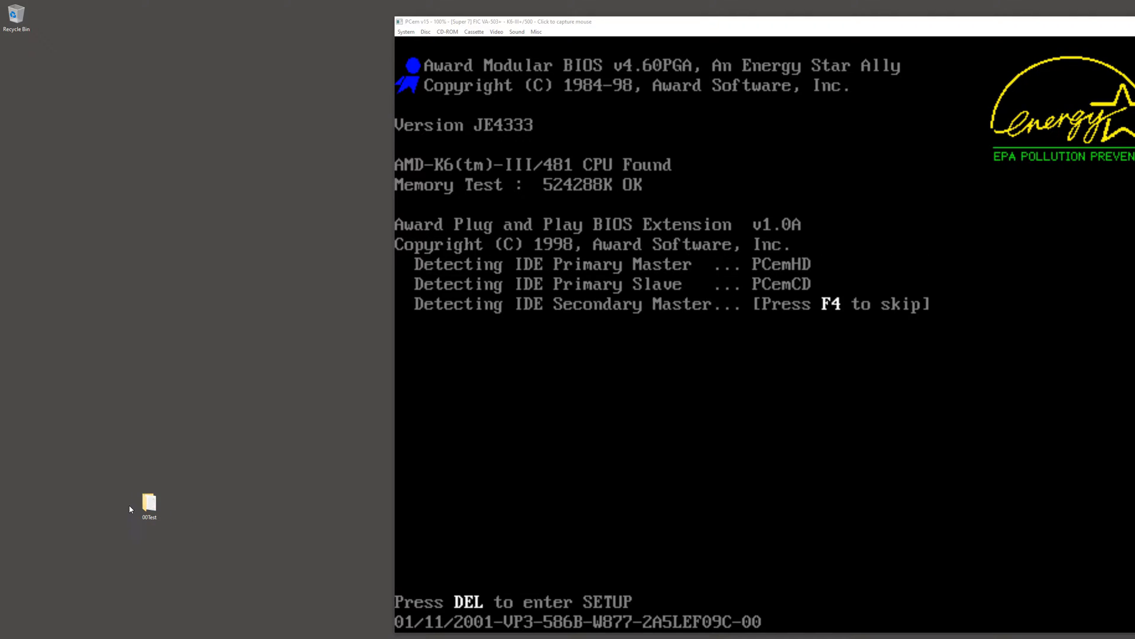
pyautogui.rightClick(149, 505)
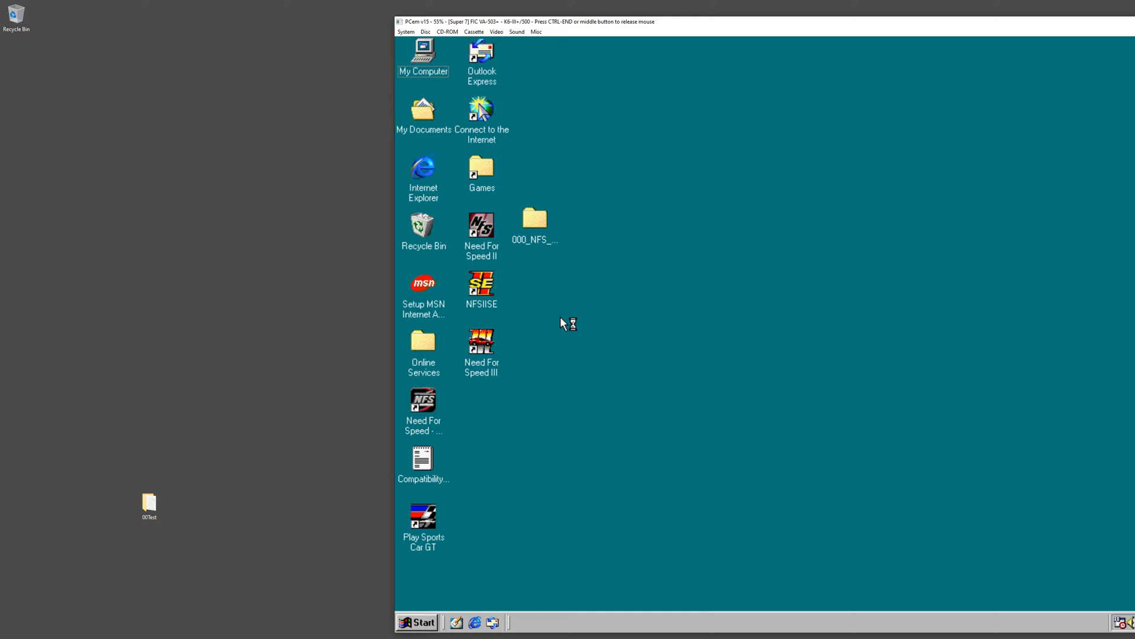
pyautogui.moveTo(753, 383)
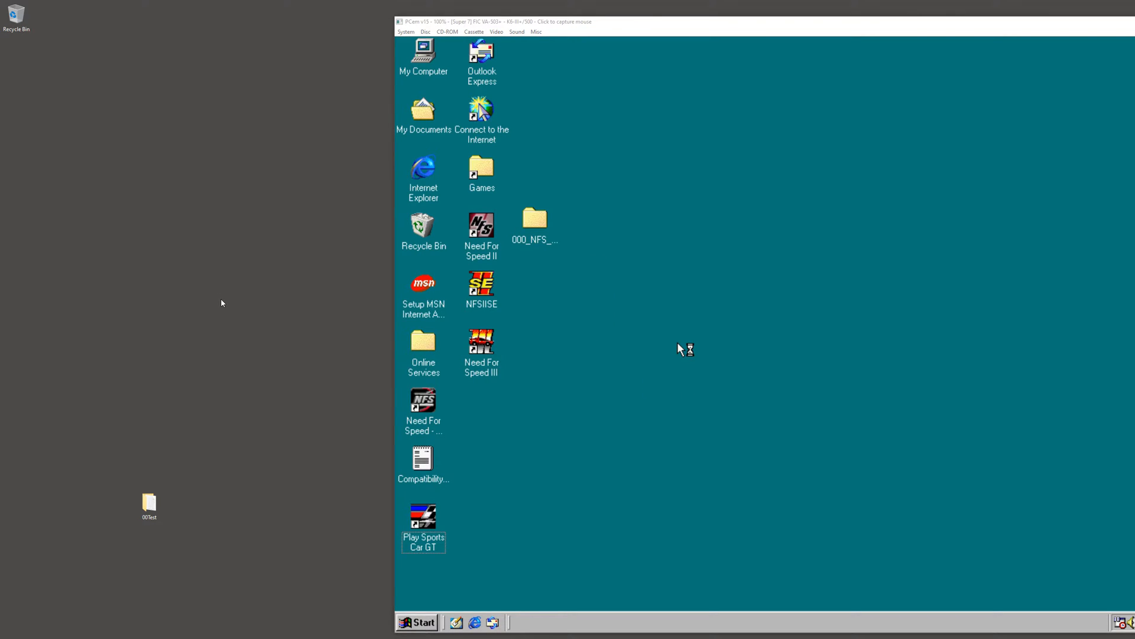
pyautogui.moveTo(208, 409)
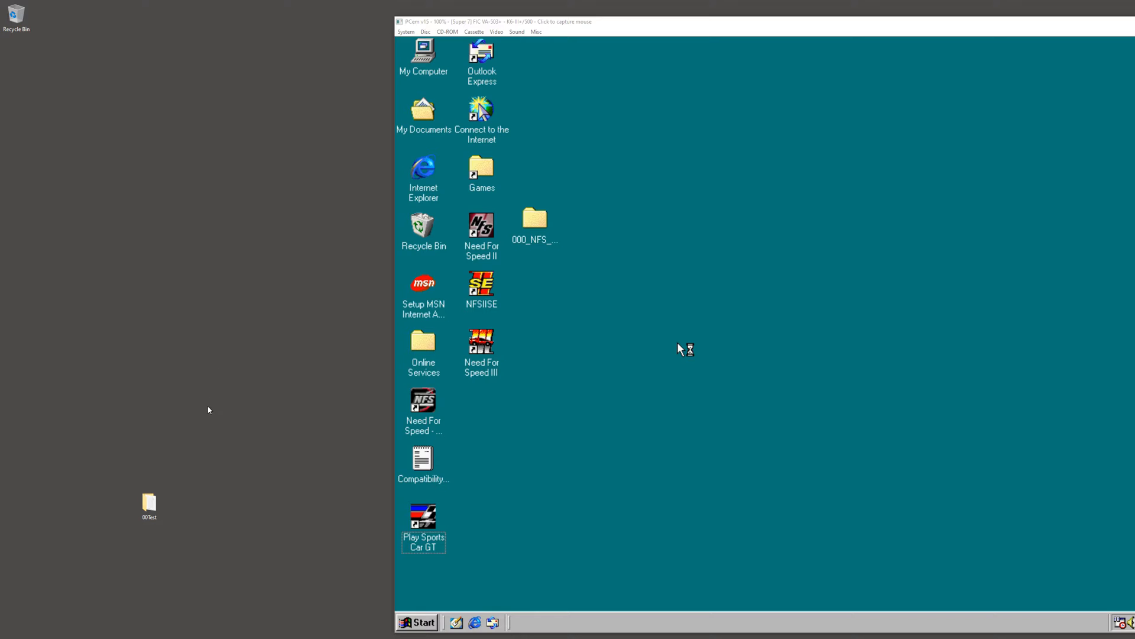
pyautogui.click(149, 502)
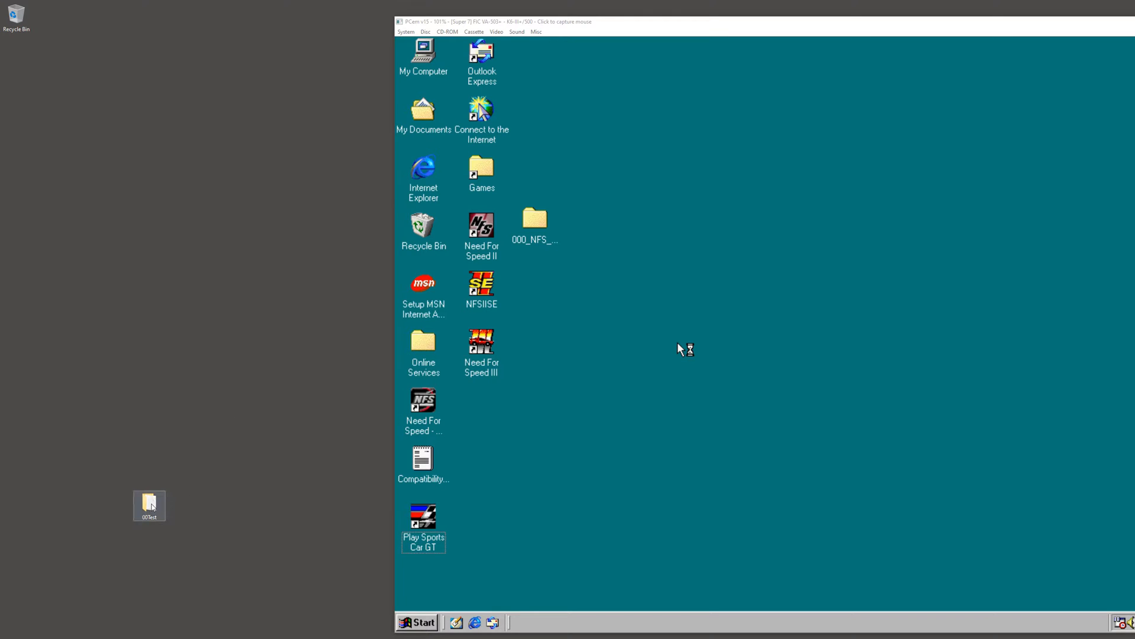
pyautogui.moveTo(150, 505)
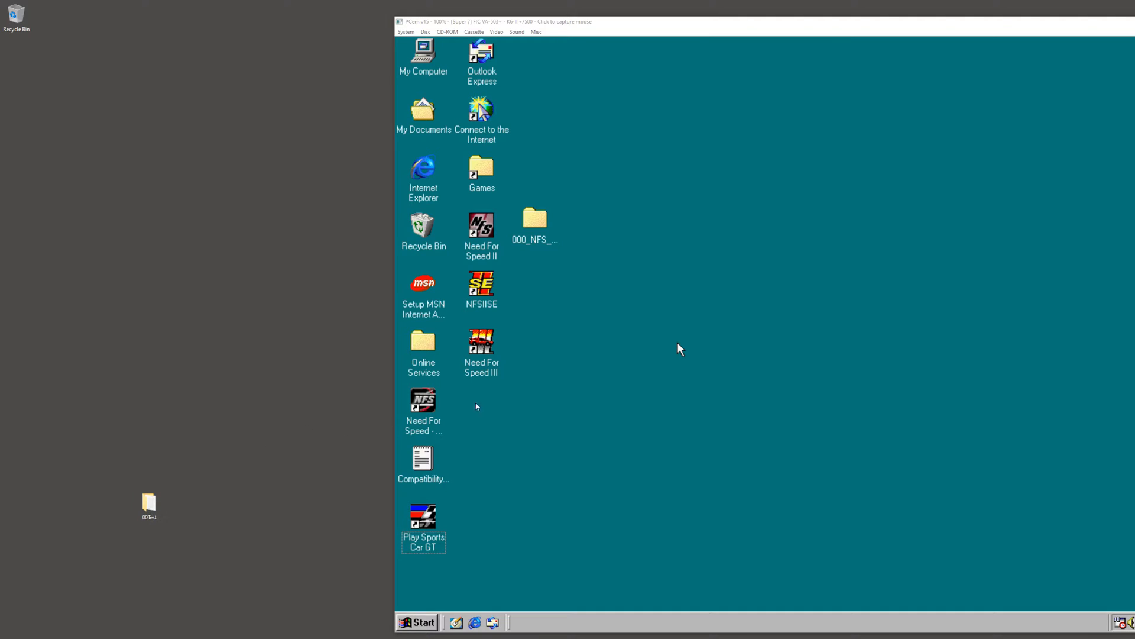
# - In the guest's My Computer, try the D: CD-ROM and dismiss its not-ready error
pyautogui.click(423, 55)
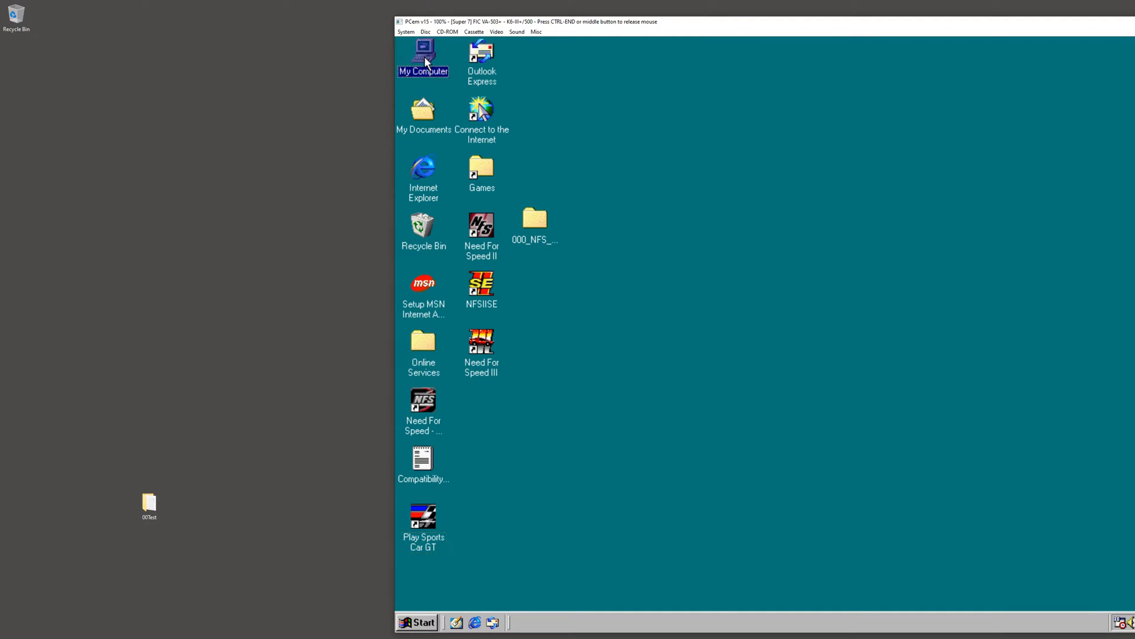
pyautogui.doubleClick(424, 55)
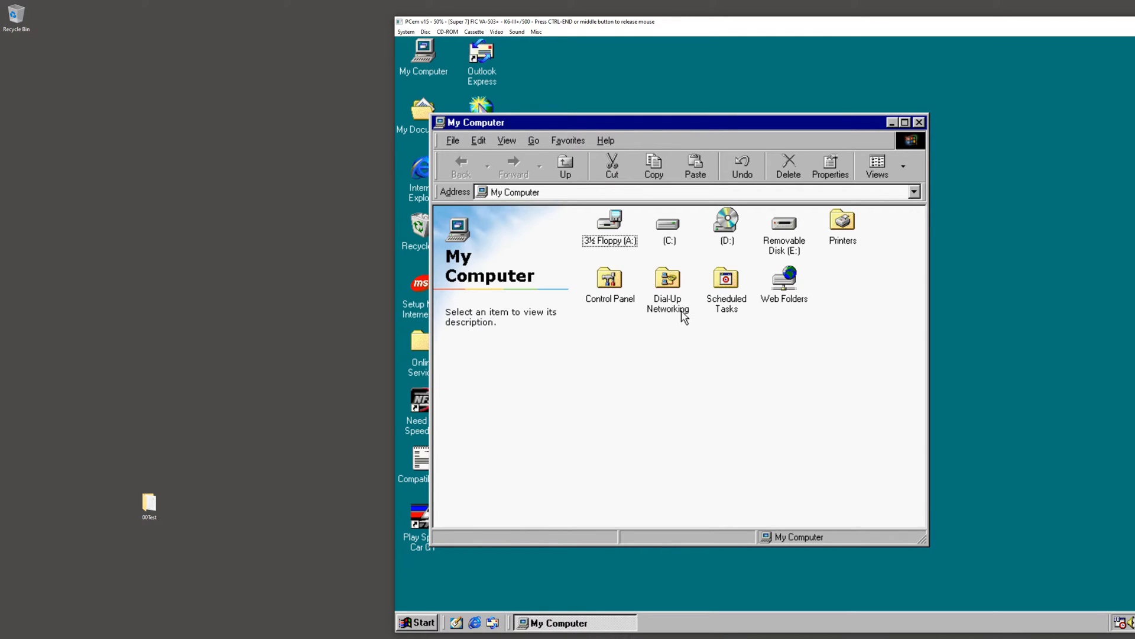
pyautogui.click(666, 222)
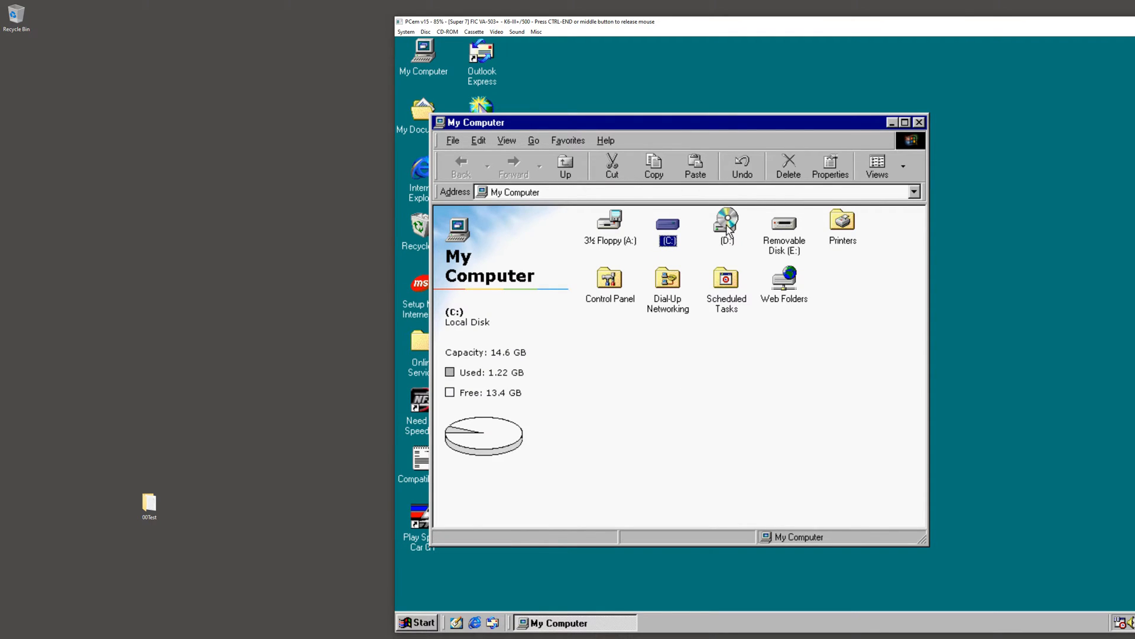
pyautogui.doubleClick(725, 221)
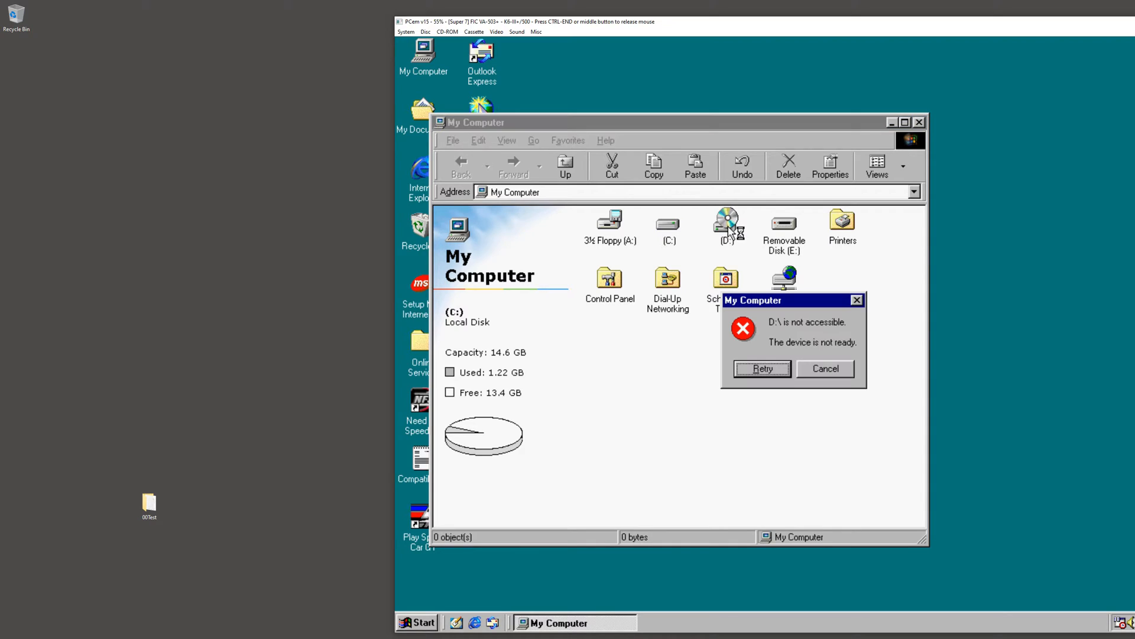
pyautogui.click(824, 368)
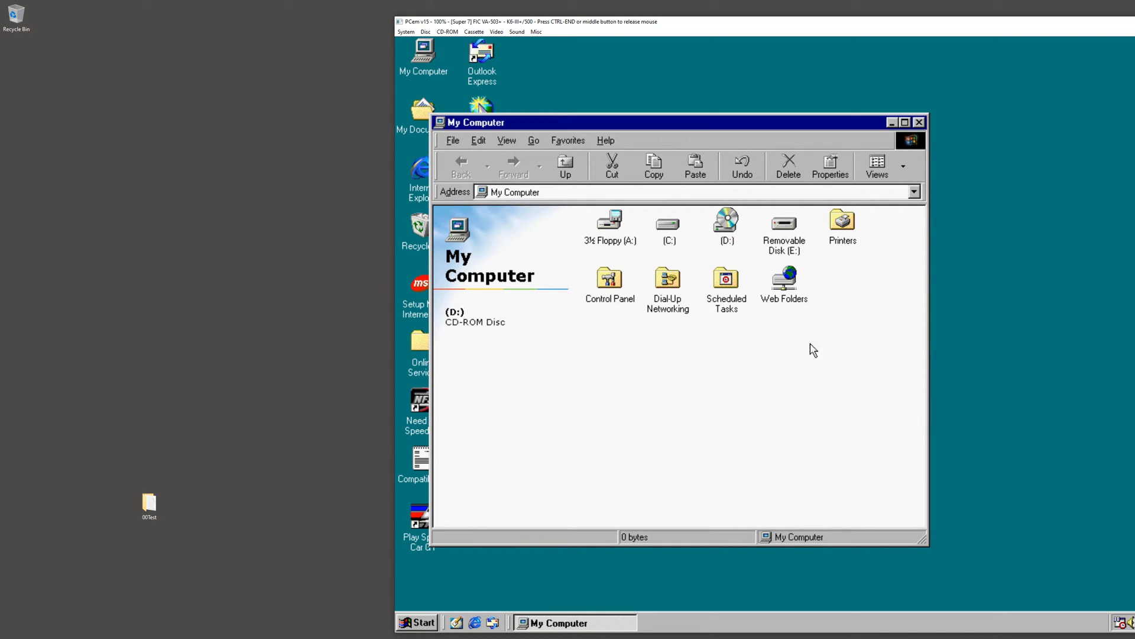
# - Try the Removable Disk (E:) and dismiss its not-ready error
pyautogui.click(783, 229)
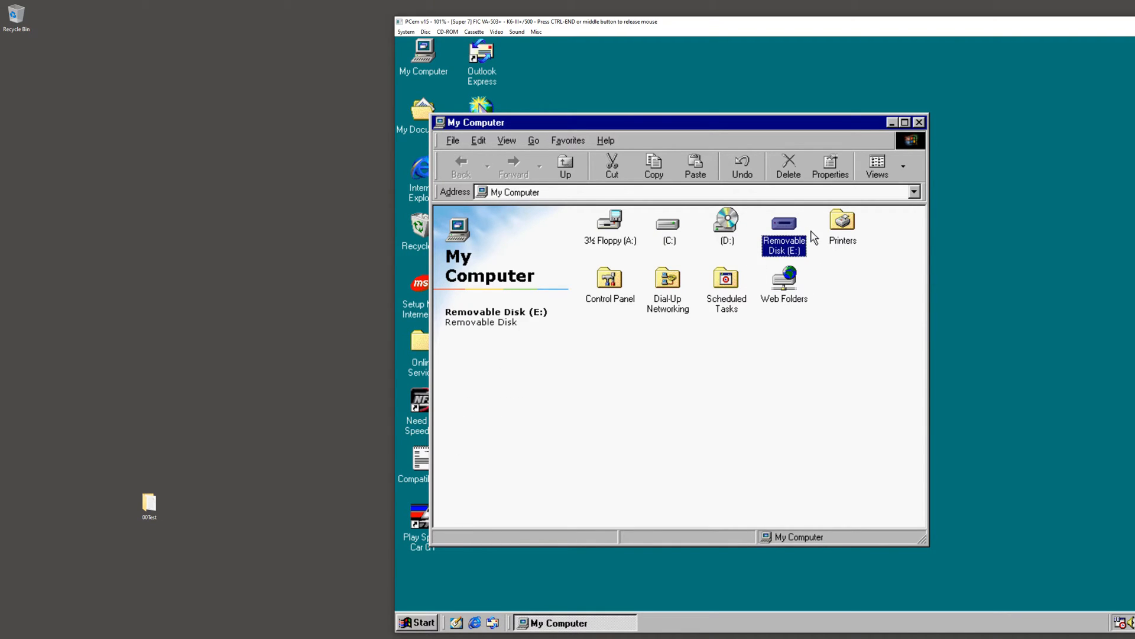
pyautogui.moveTo(783, 235)
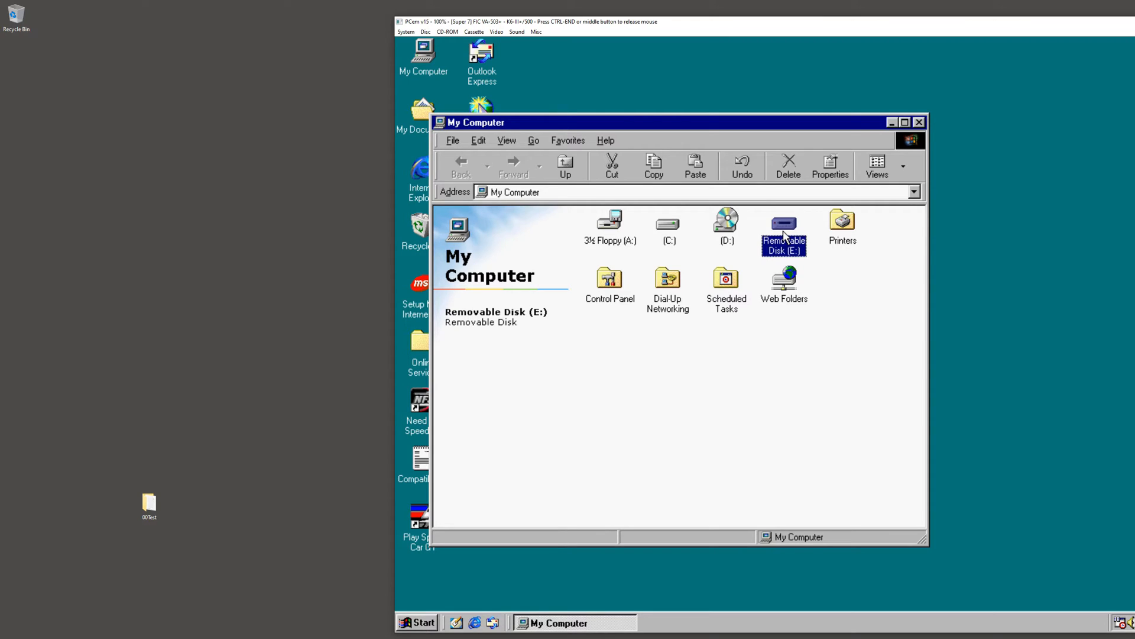
pyautogui.doubleClick(783, 227)
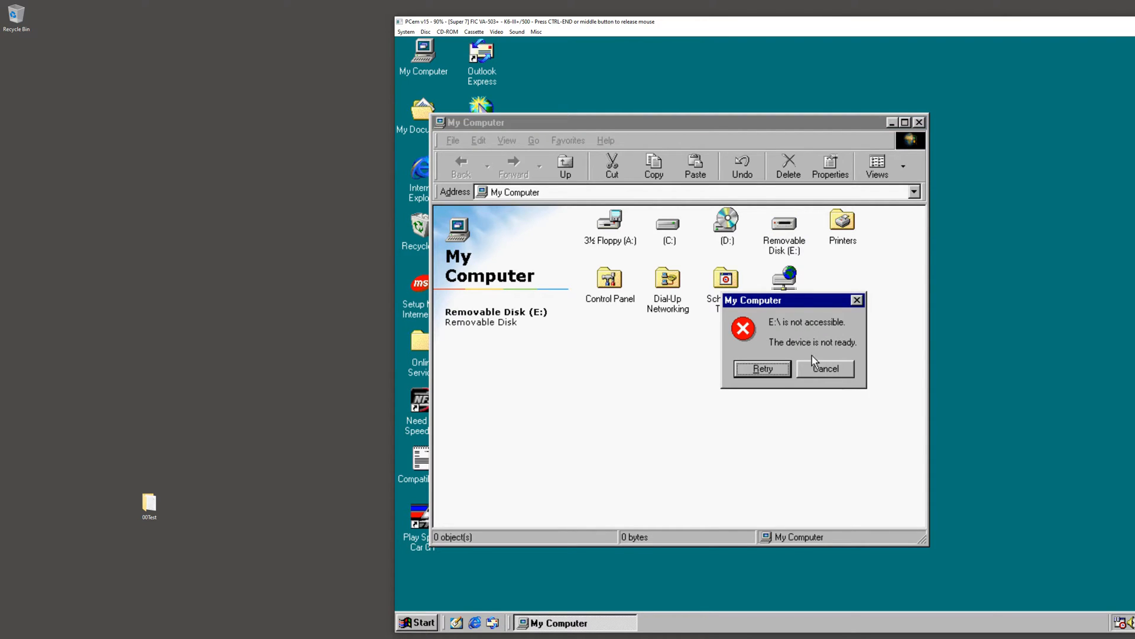
pyautogui.click(824, 369)
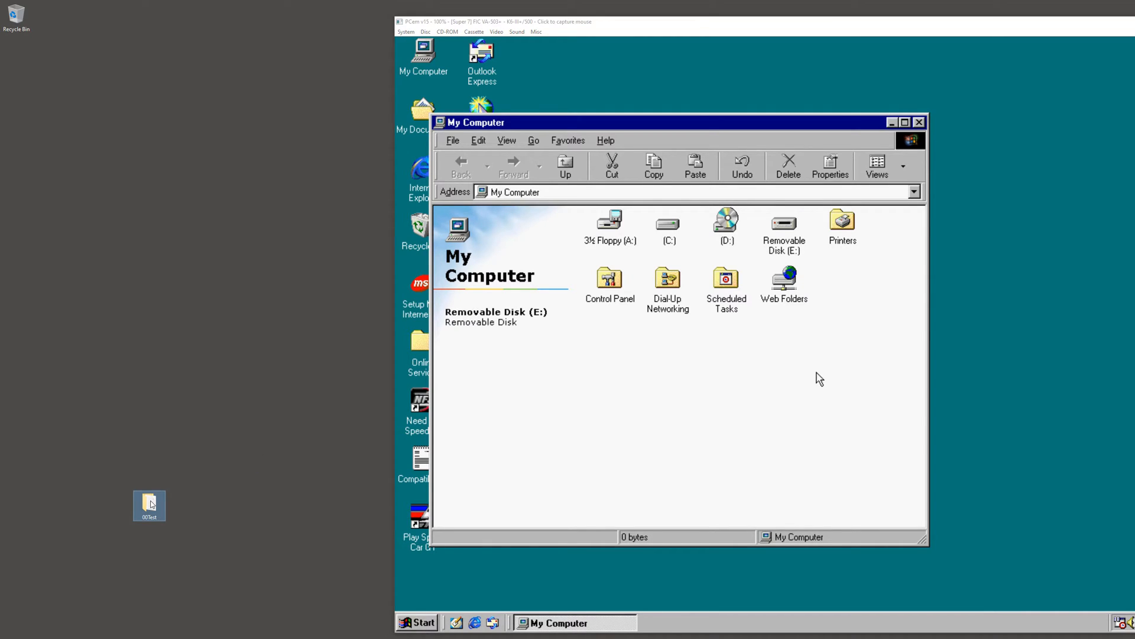
pyautogui.doubleClick(149, 505)
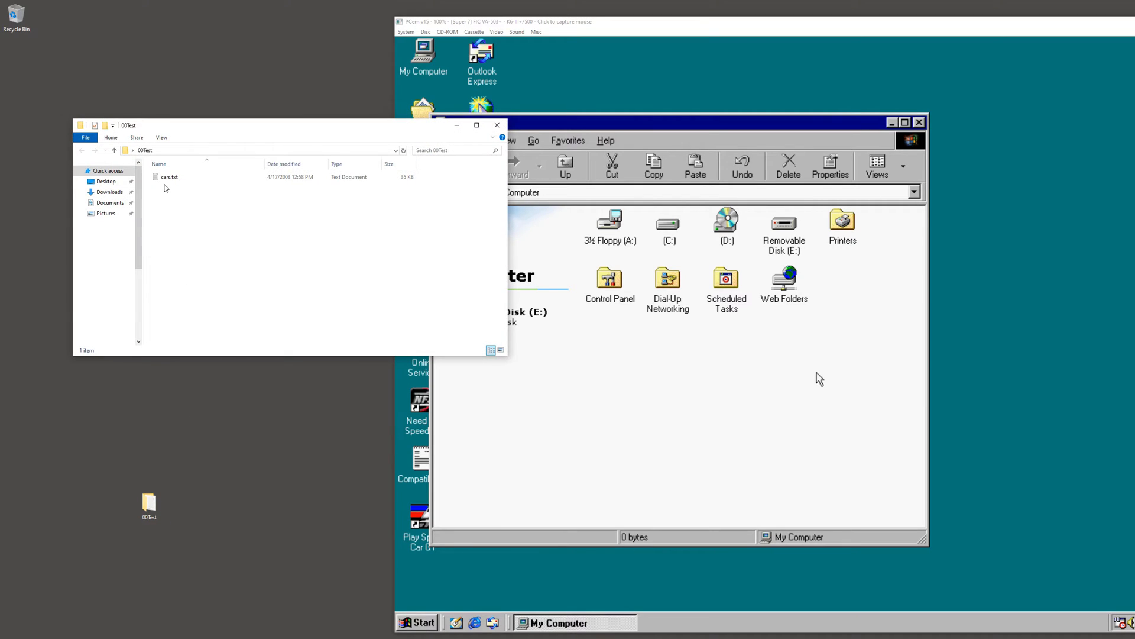
pyautogui.doubleClick(169, 177)
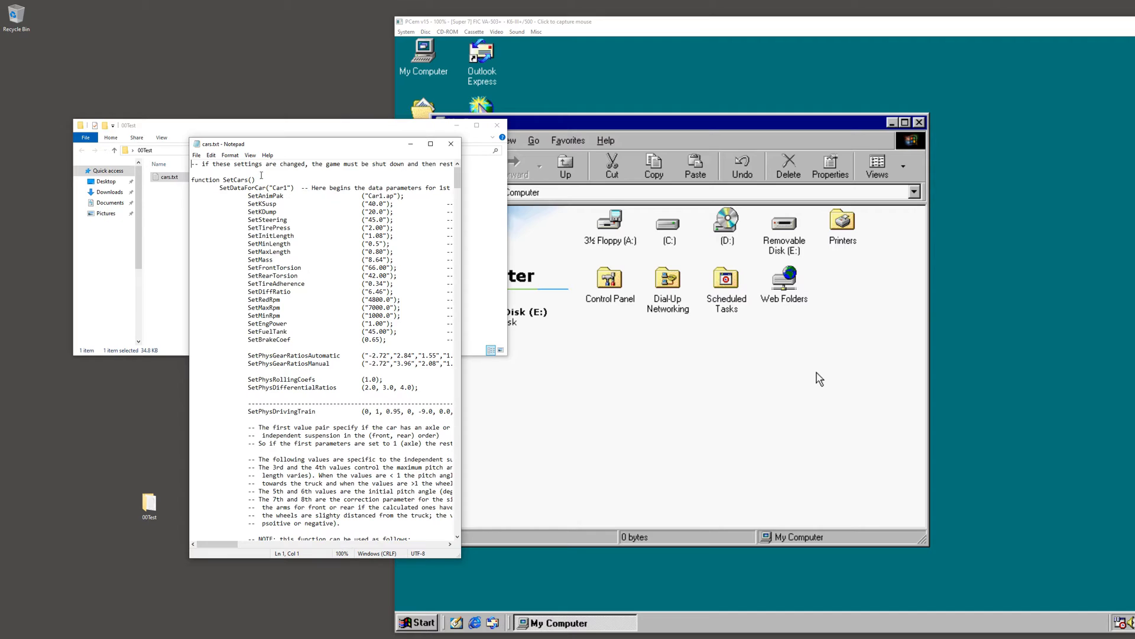
pyautogui.click(449, 143)
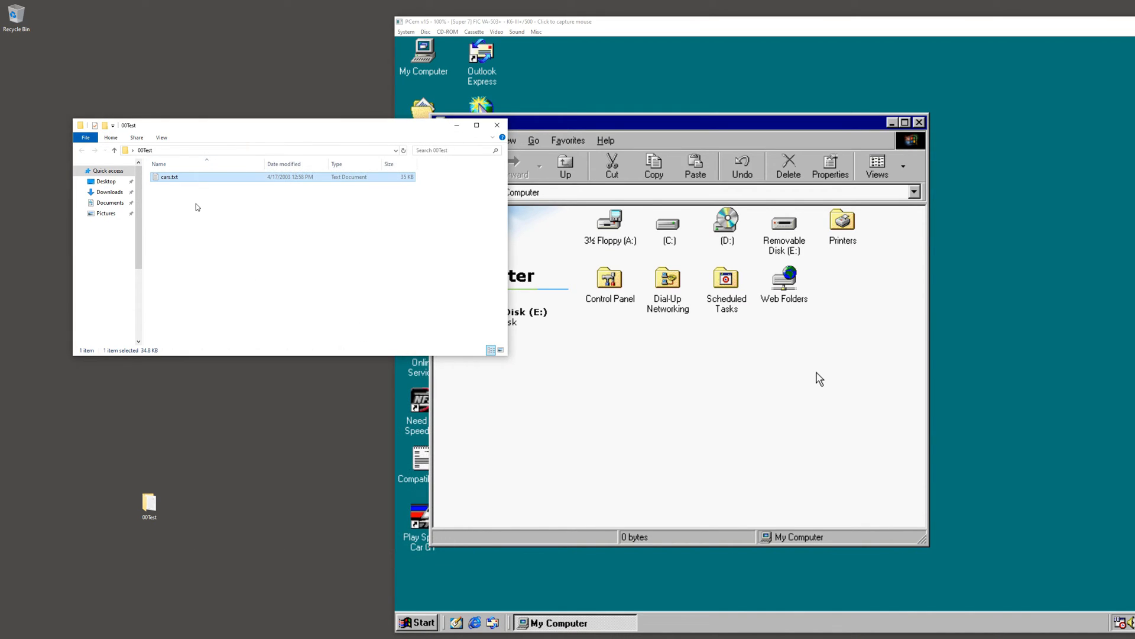
pyautogui.moveTo(182, 228)
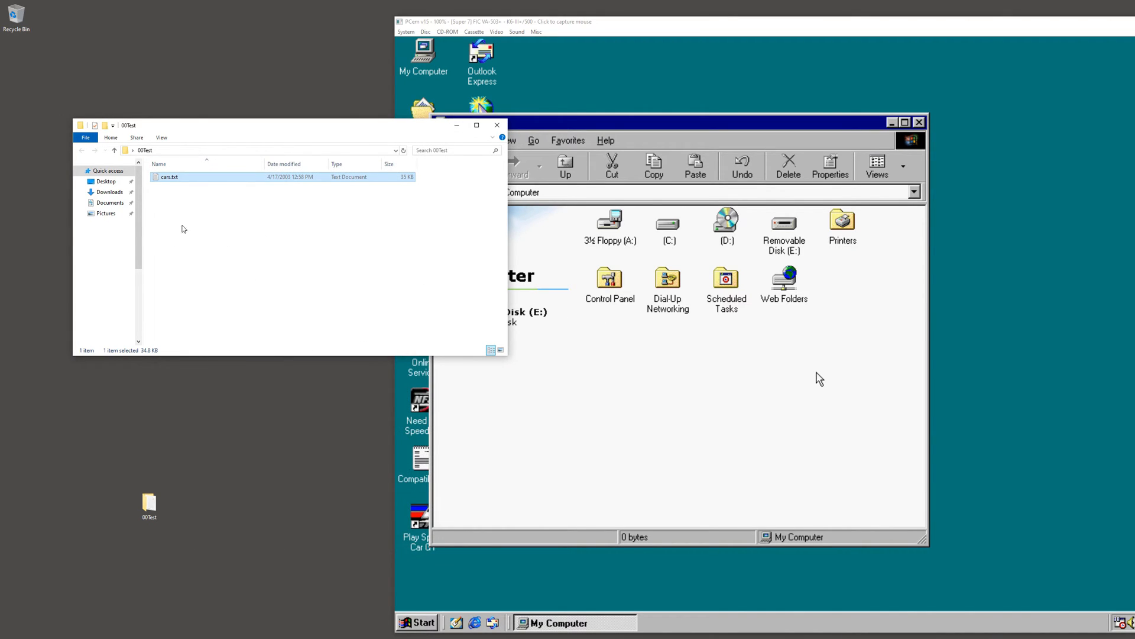
pyautogui.click(496, 124)
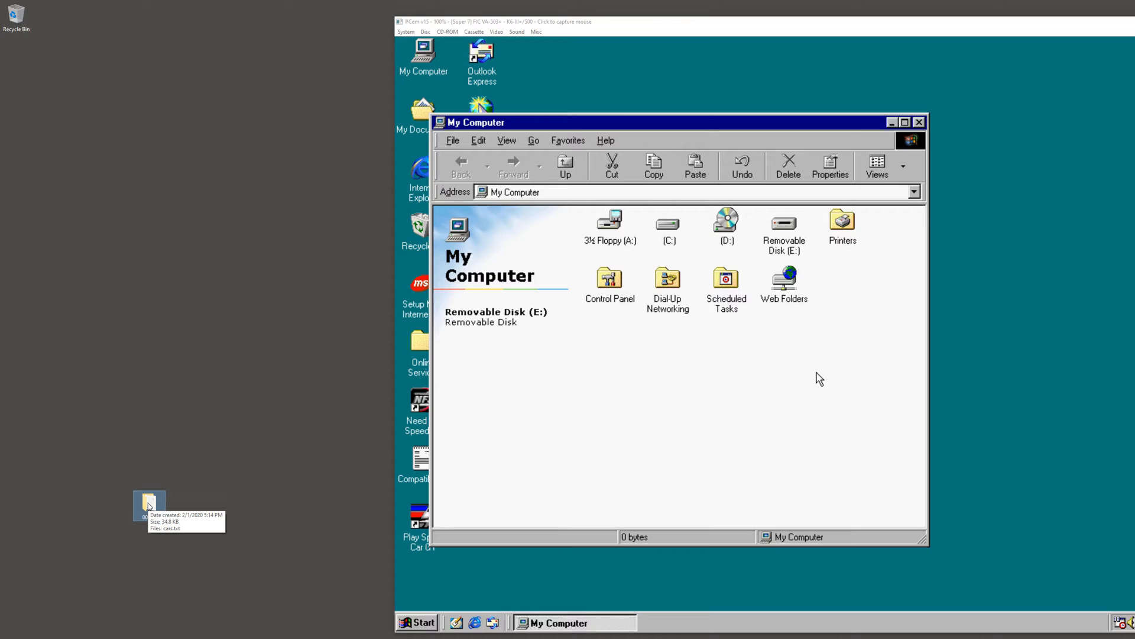
# - Build an ISO image from the 00Test folder with WinCDEmu and save it to the desktop
pyautogui.rightClick(149, 505)
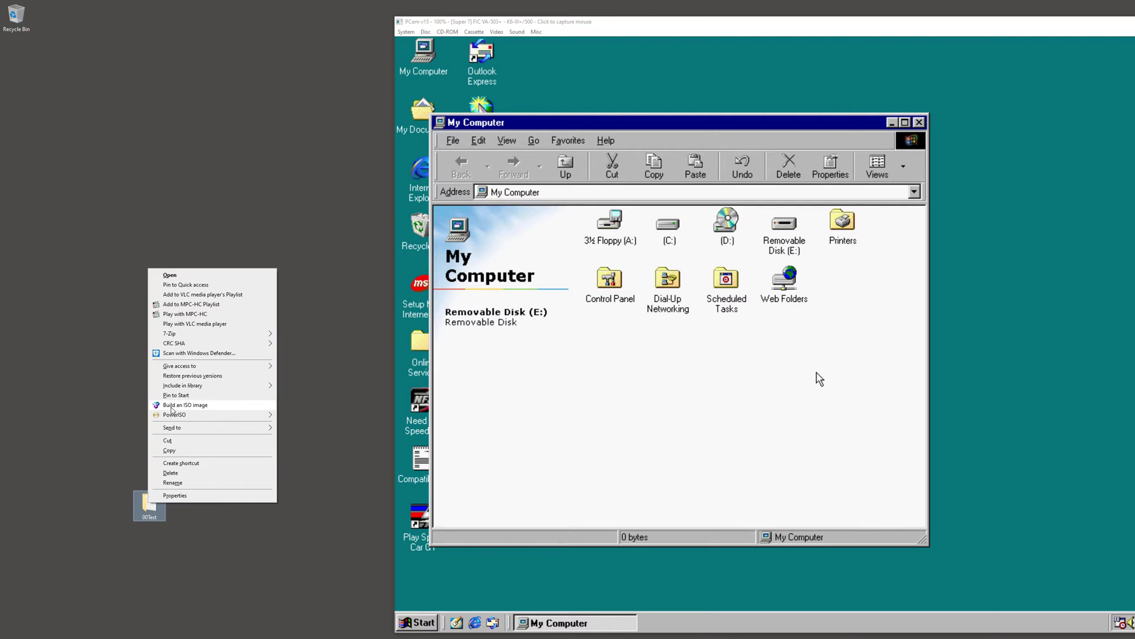
pyautogui.click(185, 404)
pyautogui.write('Hostto')
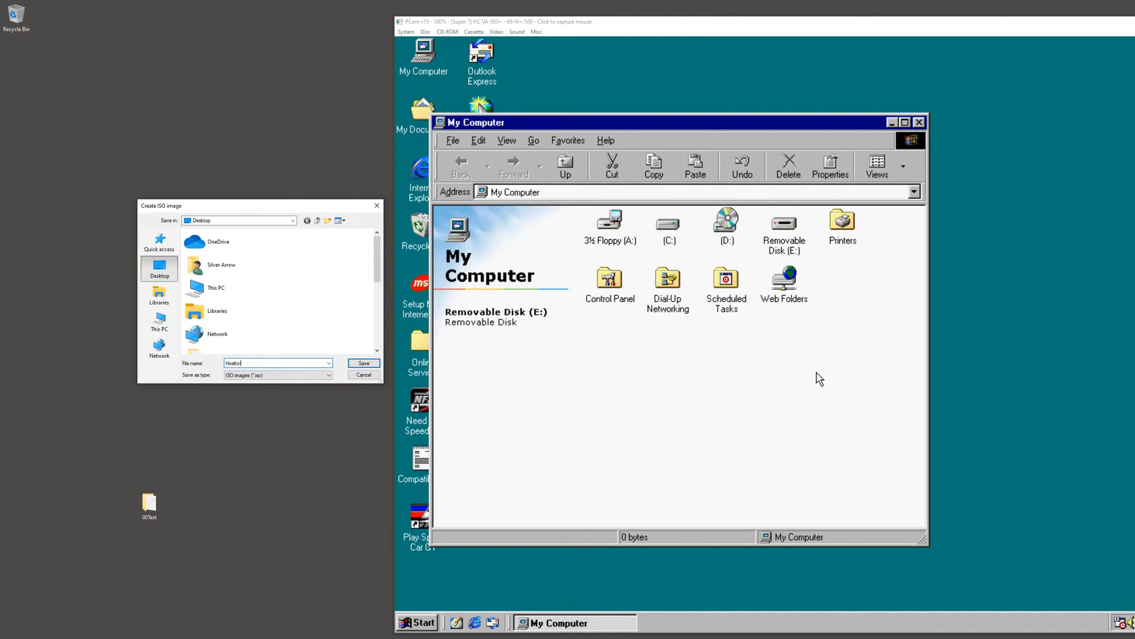
pyautogui.click(363, 363)
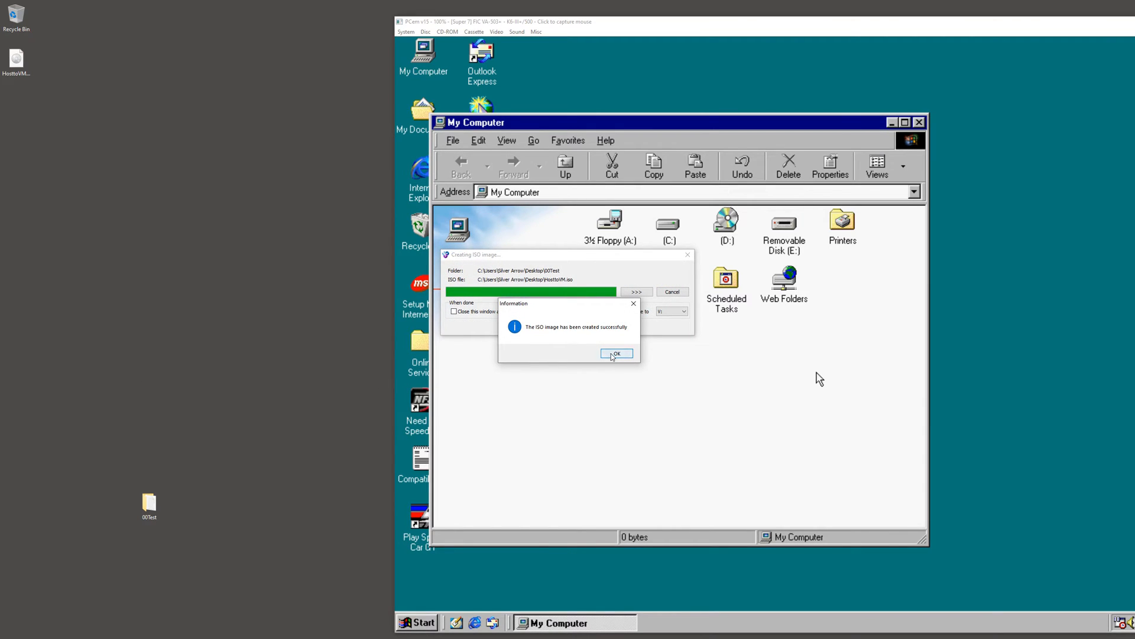
pyautogui.click(615, 353)
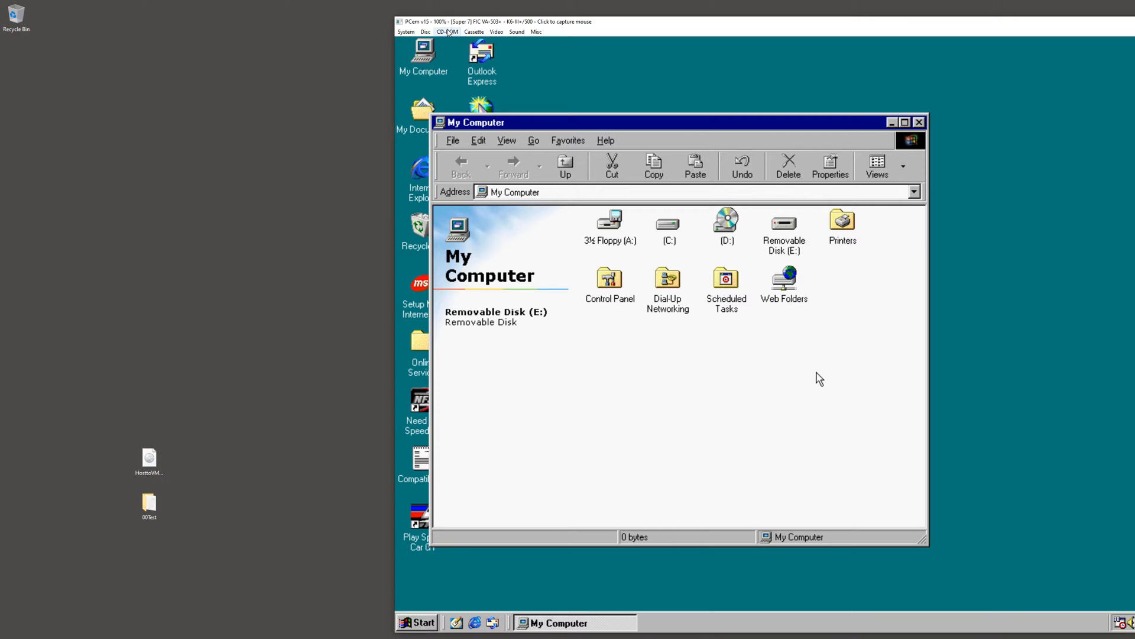
# - Load HosttoVM.iso from the Desktop into the emulated CD-ROM drive
pyautogui.click(447, 31)
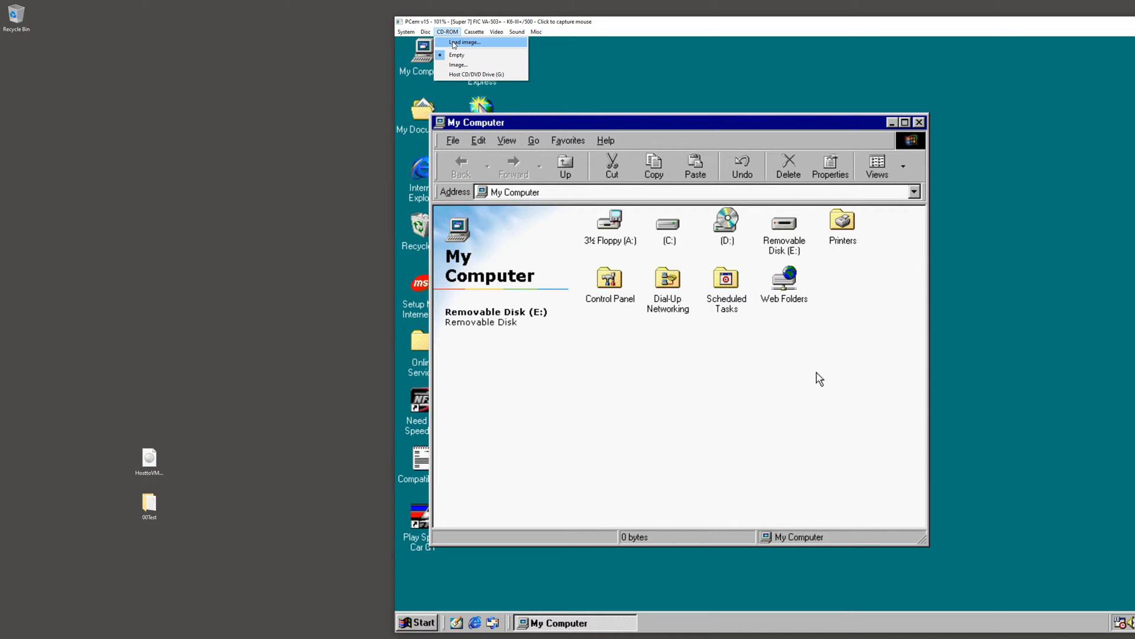
pyautogui.click(463, 42)
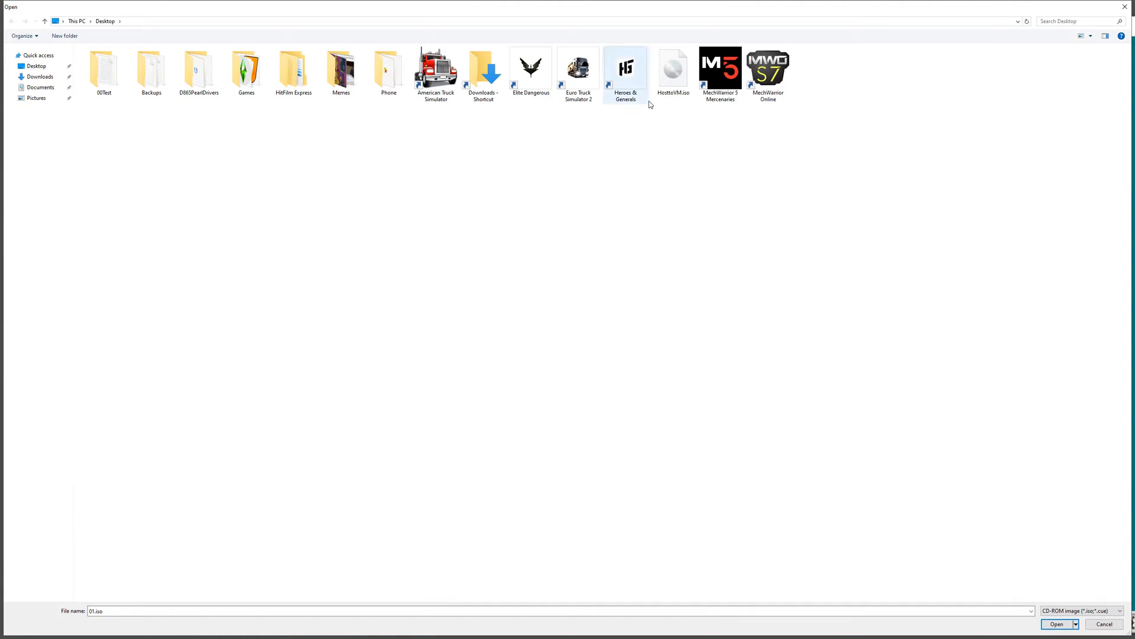
pyautogui.click(672, 69)
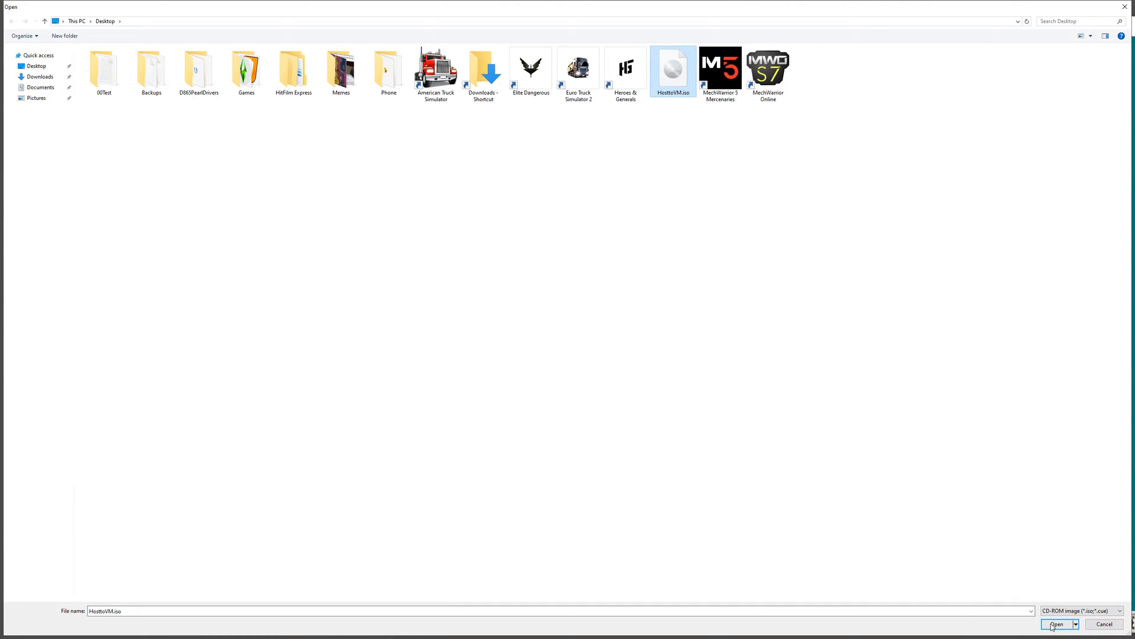
pyautogui.click(1056, 623)
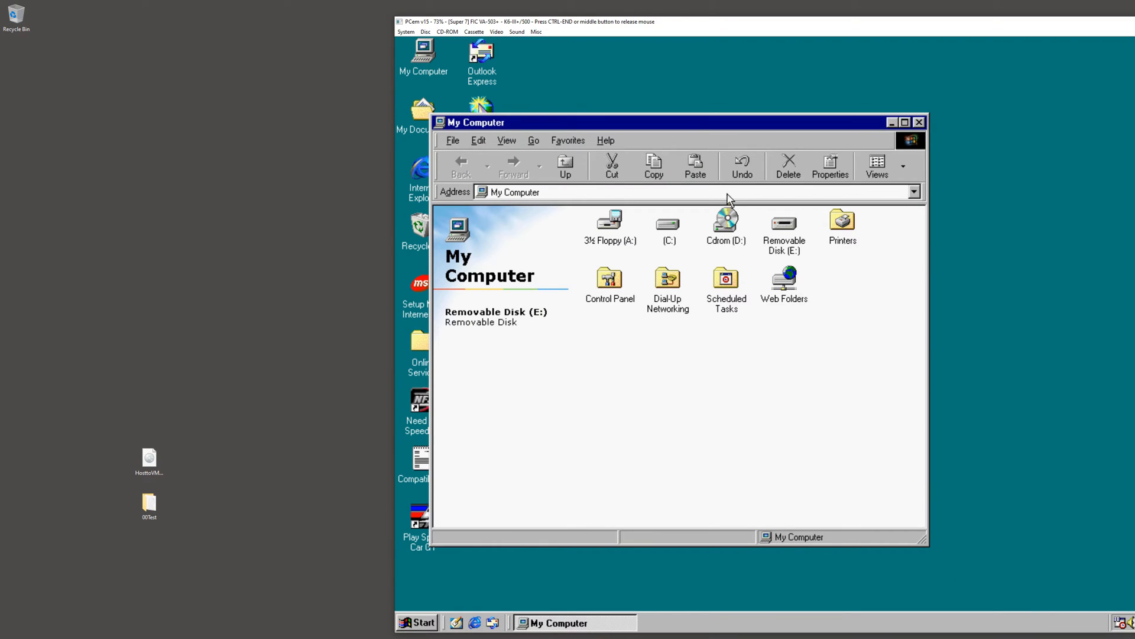
# - Browse the contents of the guest's Cdrom (D:) drive
pyautogui.click(724, 223)
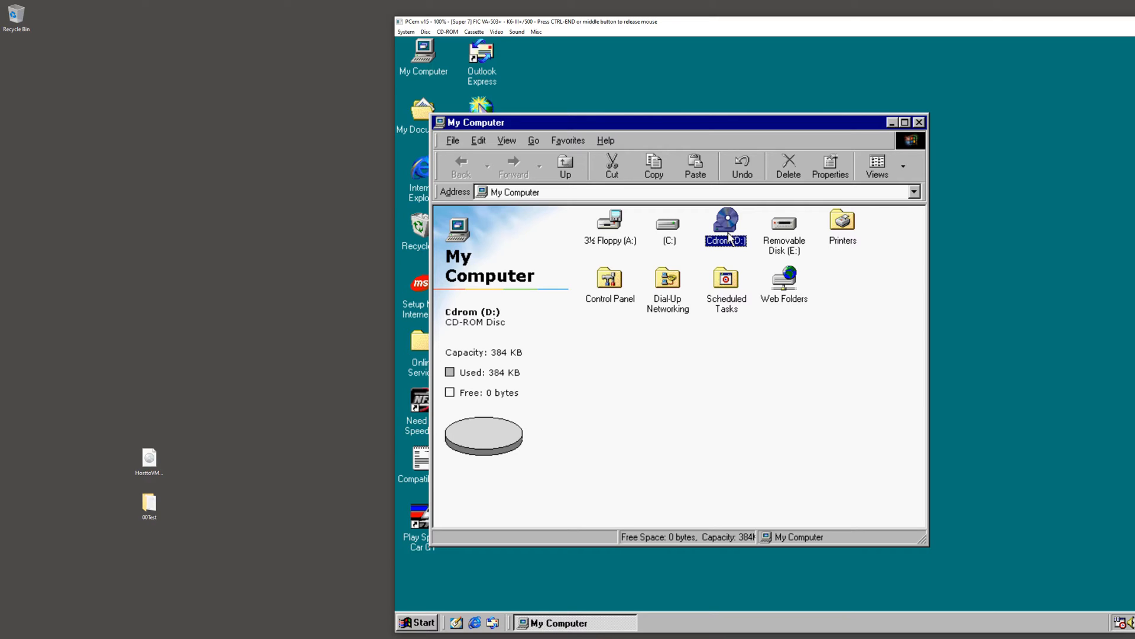
pyautogui.doubleClick(725, 221)
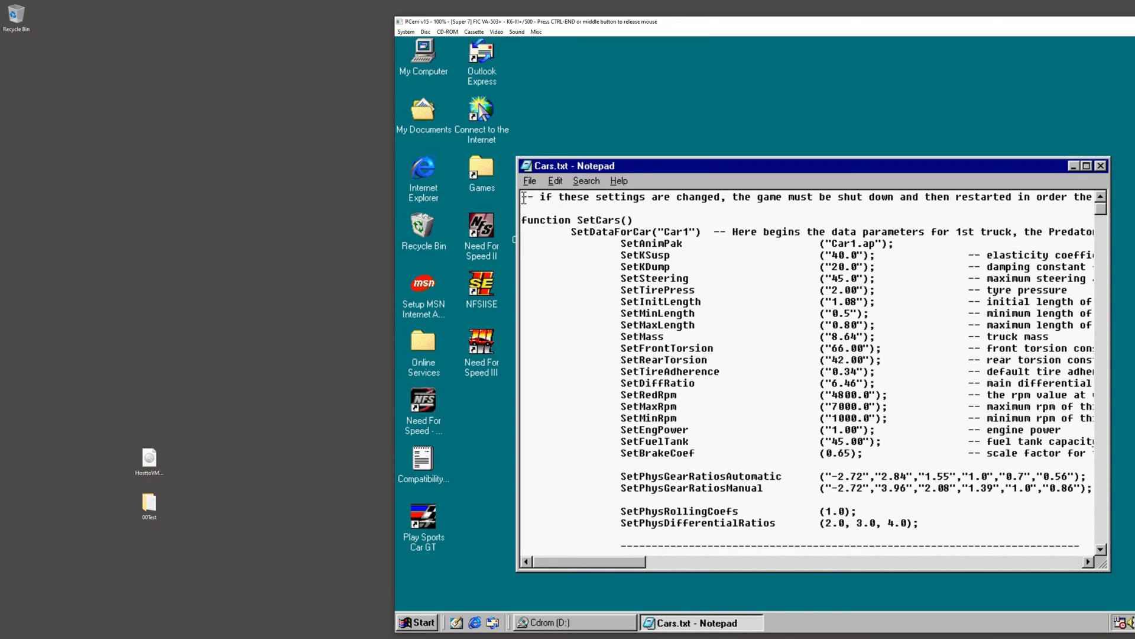
# - Add some characters to Cars.txt and save it as Carsvm.txt on the guest Desktop
pyautogui.write('l;kajsdflkj')
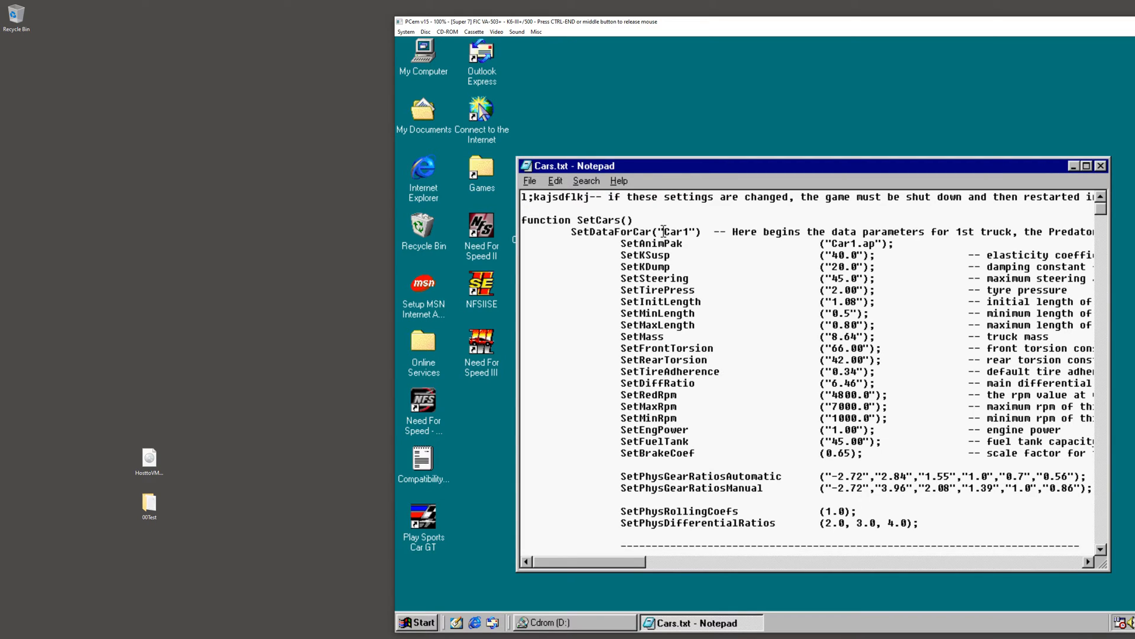
pyautogui.write('sdafsd')
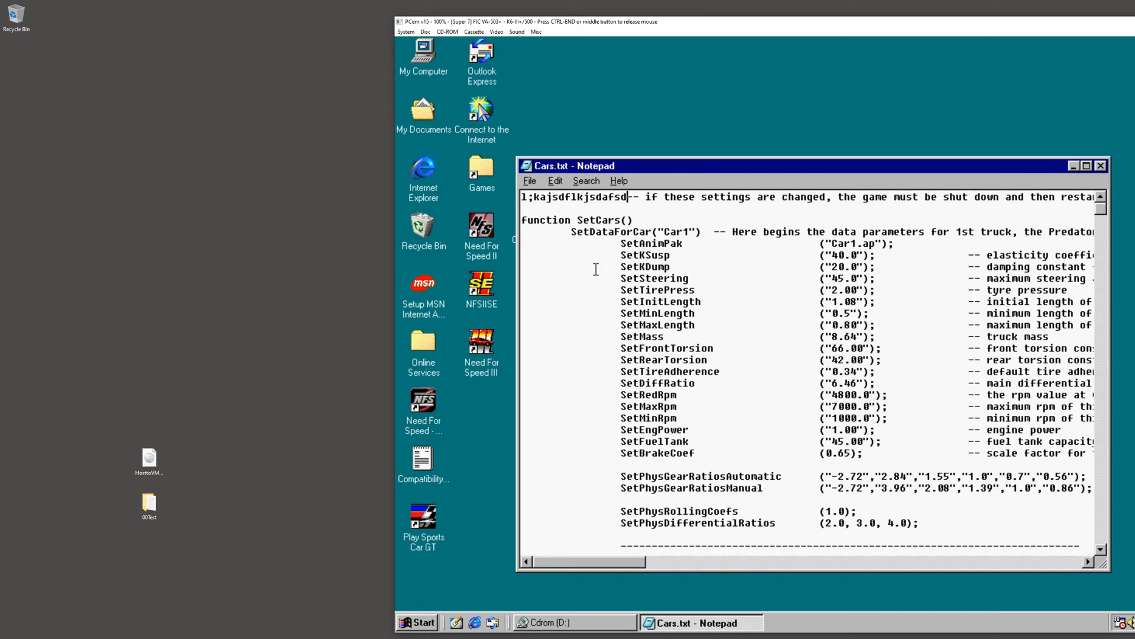
pyautogui.moveTo(521, 170)
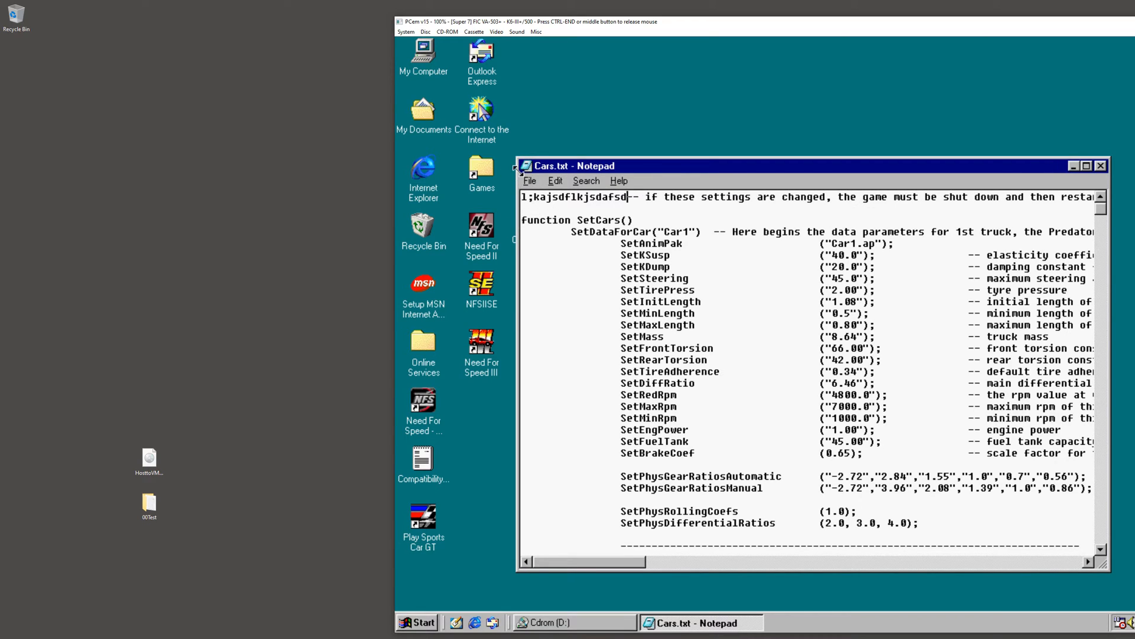
pyautogui.click(530, 181)
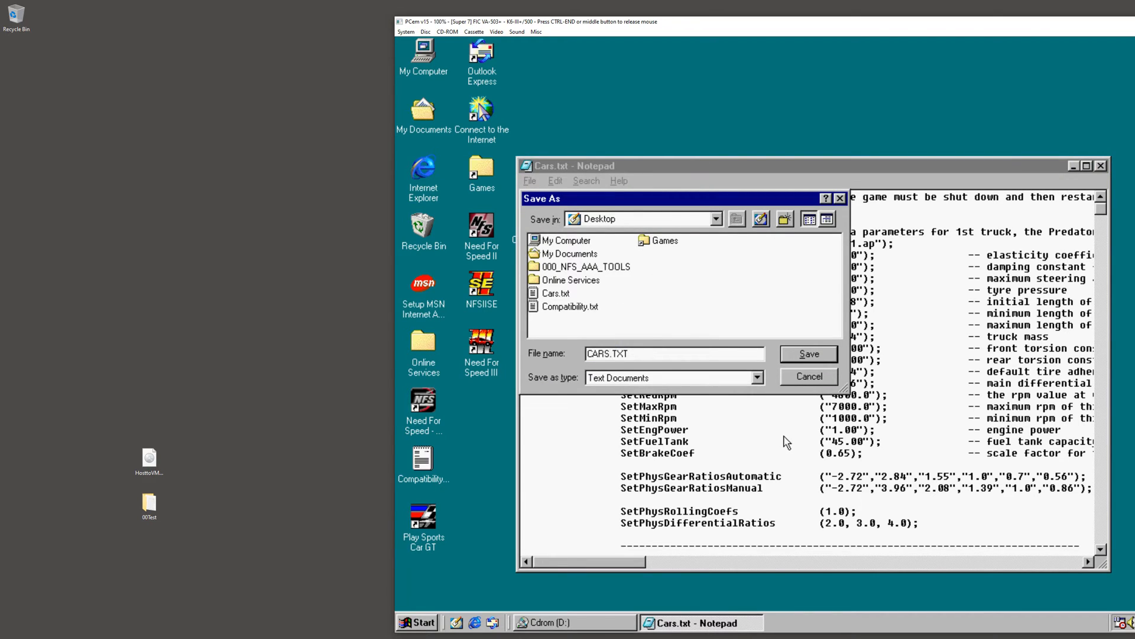
pyautogui.click(808, 354)
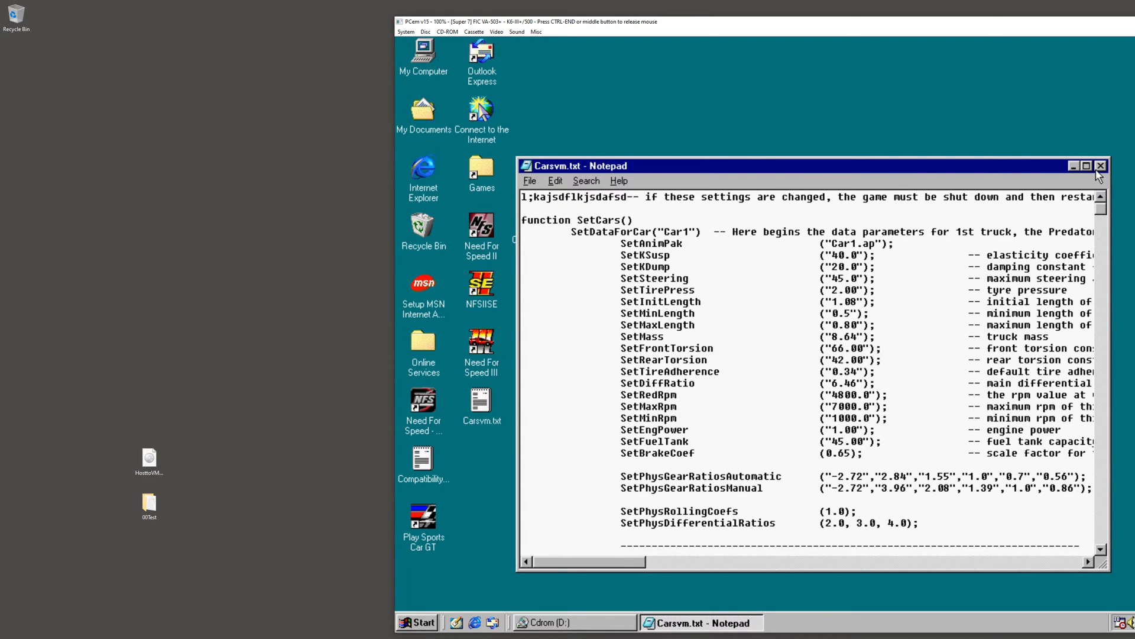
pyautogui.click(1100, 166)
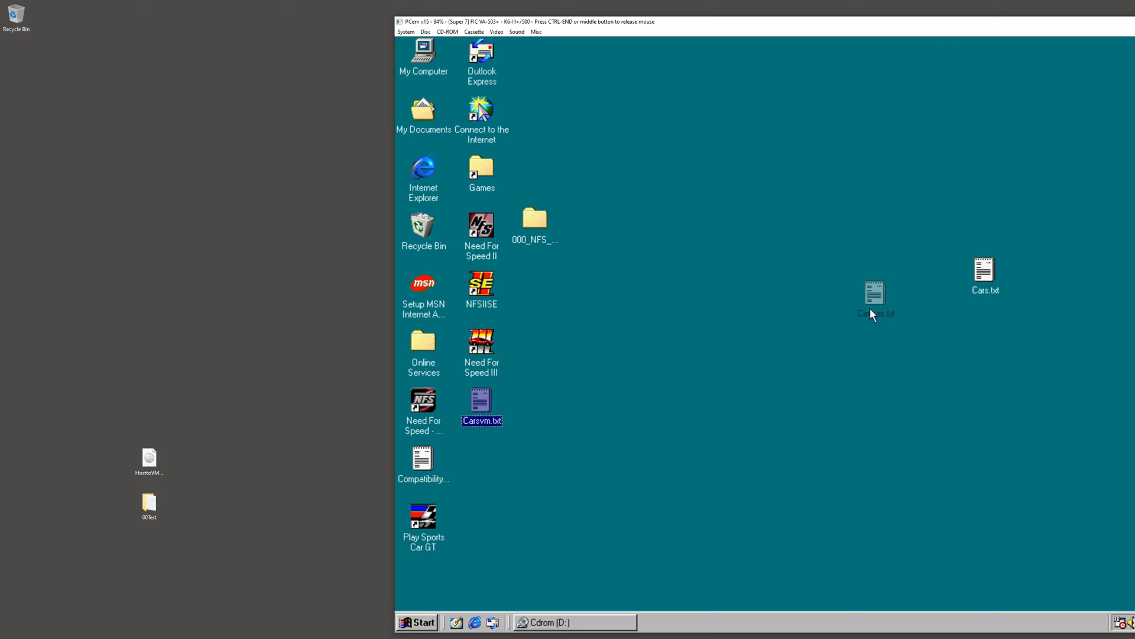
# - Reopen Carsvm.txt to check its contents, then close it
pyautogui.doubleClick(481, 404)
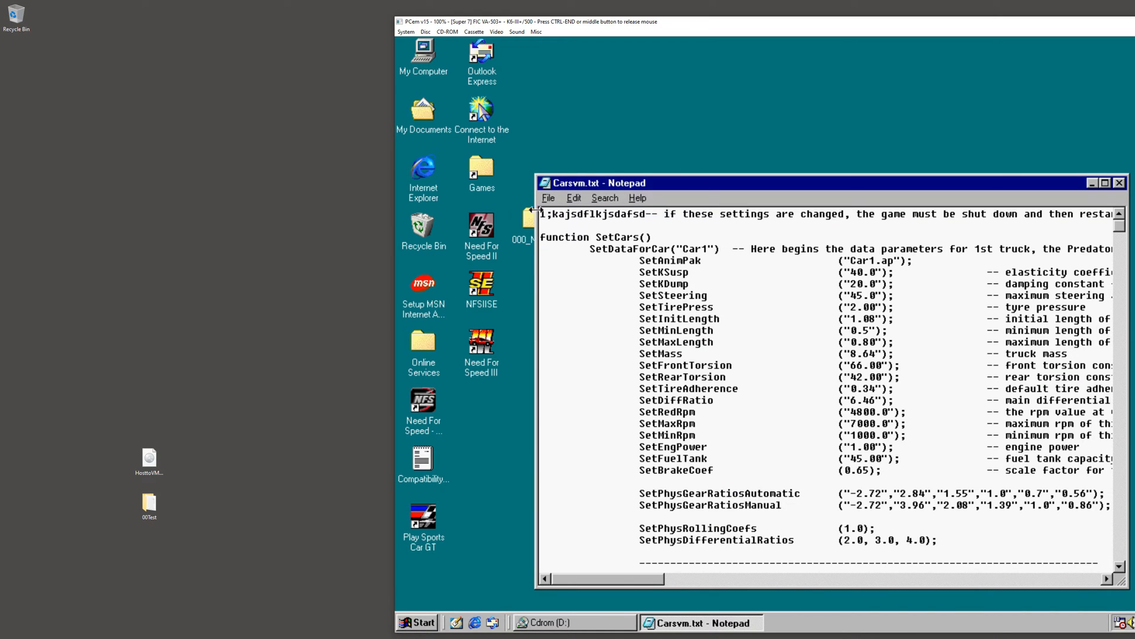
pyautogui.moveTo(1125, 201)
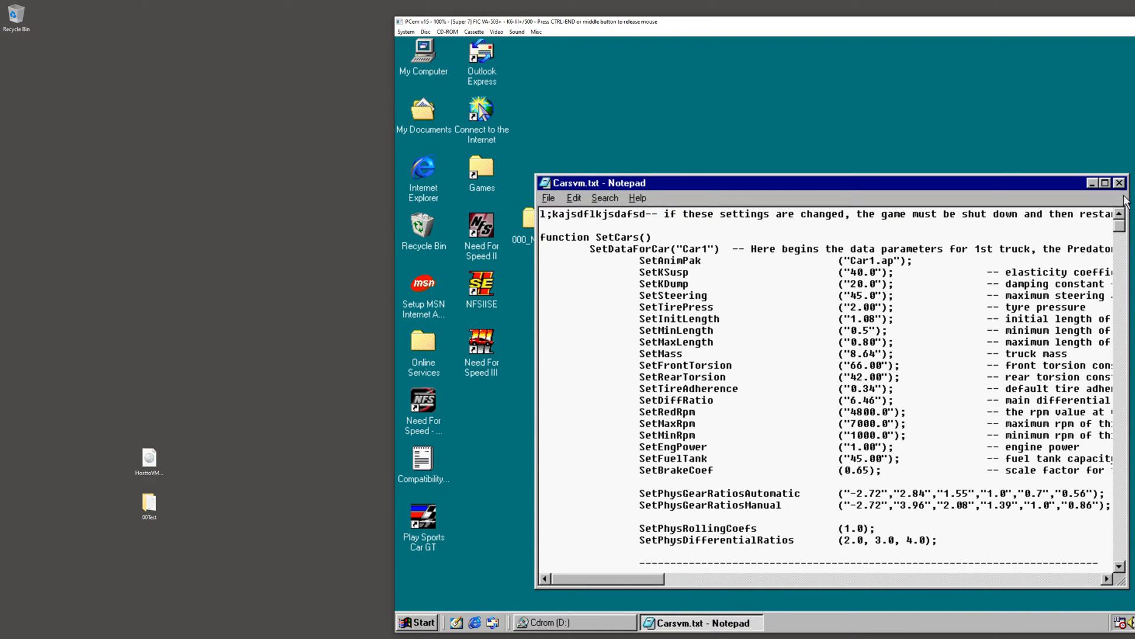
pyautogui.click(1119, 182)
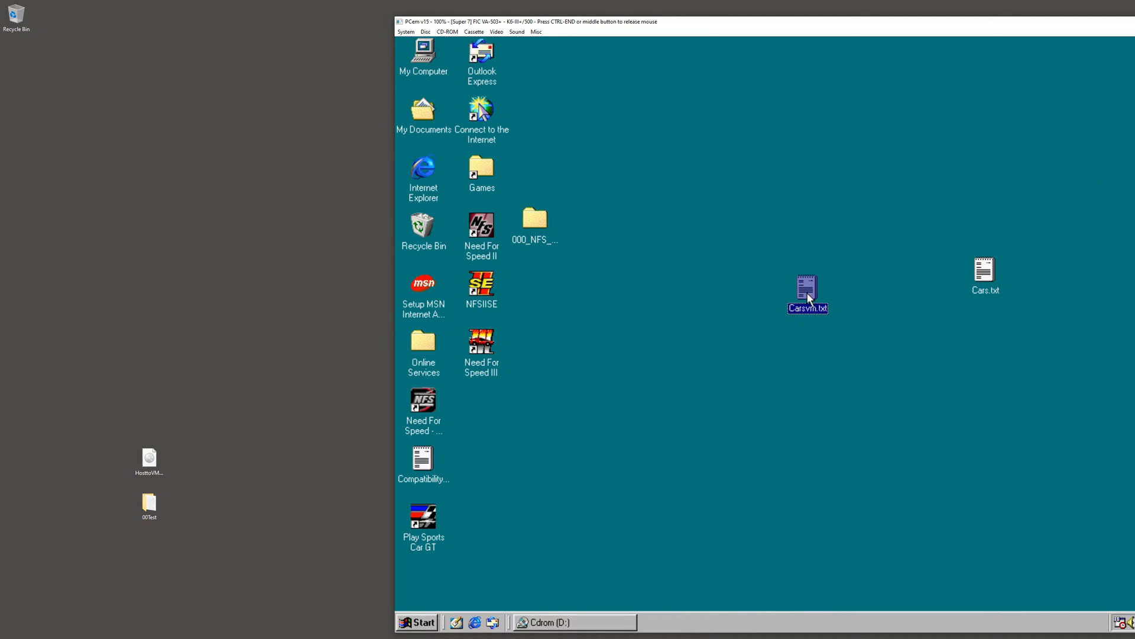
pyautogui.moveTo(617, 140)
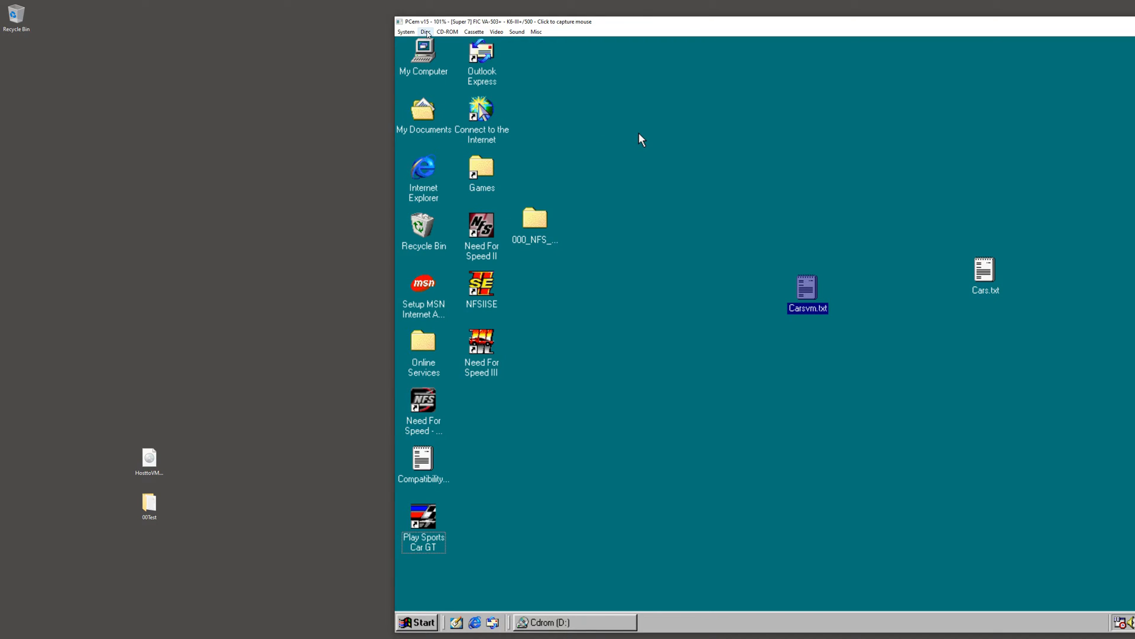
# - Create a blank 100 MB (Zip) disc image named Diskimg on the host desktop
pyautogui.click(426, 31)
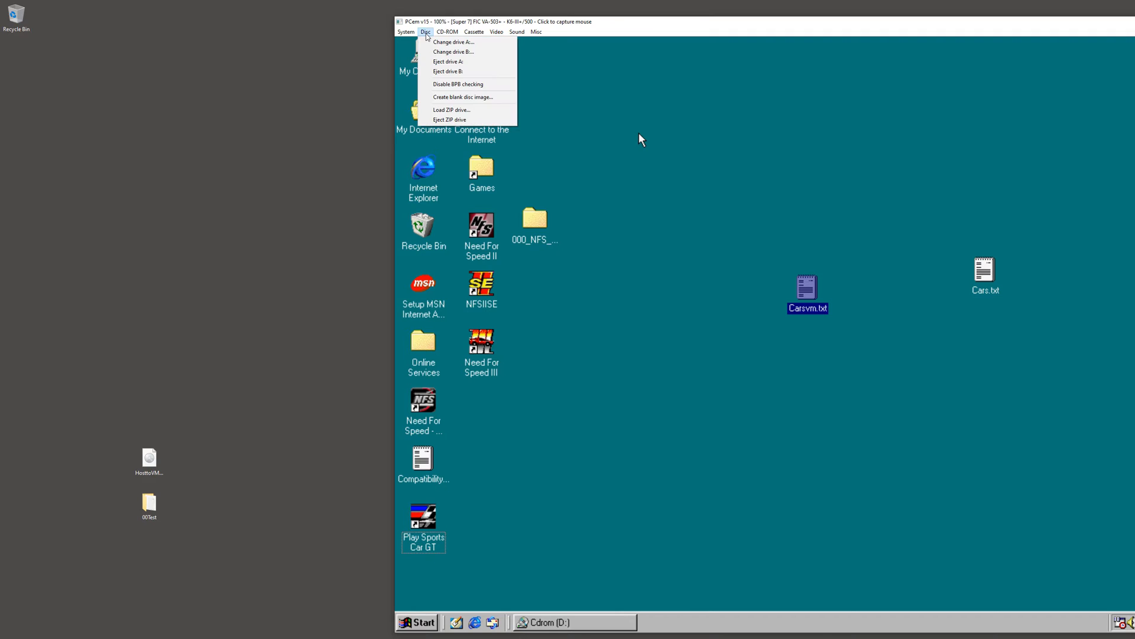
pyautogui.moveTo(462, 97)
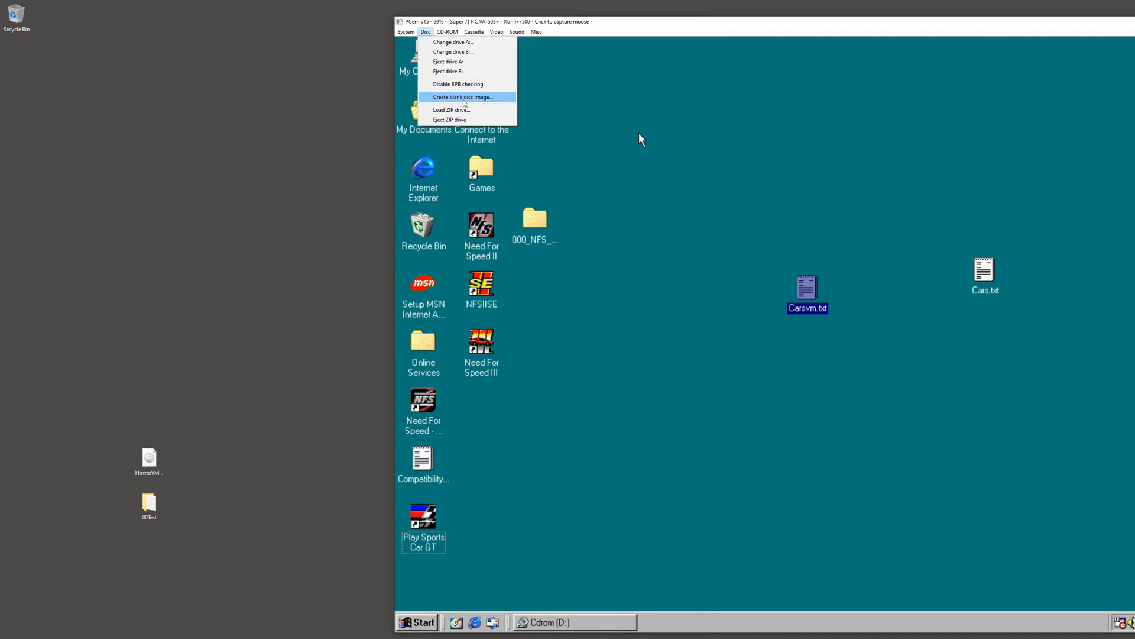
pyautogui.moveTo(477, 98)
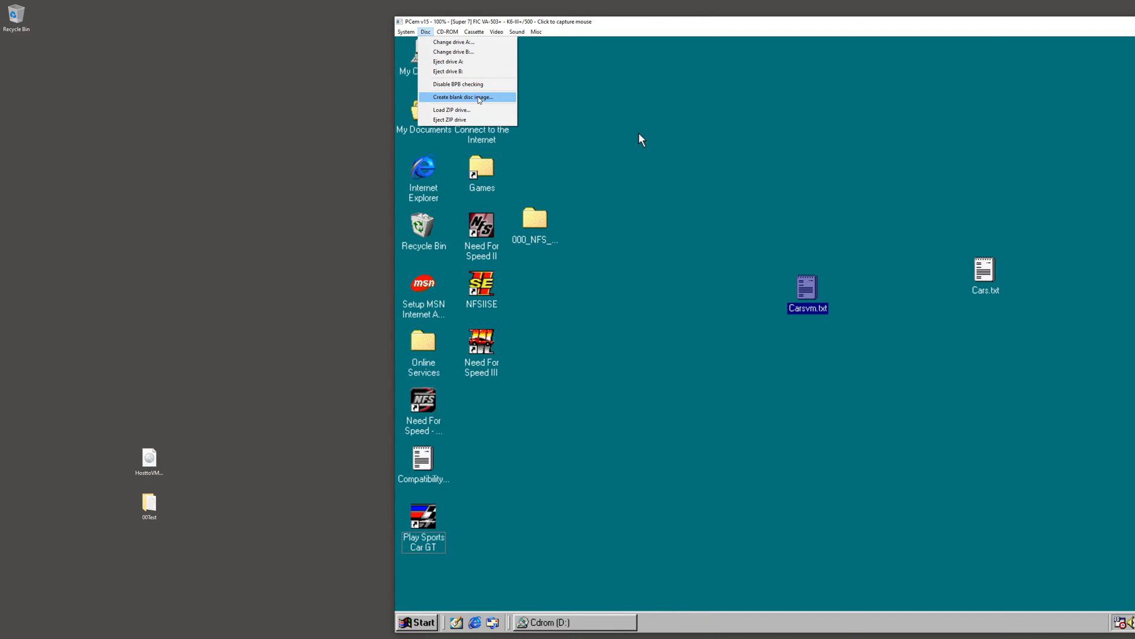
pyautogui.click(463, 97)
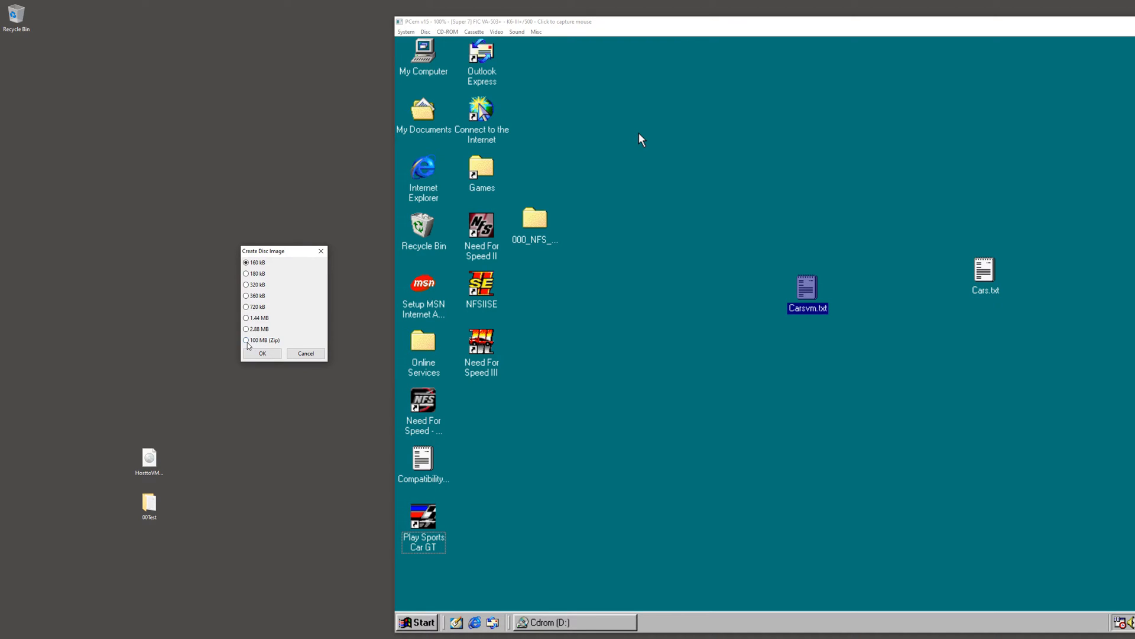
pyautogui.click(246, 341)
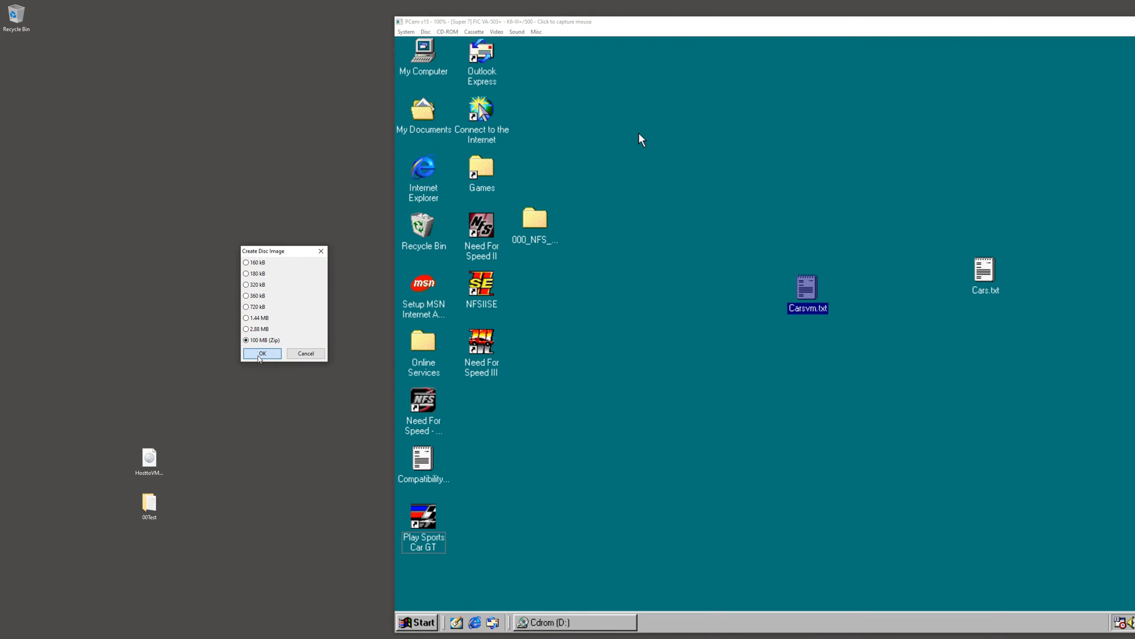
pyautogui.click(260, 353)
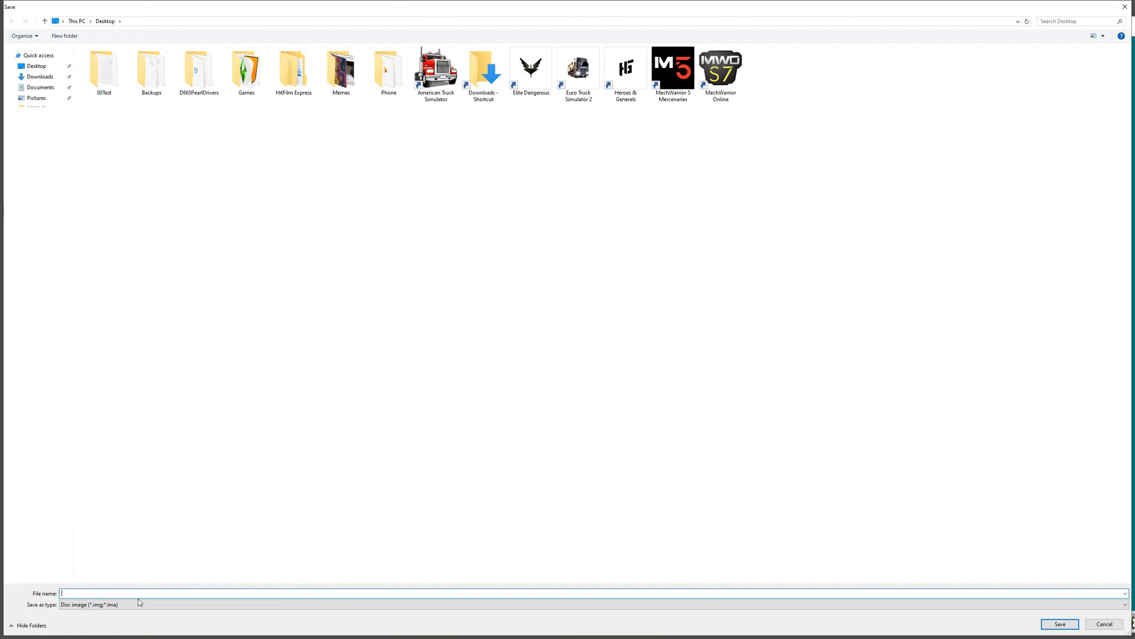
pyautogui.write('Diskimg')
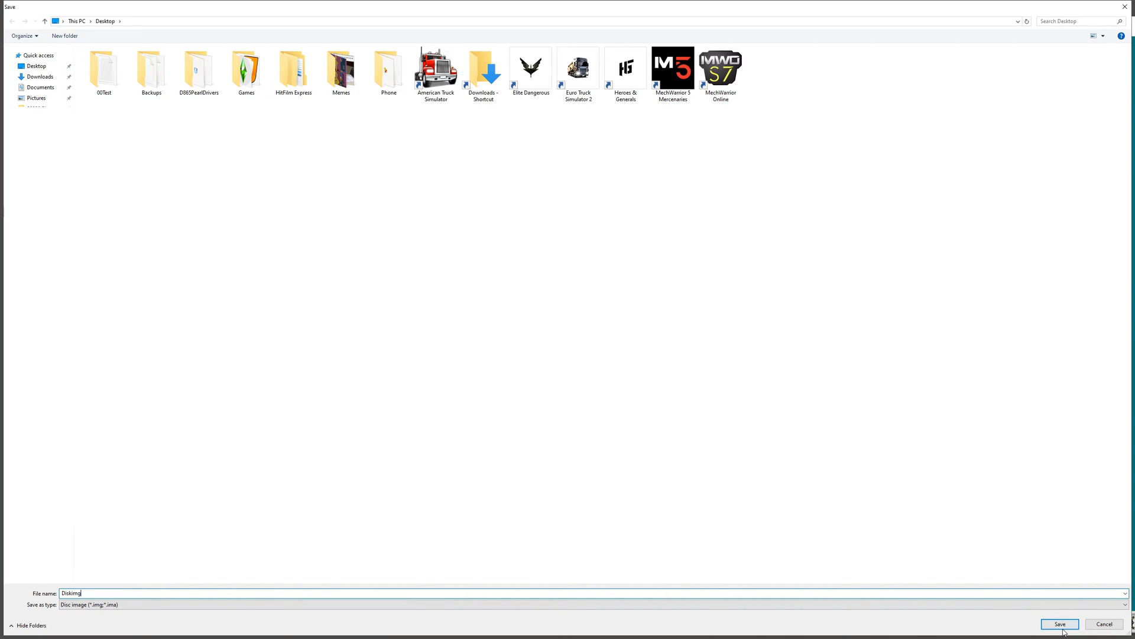
pyautogui.click(1058, 623)
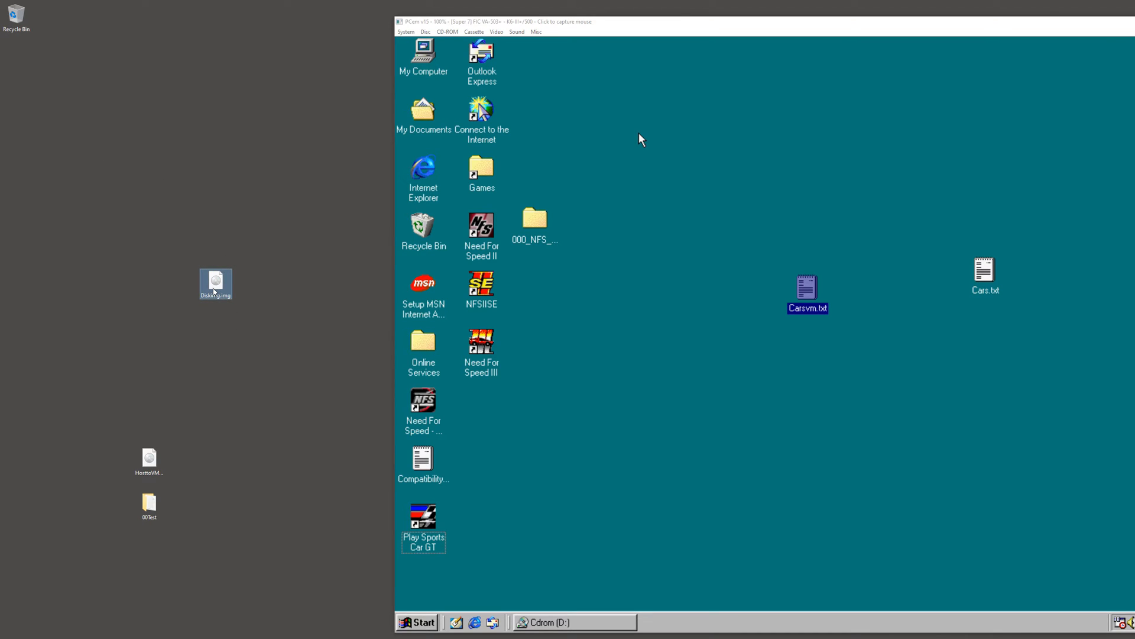
pyautogui.moveTo(215, 283)
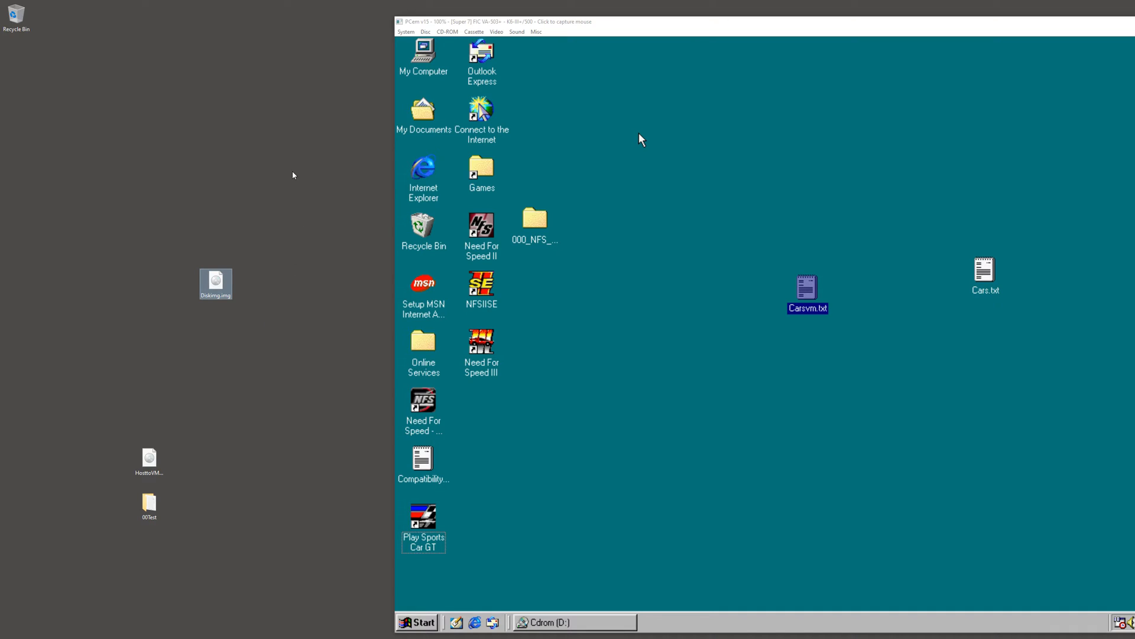
pyautogui.moveTo(668, 176)
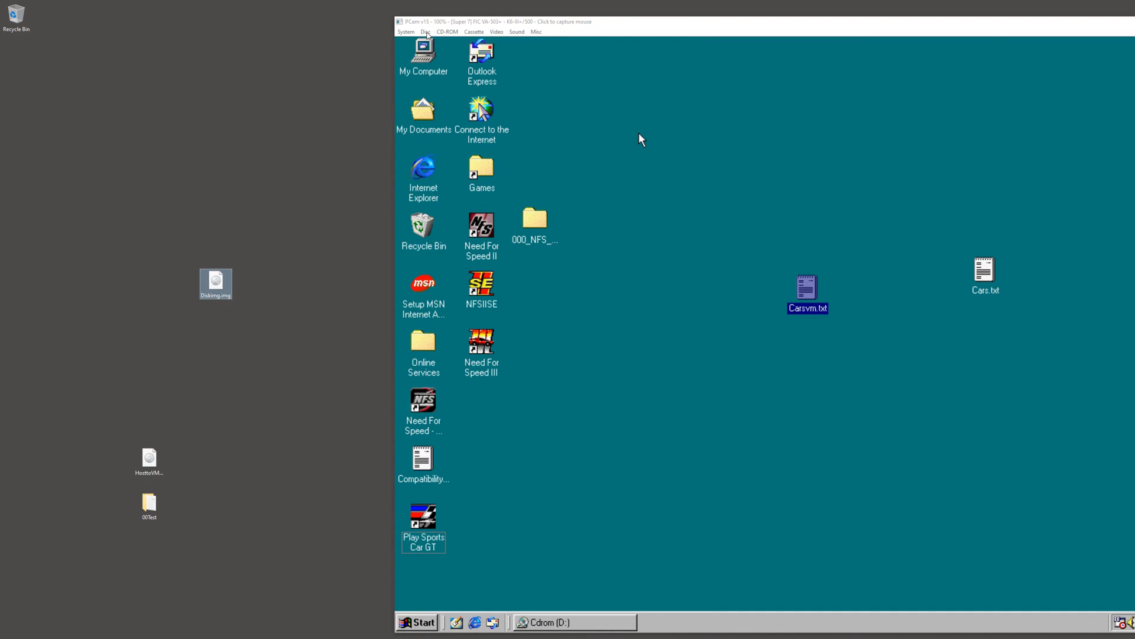
# - Choose Load ZIP drive from the Disc menu for Diskimg.img
pyautogui.click(426, 31)
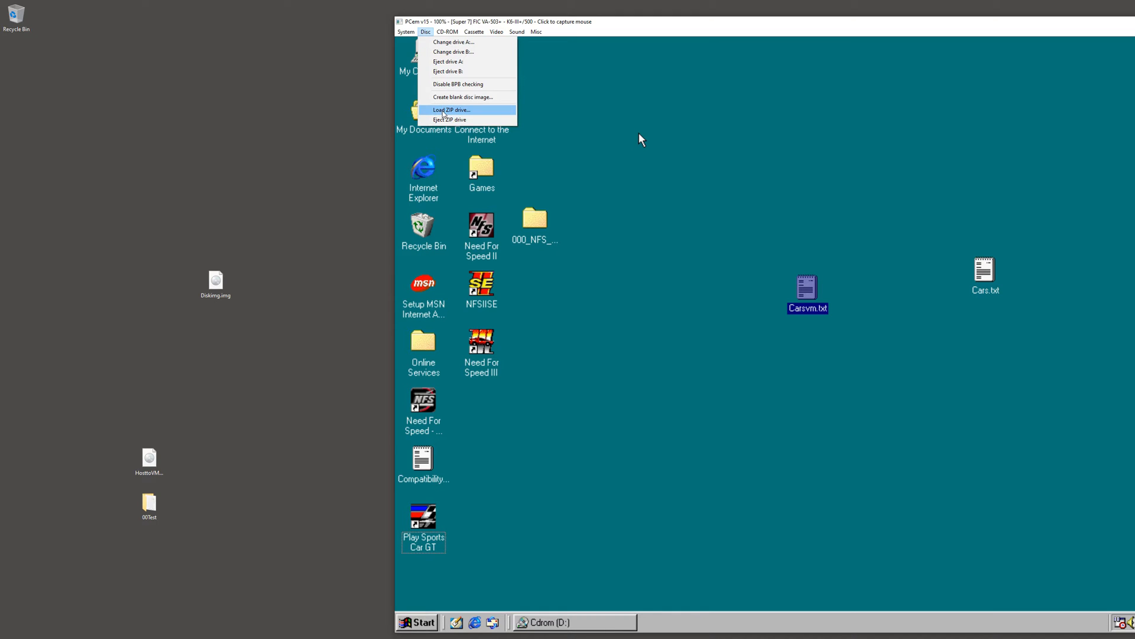
pyautogui.click(450, 109)
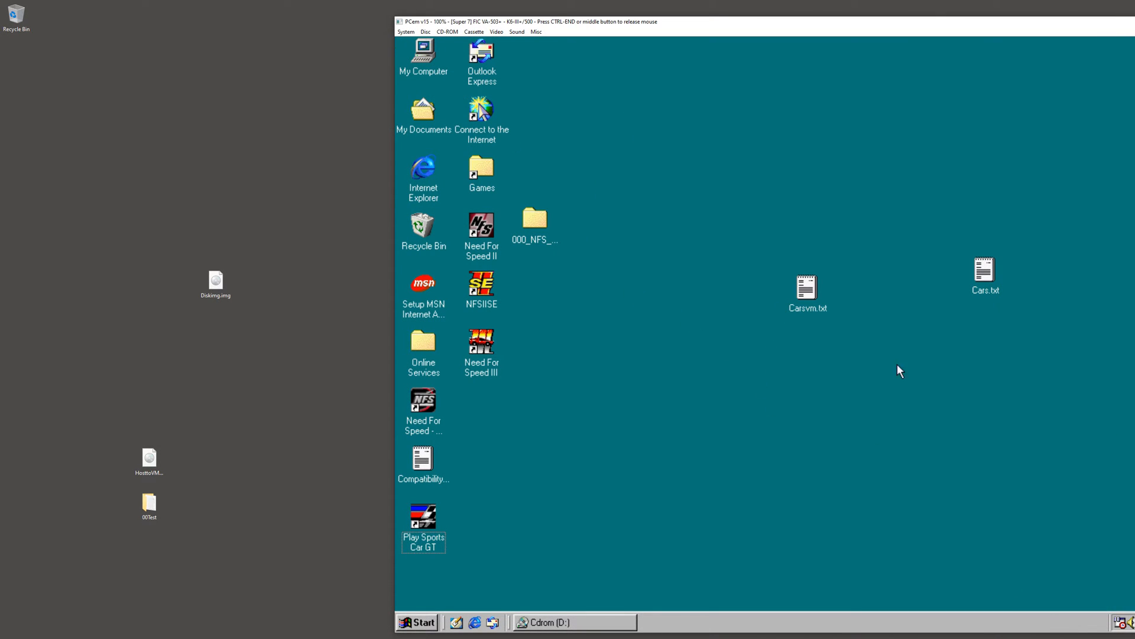
pyautogui.moveTo(428, 64)
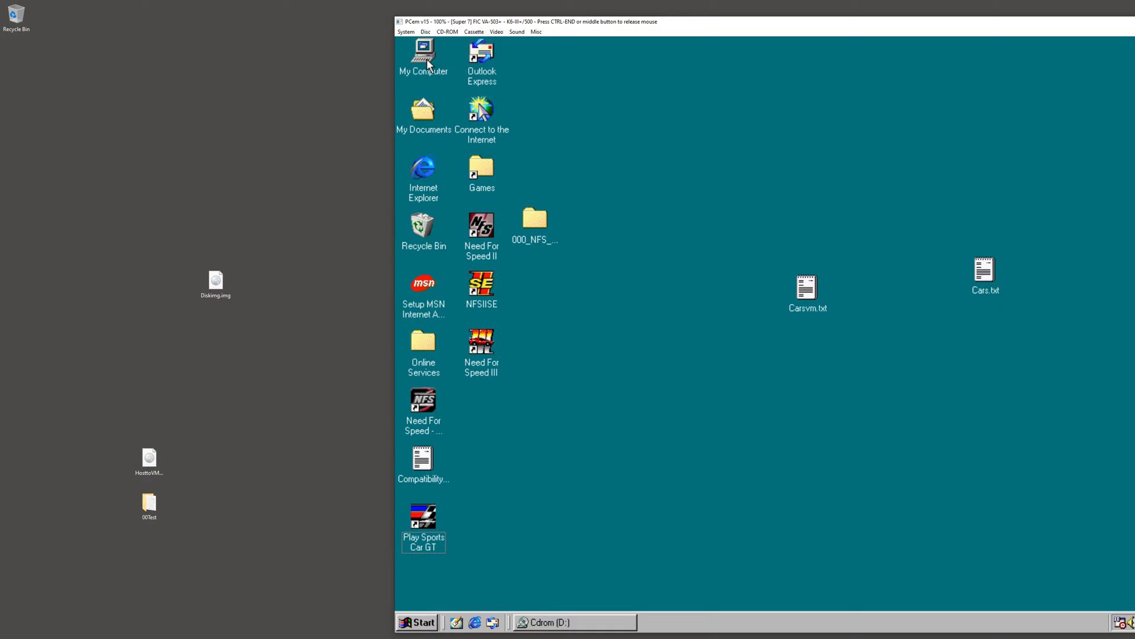
# - Open Removable Disk (E:) in My Computer and agree to format it
pyautogui.doubleClick(423, 53)
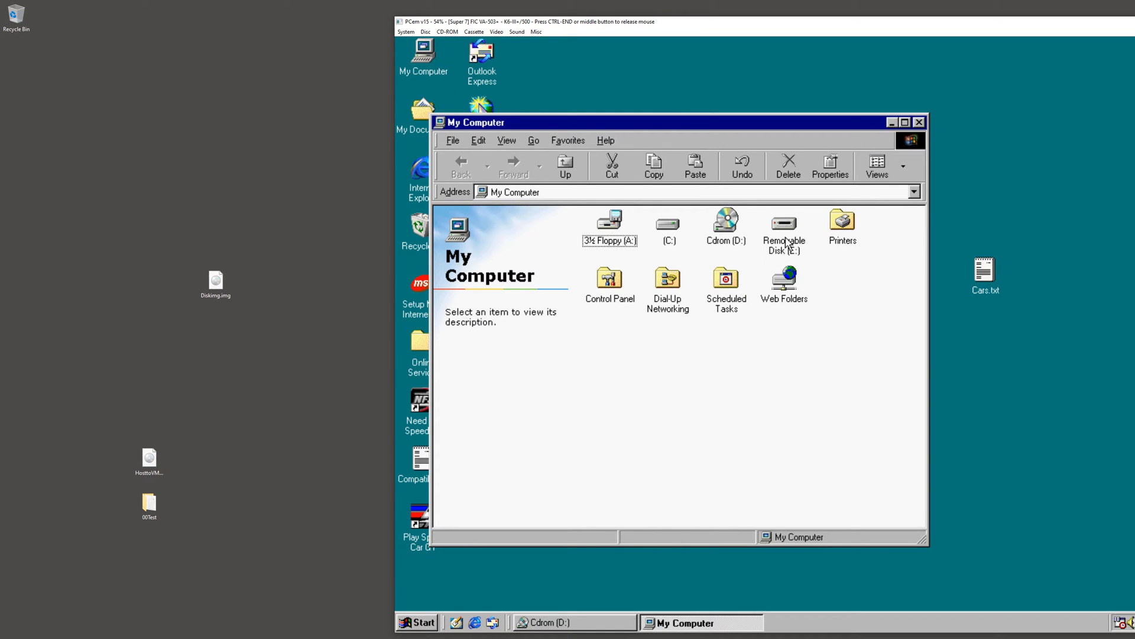
pyautogui.click(783, 226)
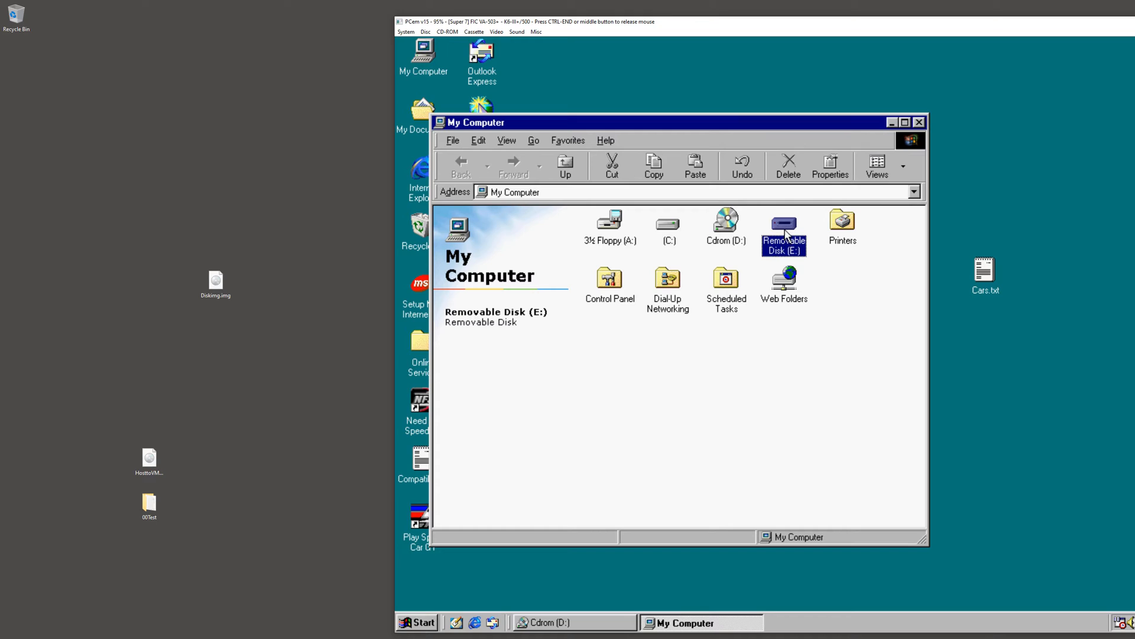
pyautogui.doubleClick(783, 227)
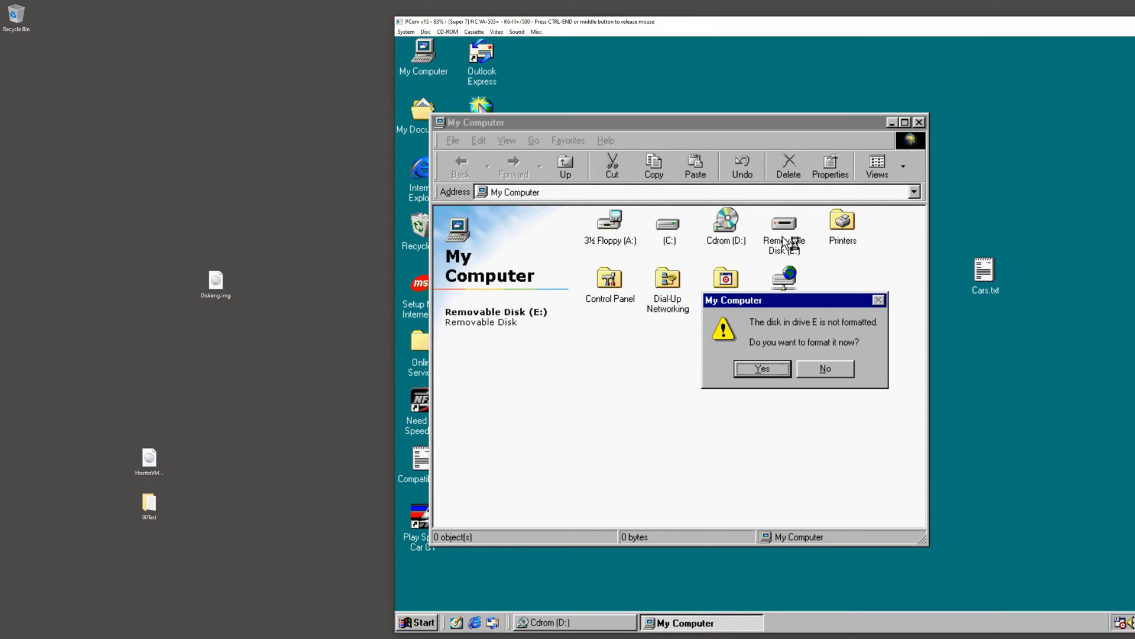
pyautogui.moveTo(812, 353)
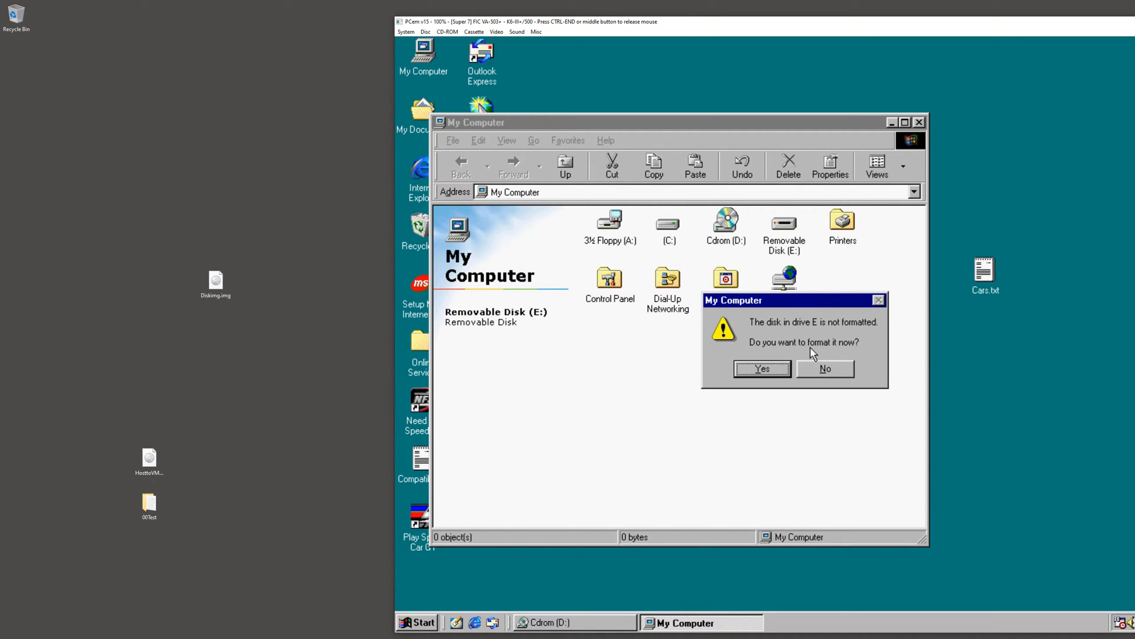
pyautogui.moveTo(752, 326)
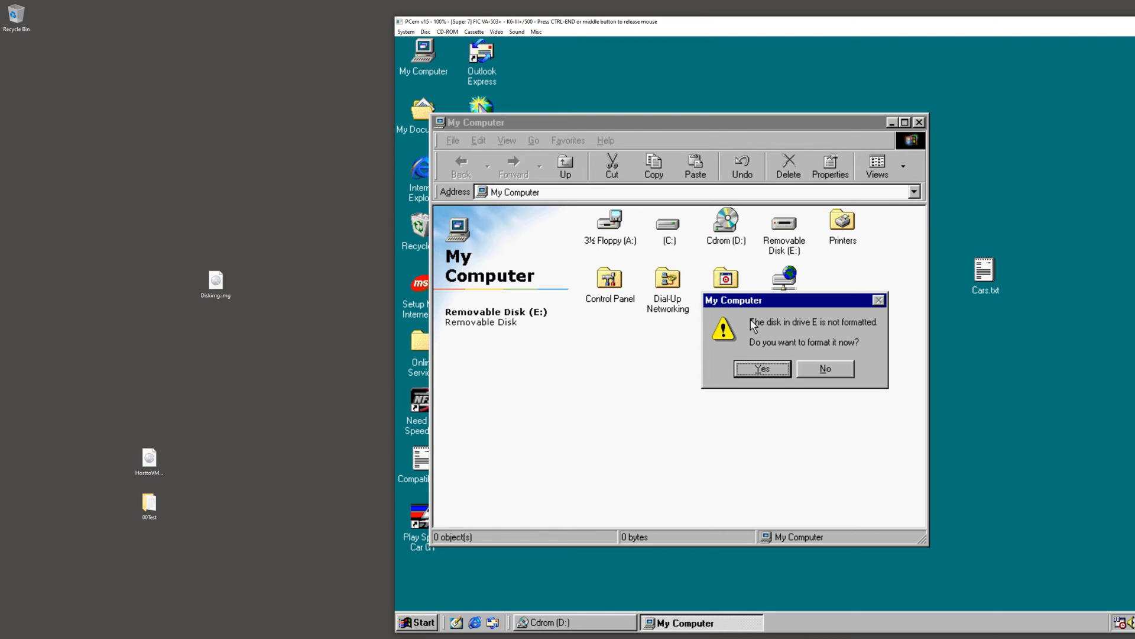
pyautogui.moveTo(789, 331)
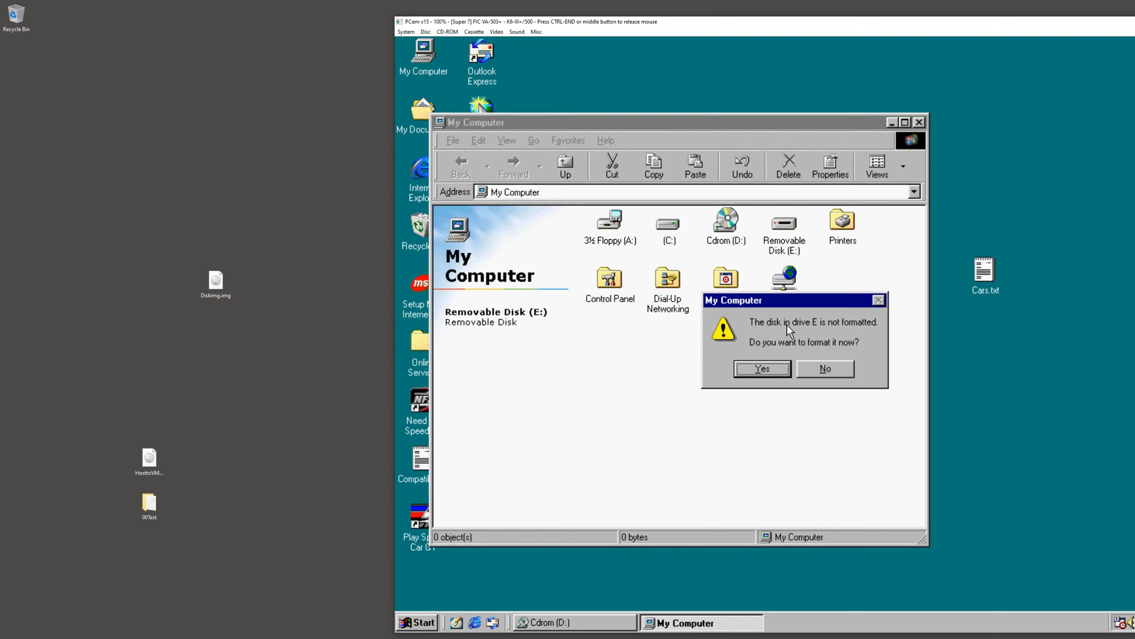
pyautogui.moveTo(783, 362)
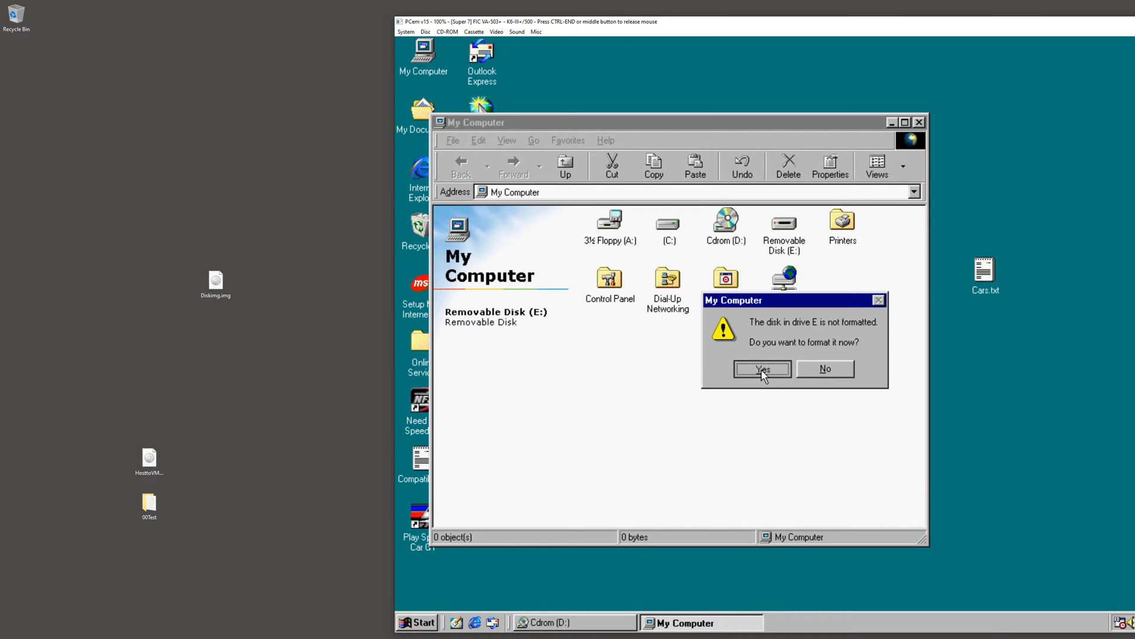
pyautogui.click(760, 369)
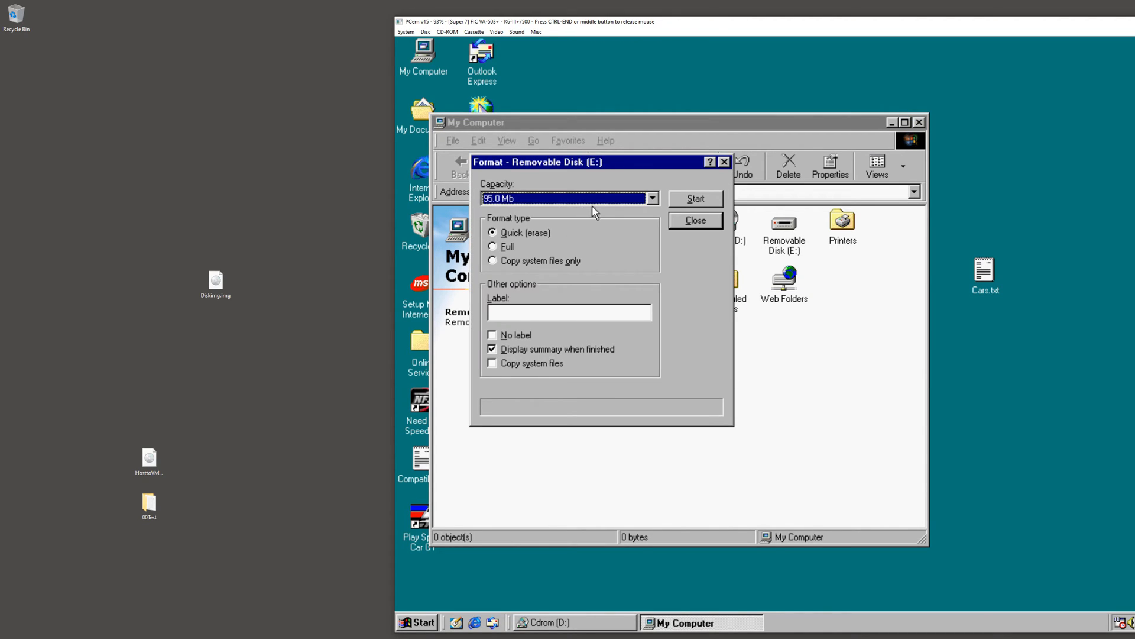
# - Run a full format of the disk, accepting the warnings and dismissing the results
pyautogui.click(694, 199)
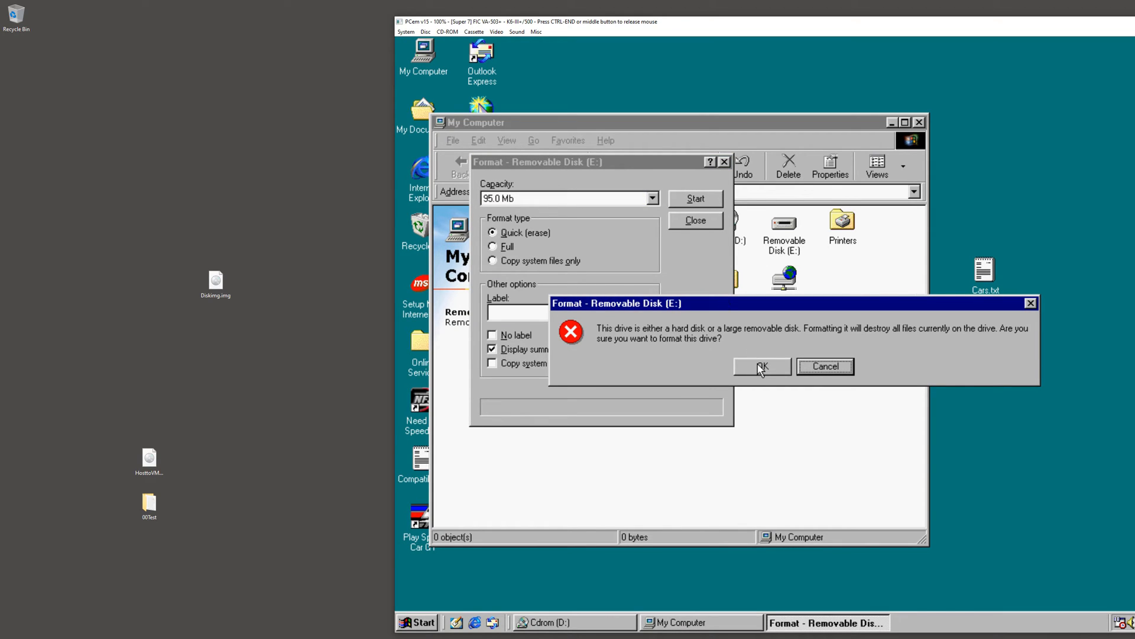
pyautogui.click(761, 367)
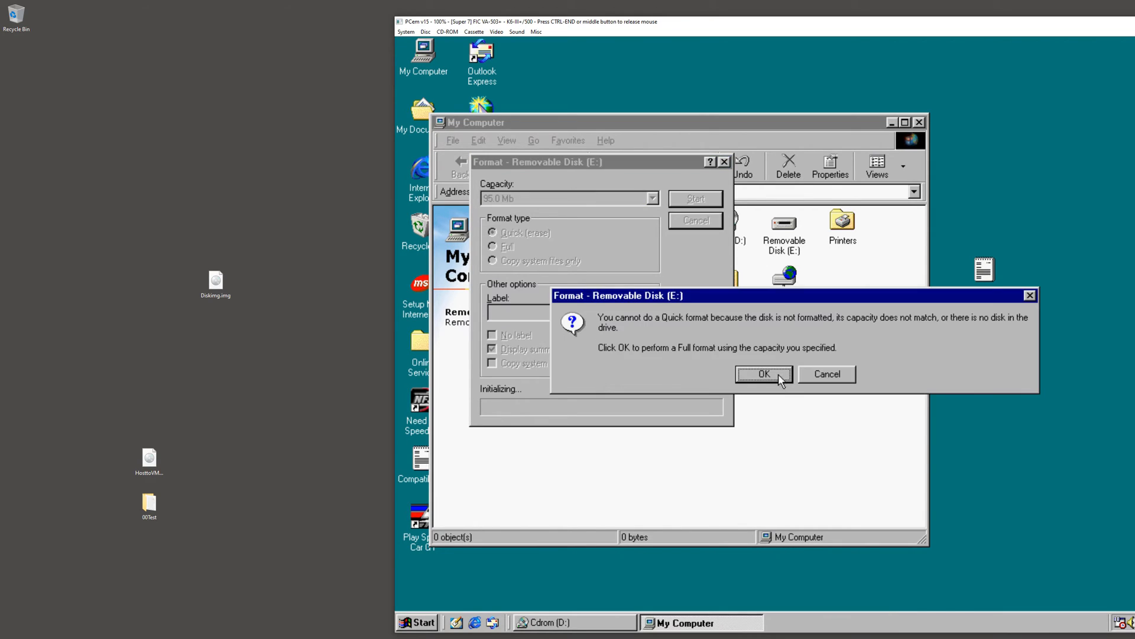
pyautogui.click(762, 374)
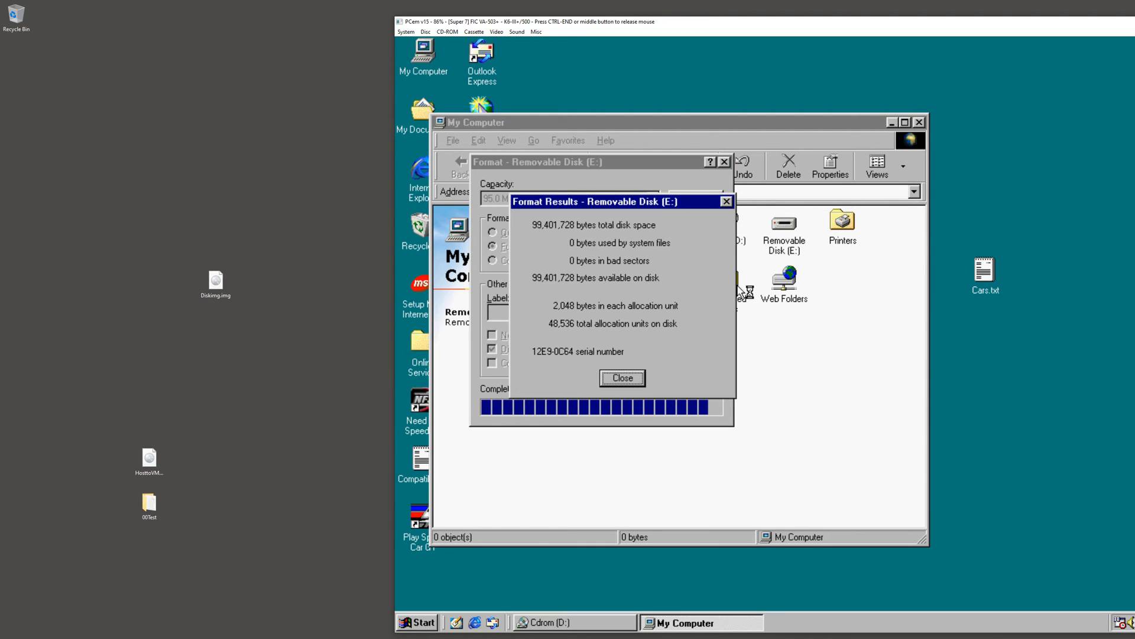
pyautogui.click(621, 377)
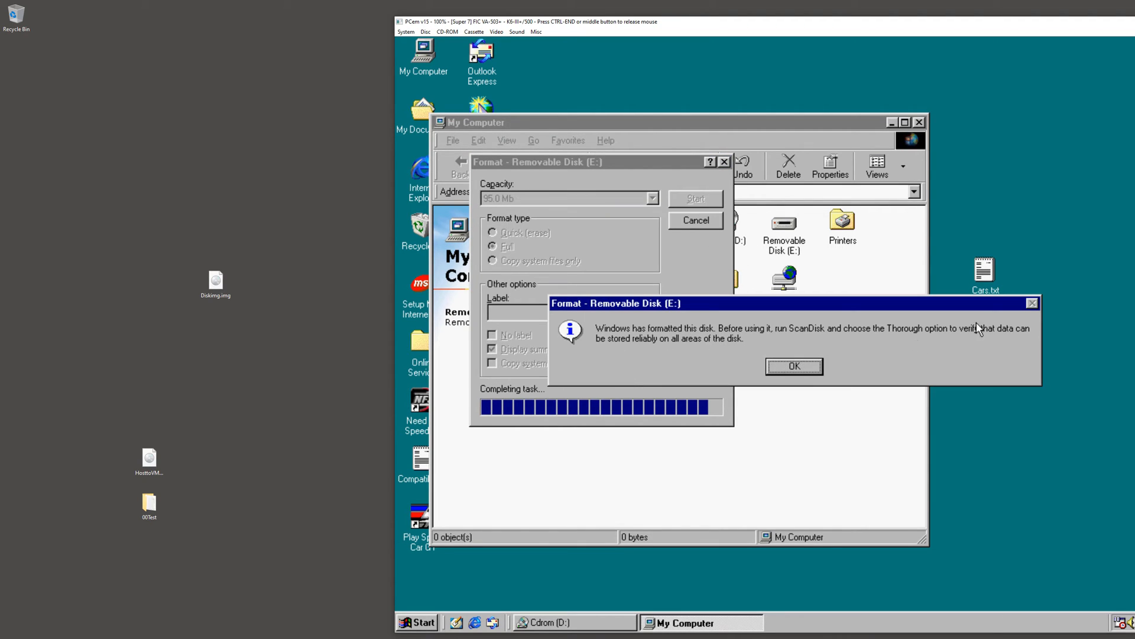
pyautogui.click(794, 366)
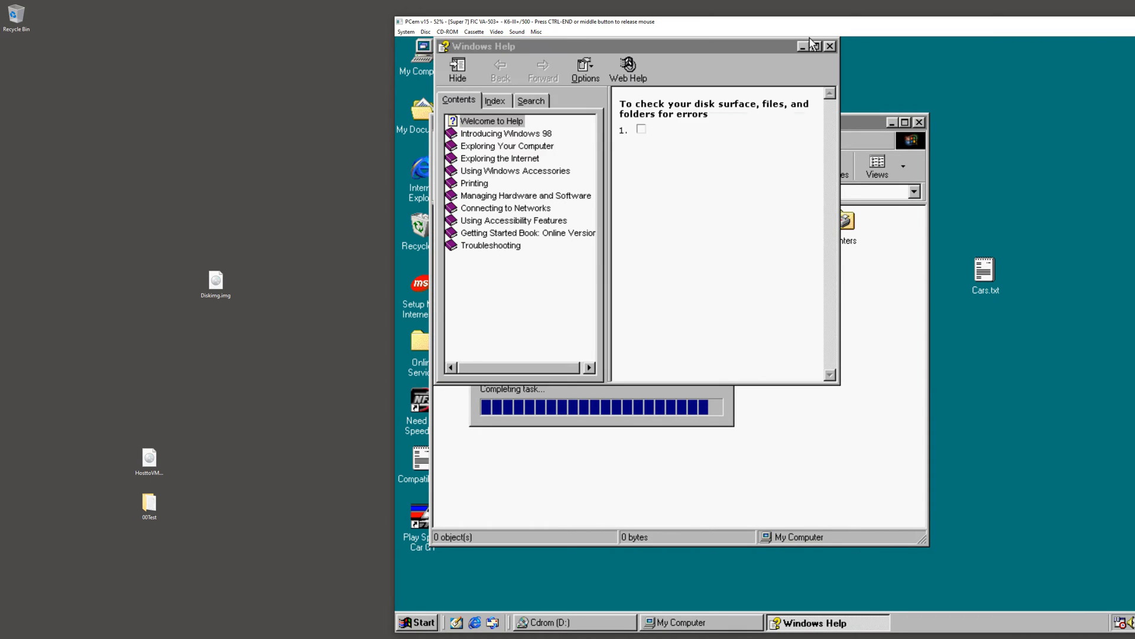
# - Close Windows Help and hand input back to the PCem guest for the file move
pyautogui.click(830, 46)
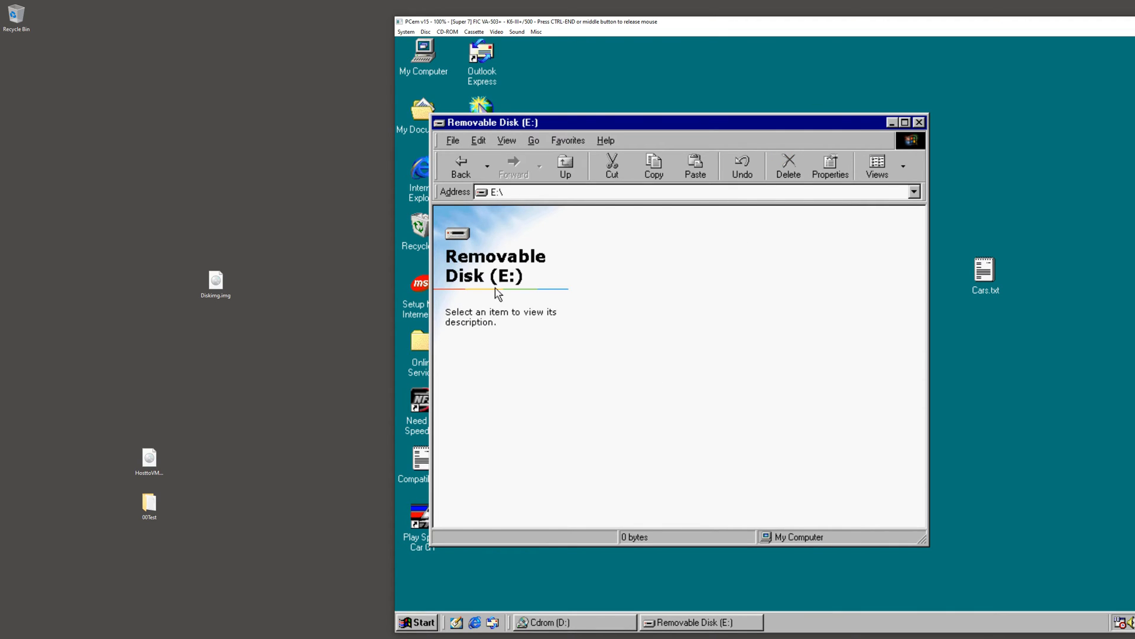
pyautogui.moveTo(508, 270)
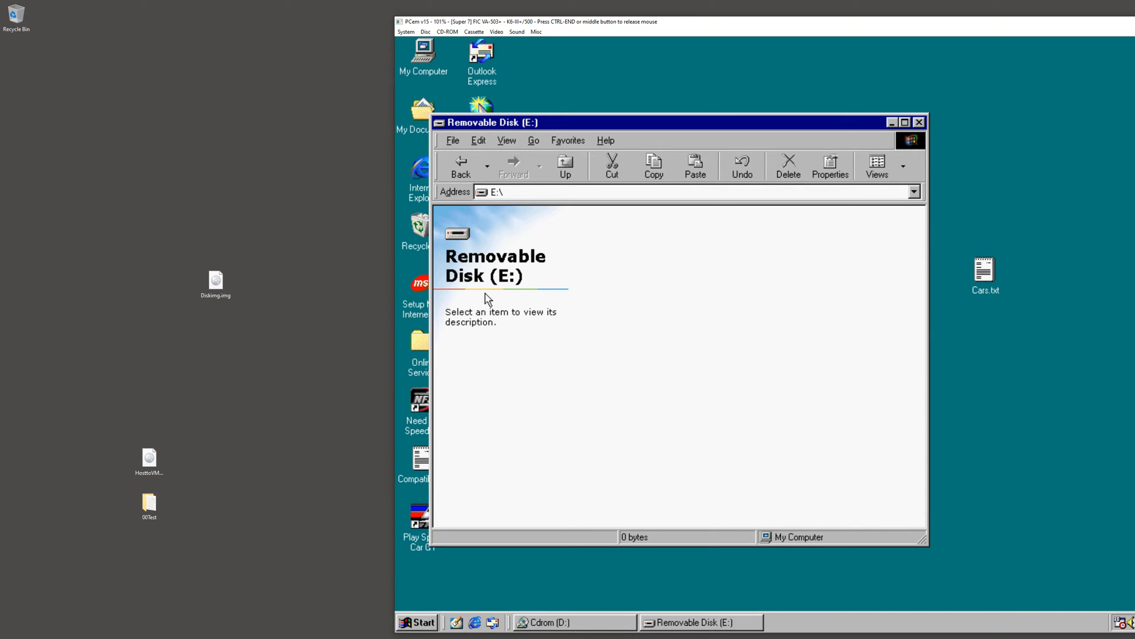
pyautogui.moveTo(401, 285)
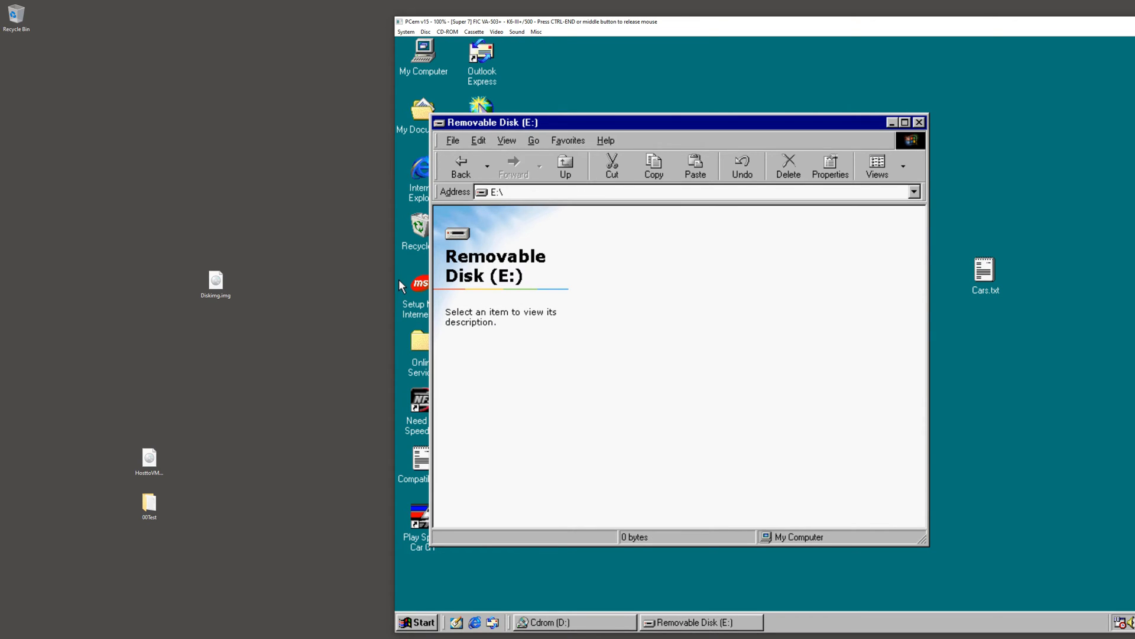
pyautogui.click(215, 279)
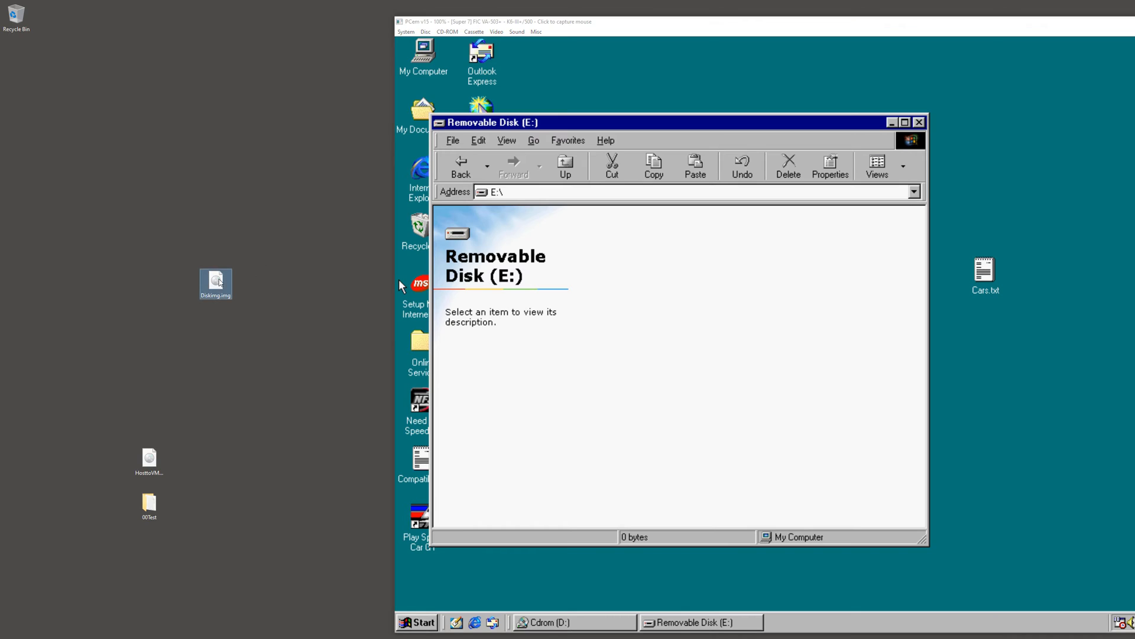
pyautogui.click(215, 281)
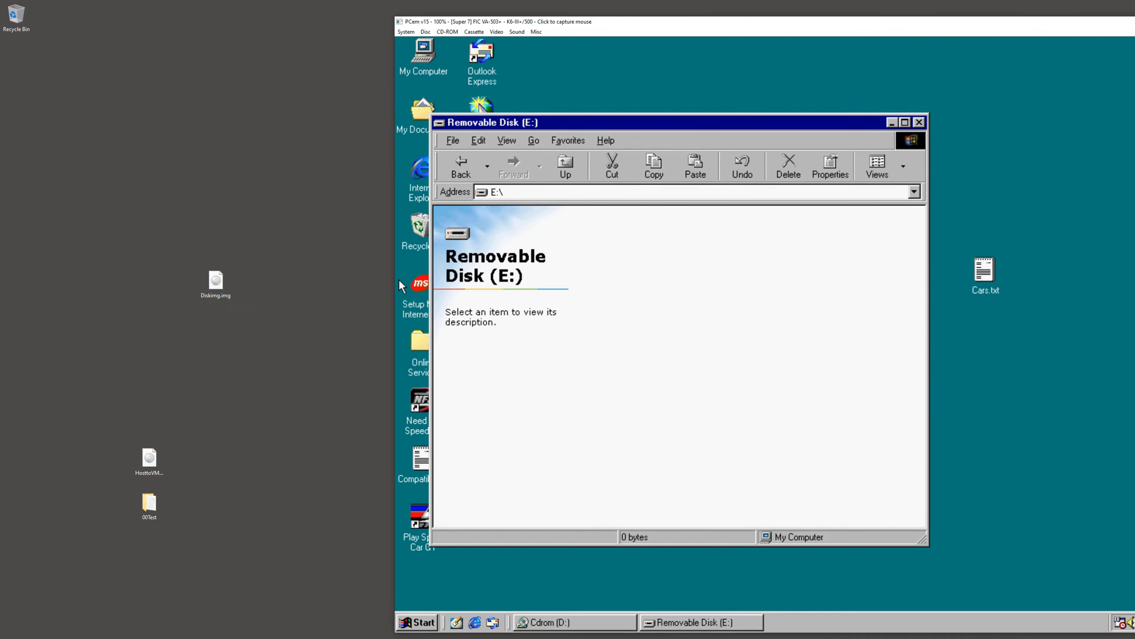
pyautogui.click(816, 143)
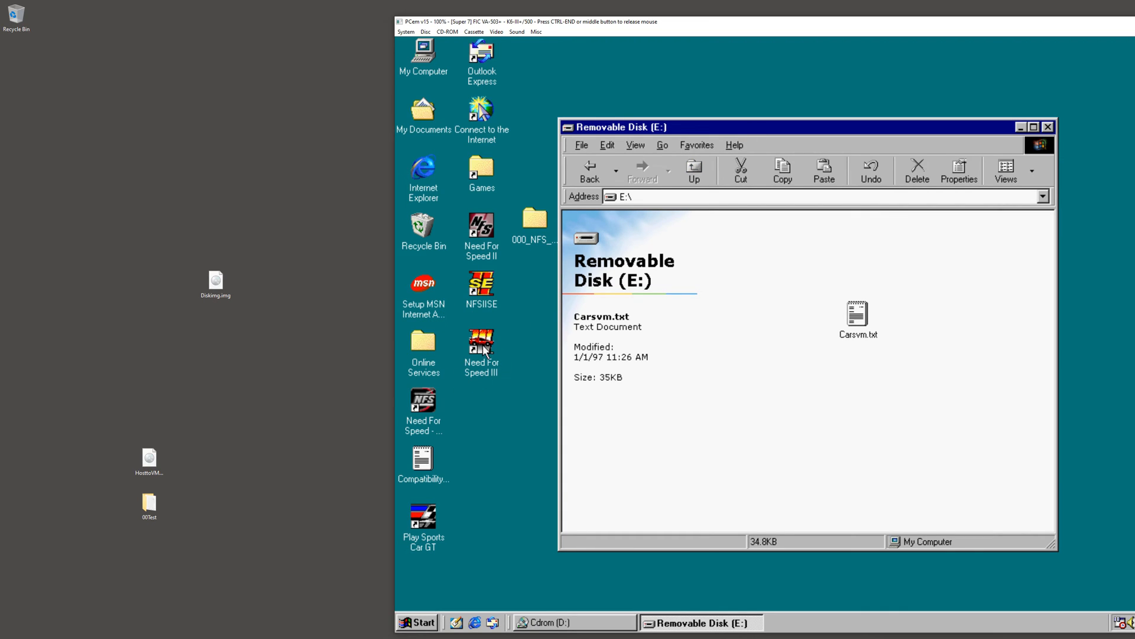
pyautogui.moveTo(469, 453)
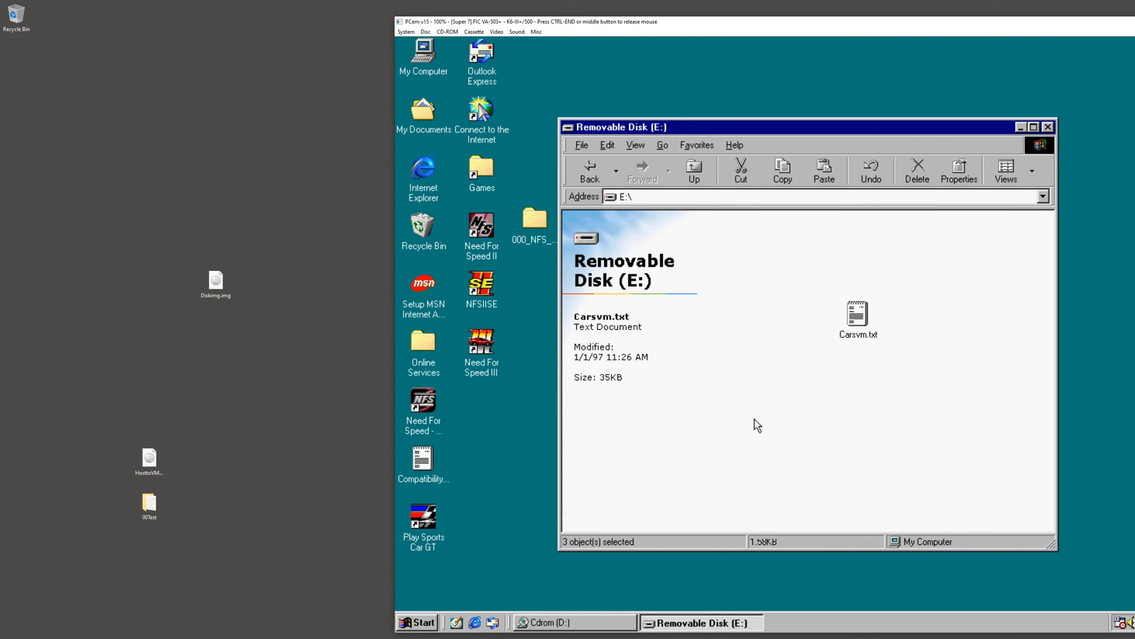
# - Refresh the Removable Disk (E:) window so Carsvm.txt and the three NFS shortcuts appear
pyautogui.rightClick(757, 425)
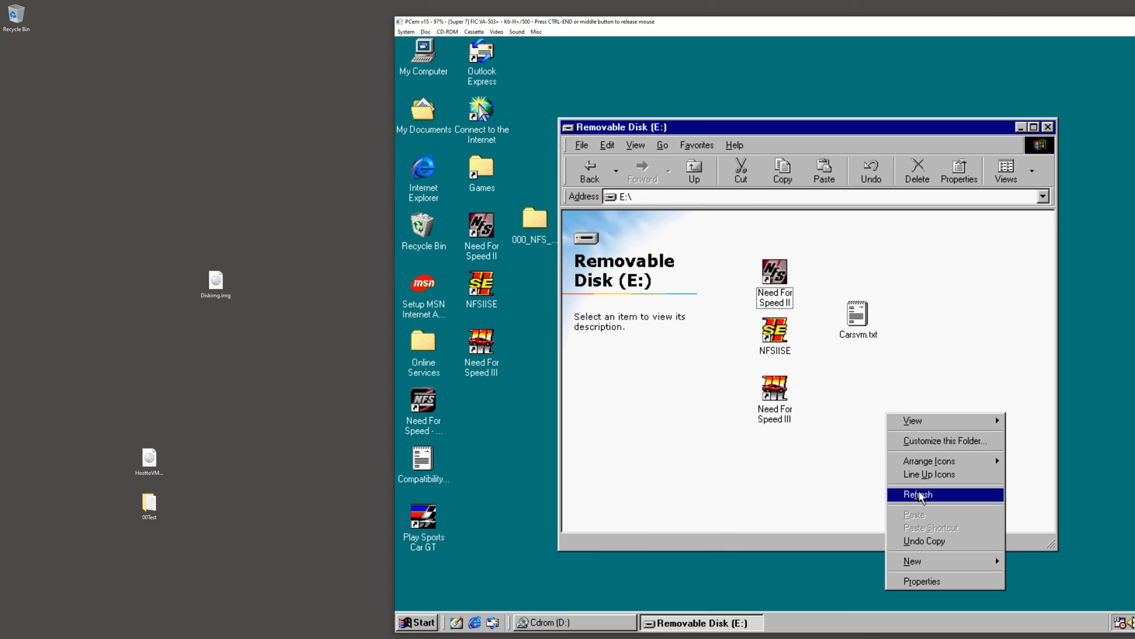
pyautogui.click(916, 495)
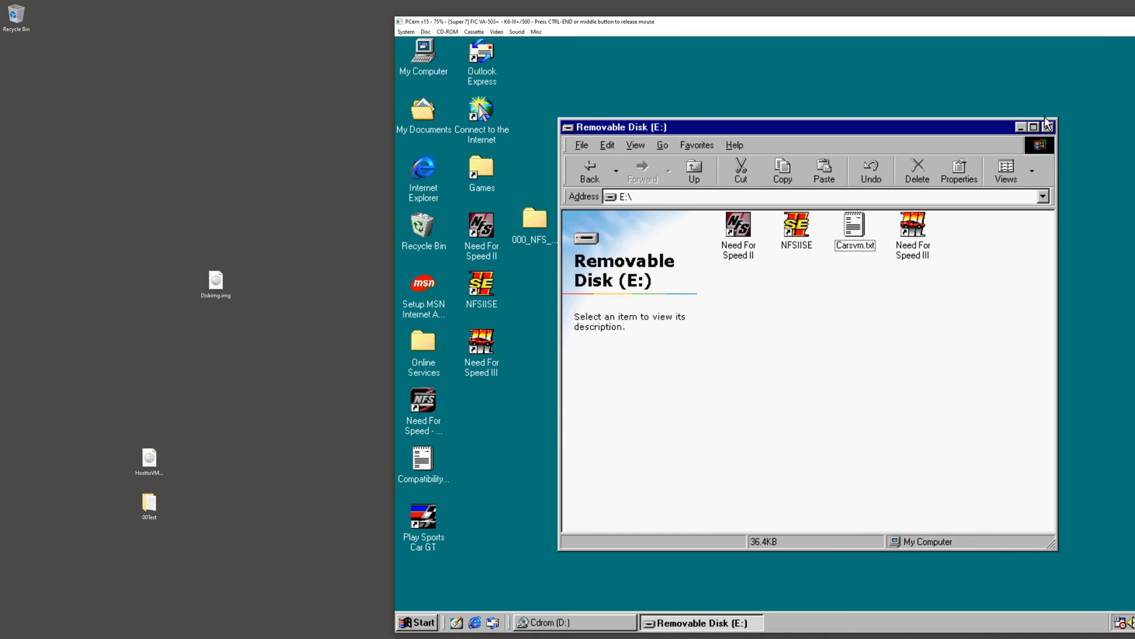
pyautogui.moveTo(1047, 128)
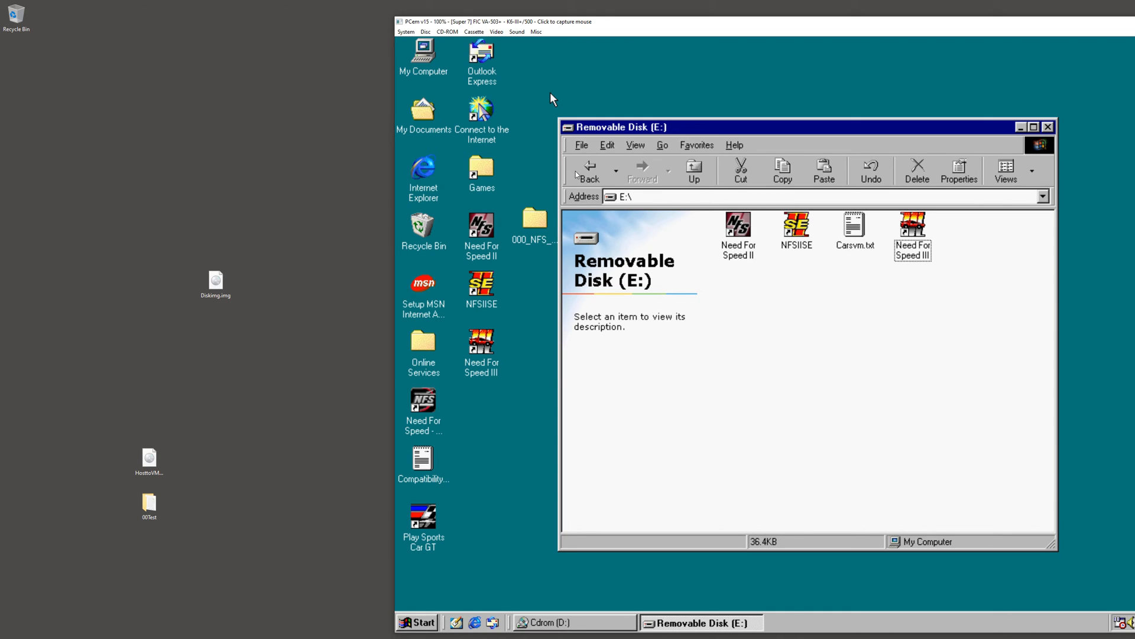
# - Go up to My Computer, find drive E: reports 'device is not ready', dismiss the error and select Diskimg.img on the host
pyautogui.click(691, 166)
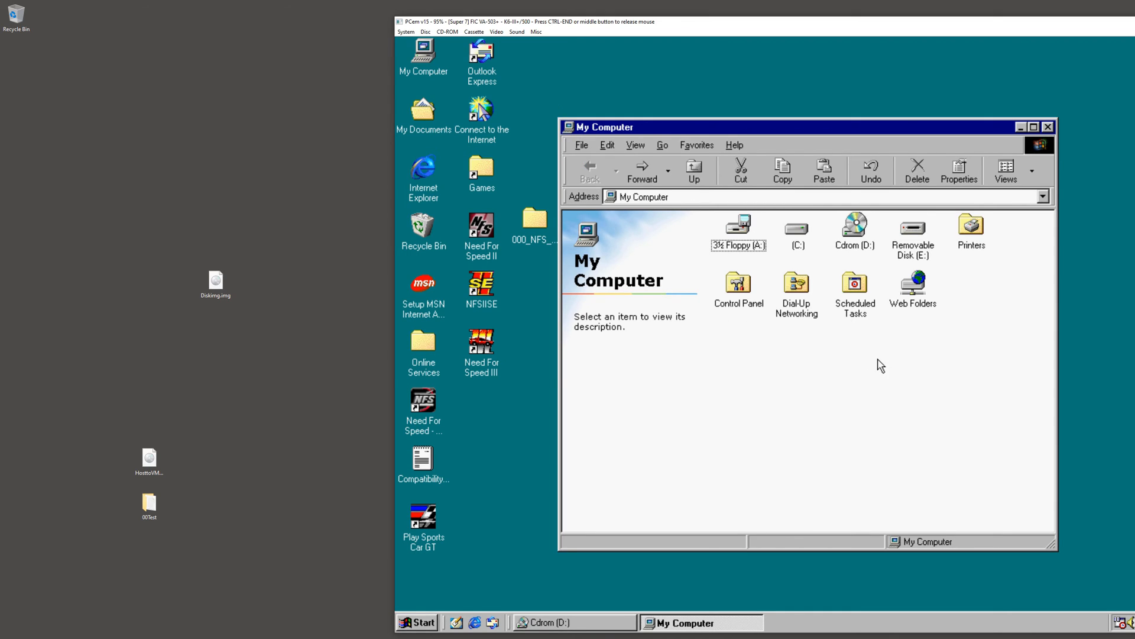
pyautogui.moveTo(914, 253)
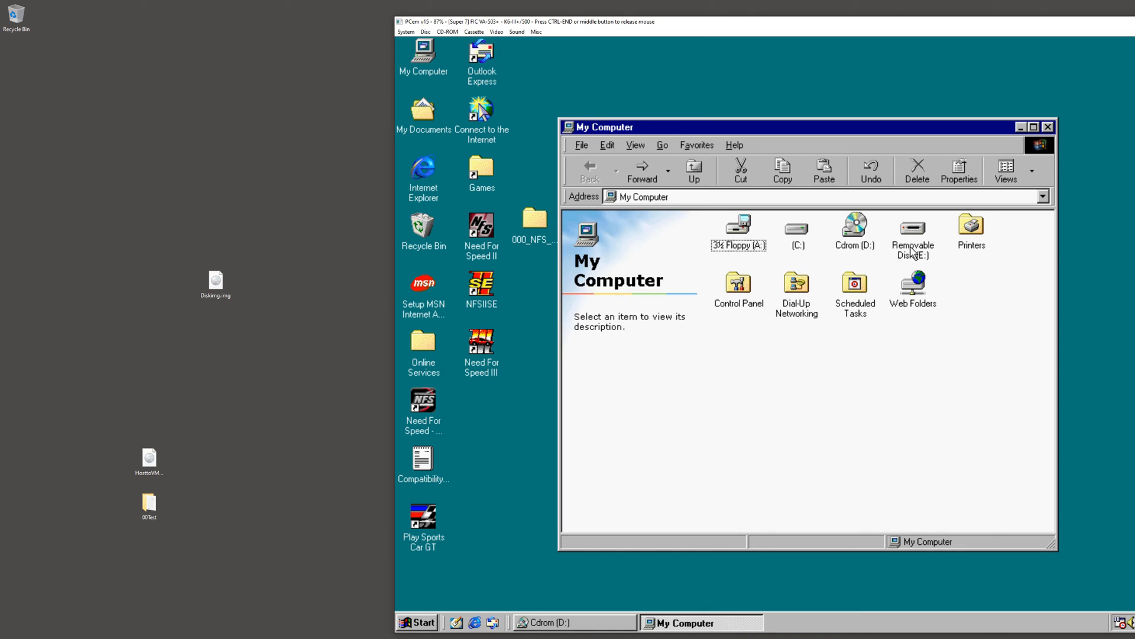
pyautogui.doubleClick(911, 230)
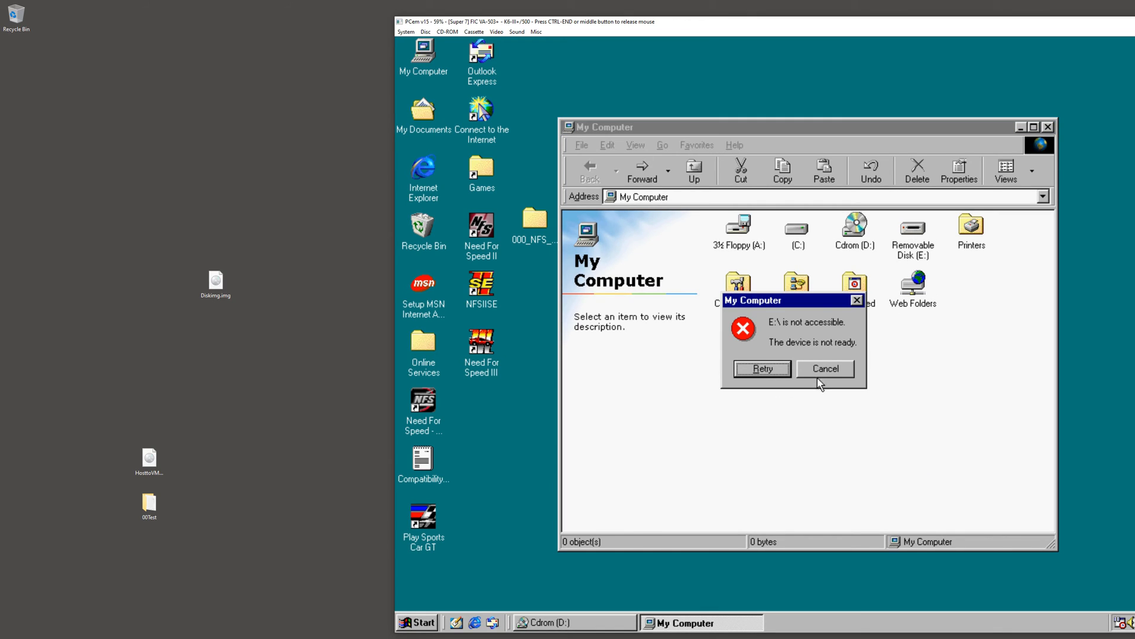
pyautogui.click(824, 369)
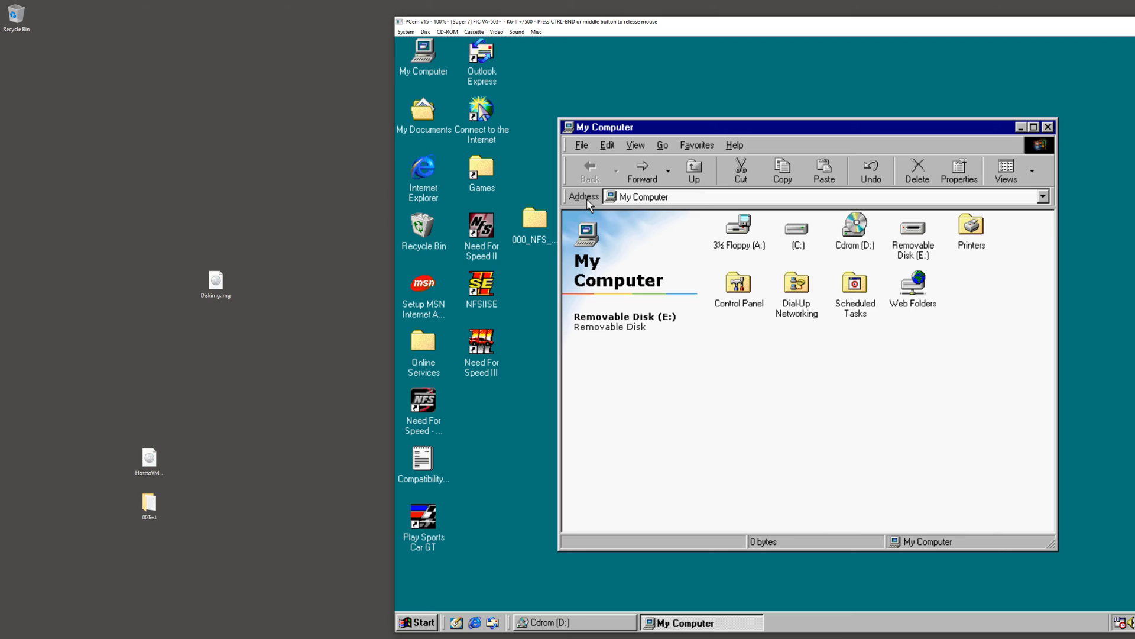
pyautogui.moveTo(253, 267)
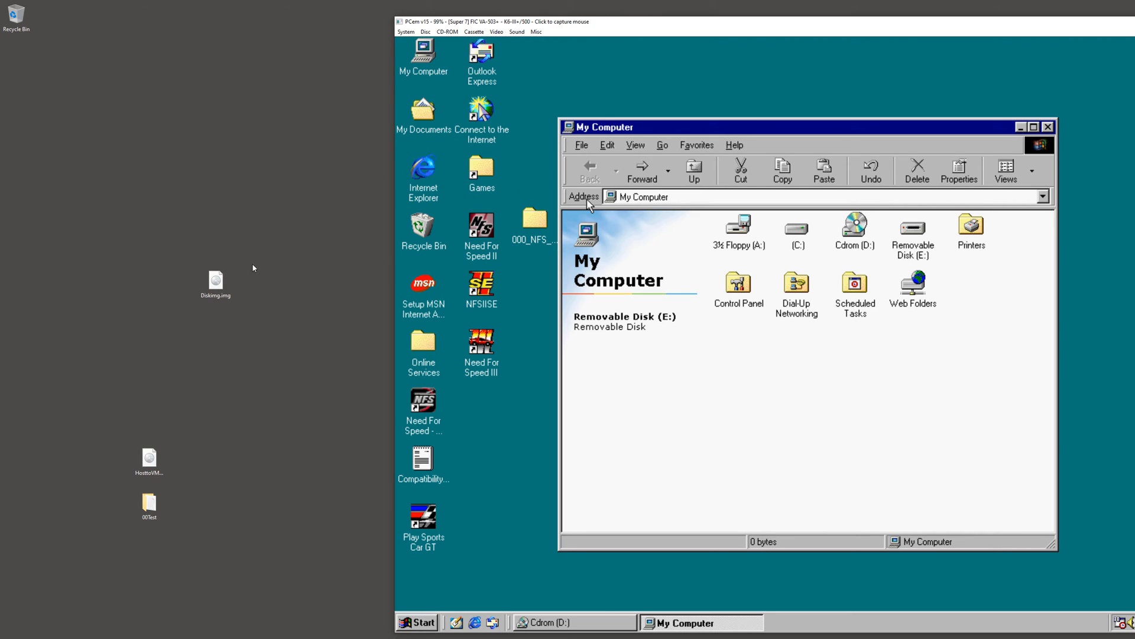
pyautogui.click(215, 282)
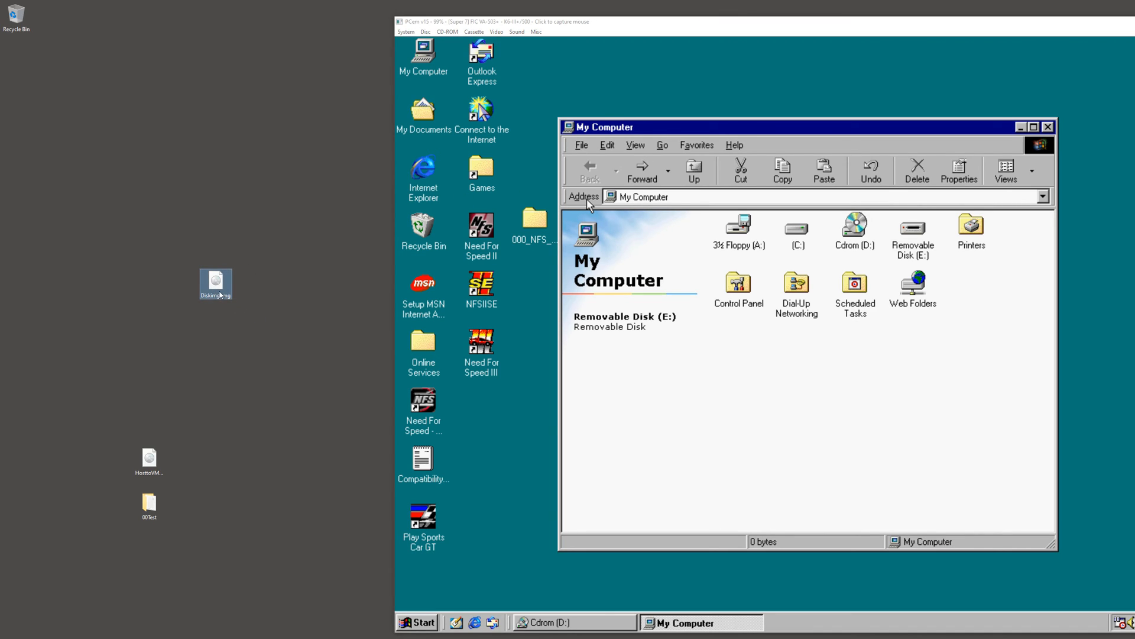
pyautogui.moveTo(216, 283)
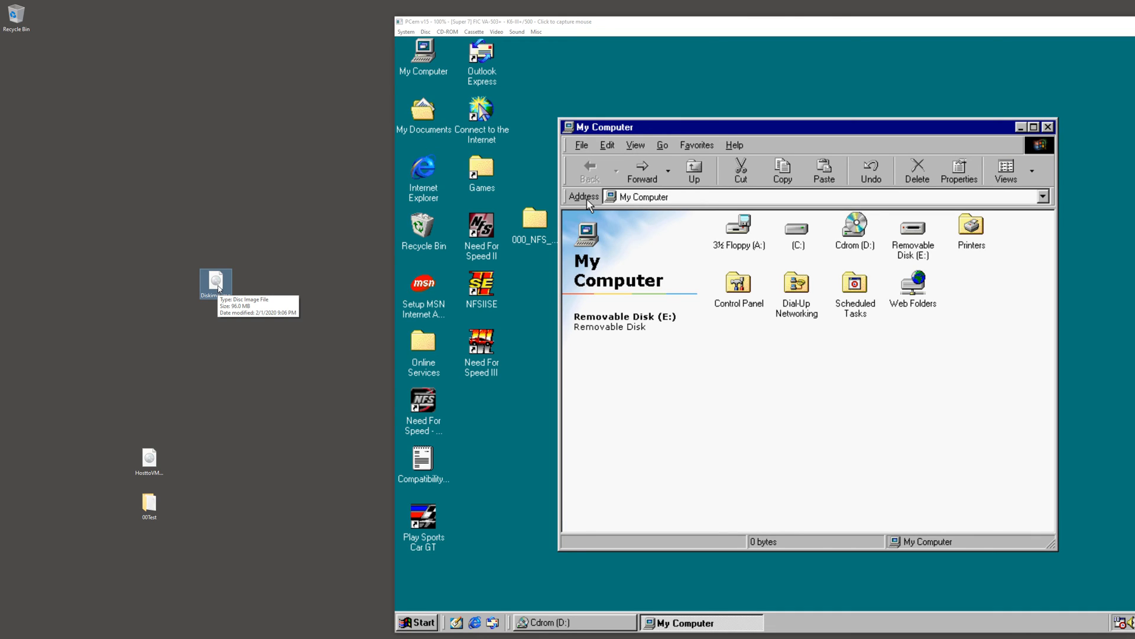
# - Extract Diskimg.img with 7-Zip into a Diskimg\ folder and close the extraction report
pyautogui.rightClick(216, 281)
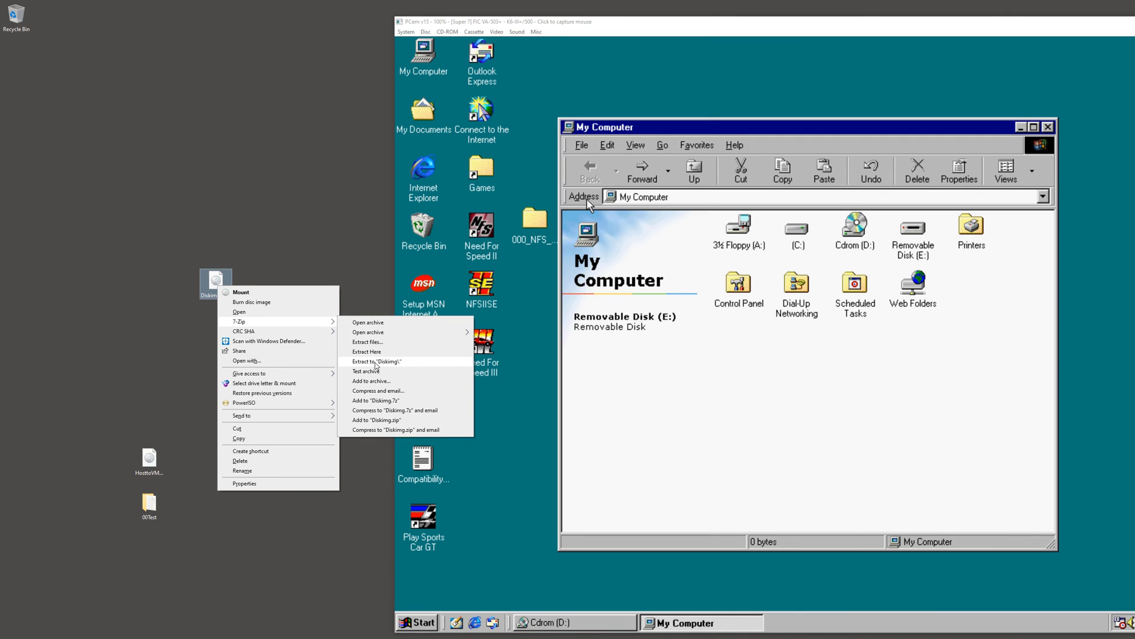
pyautogui.click(376, 362)
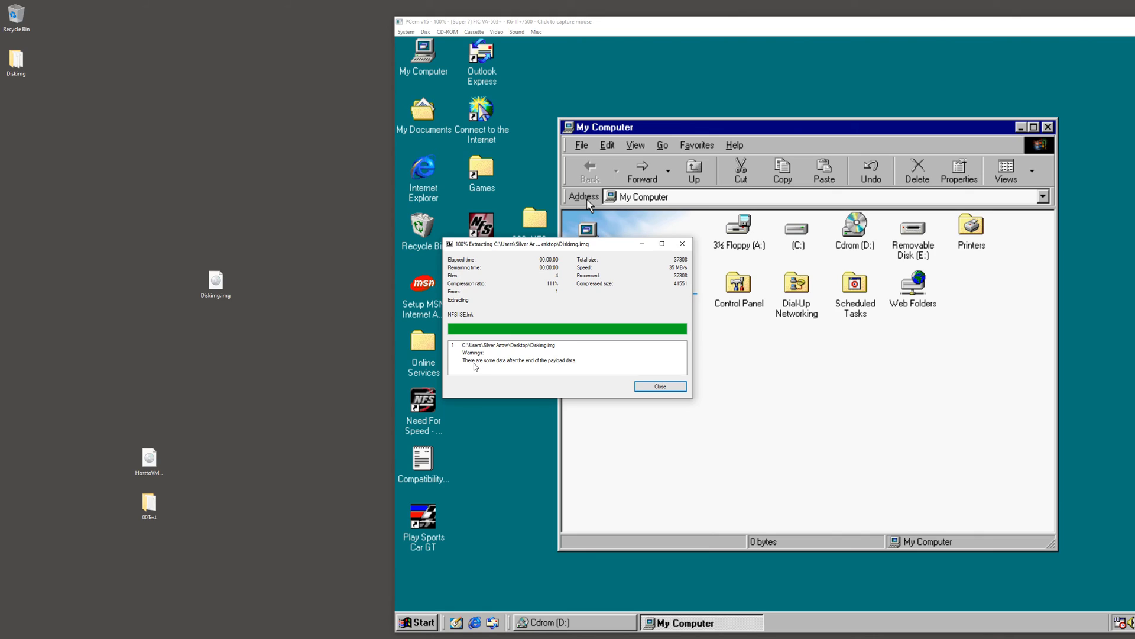
pyautogui.moveTo(574, 374)
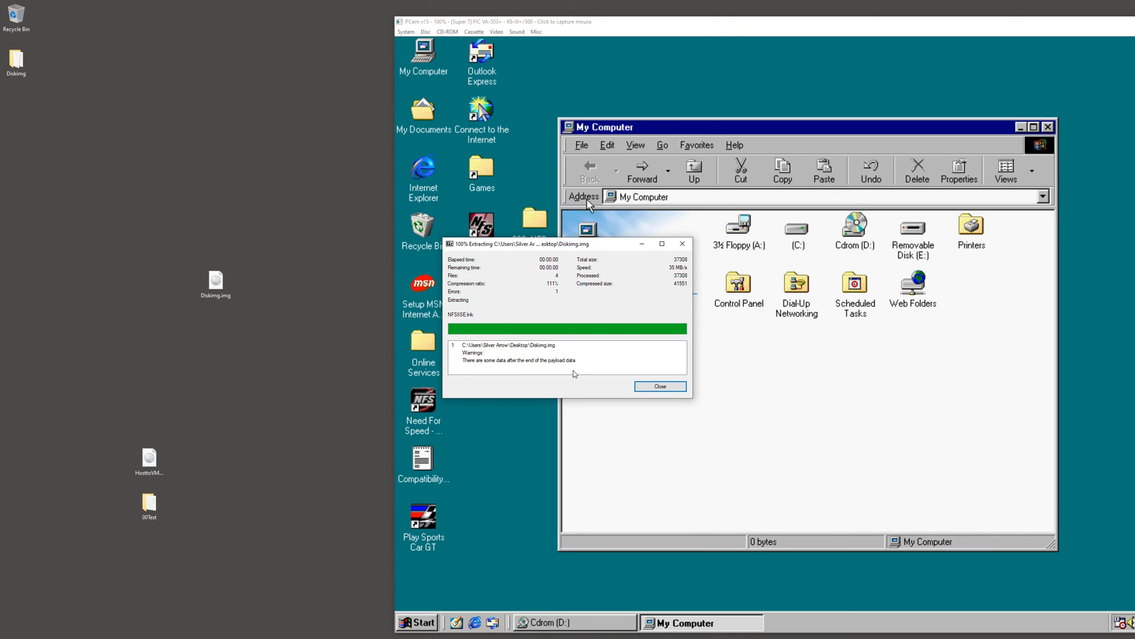
pyautogui.moveTo(594, 375)
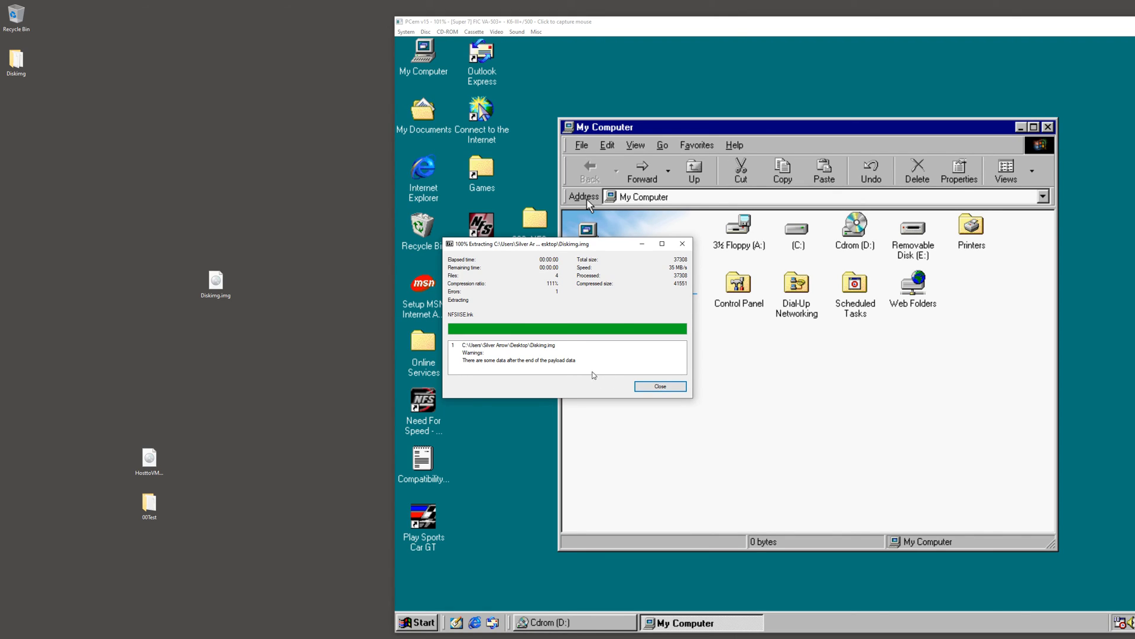
pyautogui.moveTo(660, 385)
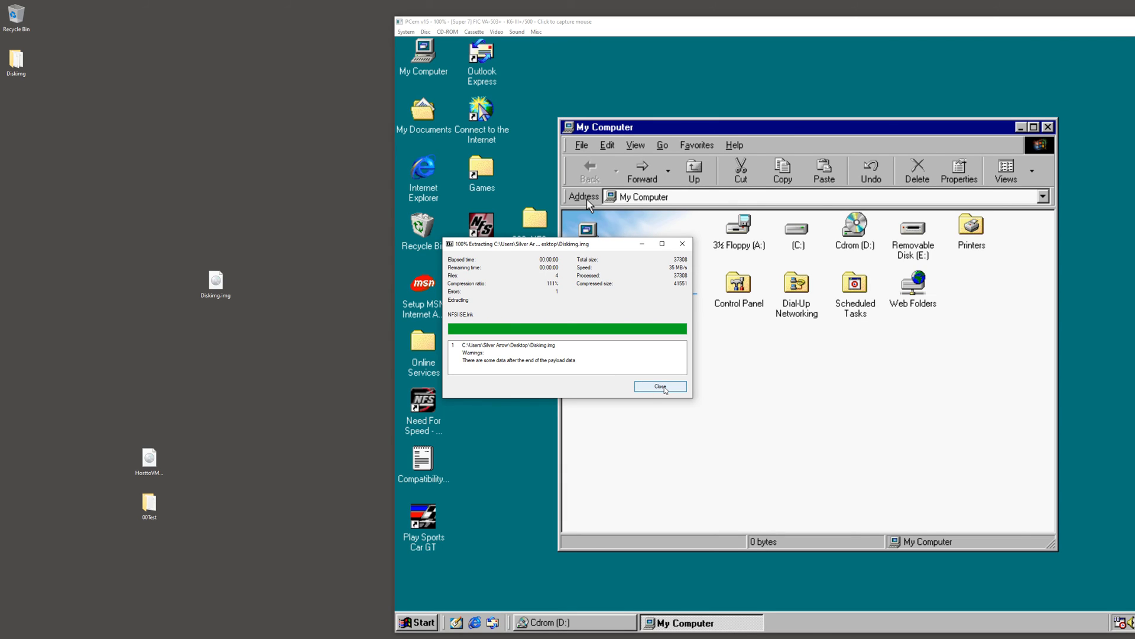
pyautogui.click(660, 386)
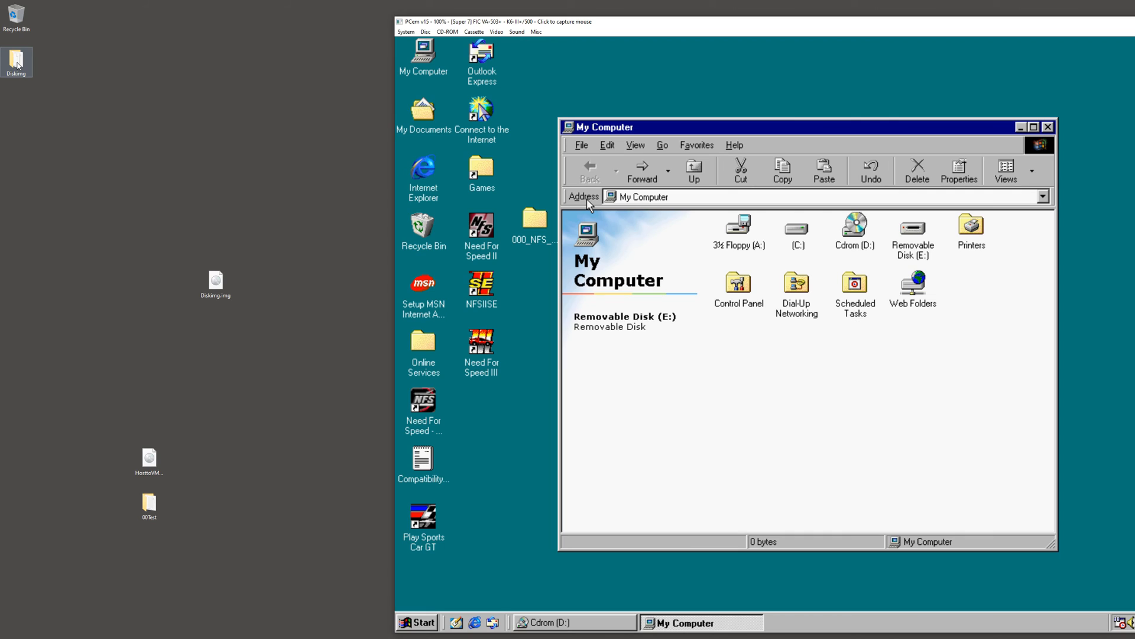
# - Open the Diskimg folder, read CARSVM.TXT in Notepad and move the Notepad window aside
pyautogui.doubleClick(15, 61)
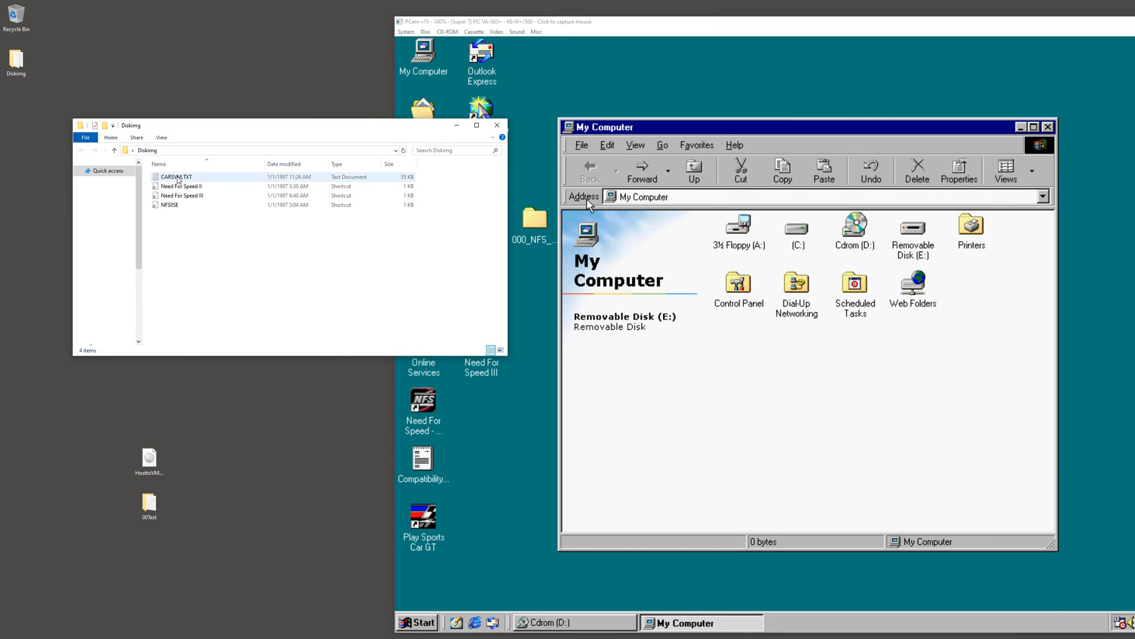
pyautogui.click(169, 204)
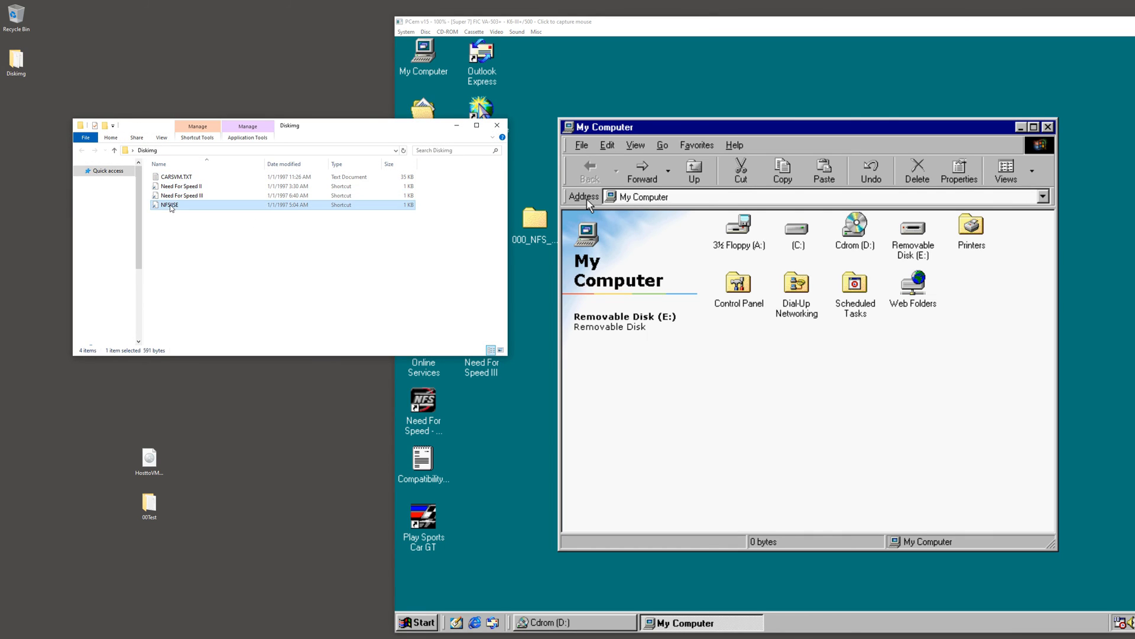
pyautogui.doubleClick(174, 176)
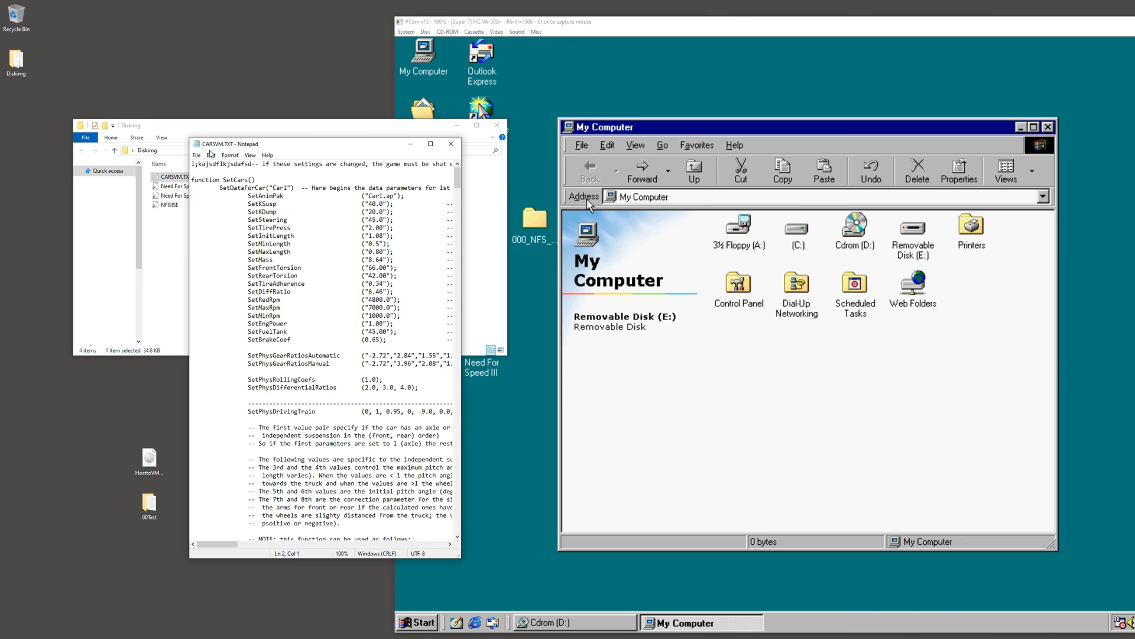
pyautogui.moveTo(318, 143); pyautogui.dragTo(289, 195)
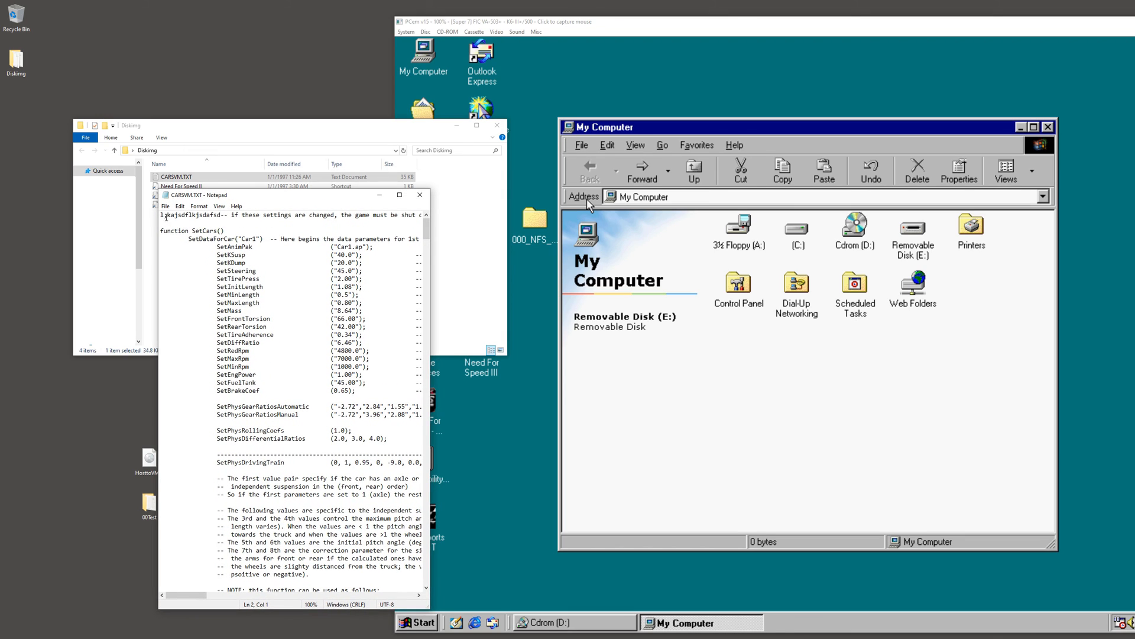